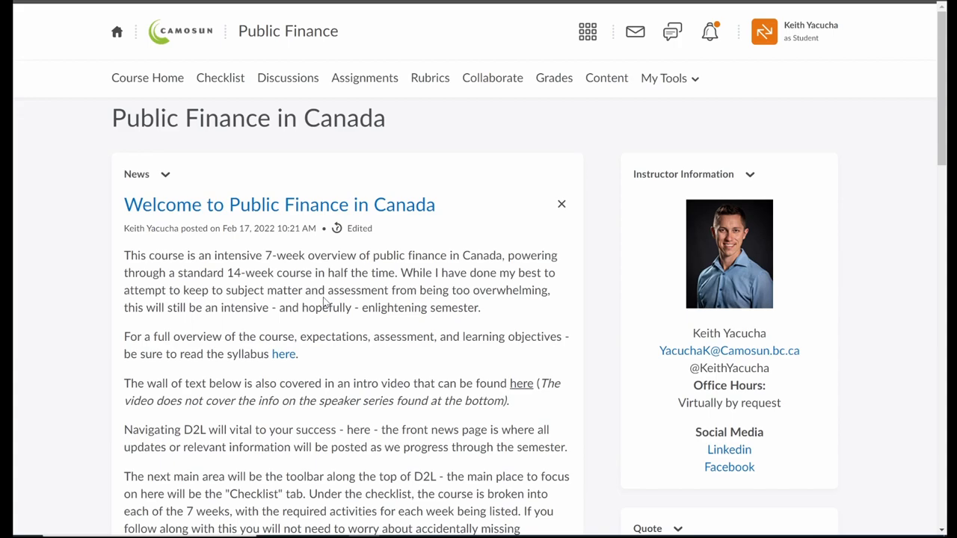
# - Scroll through the current course page to review its content before moving on
pyautogui.scroll(-3)
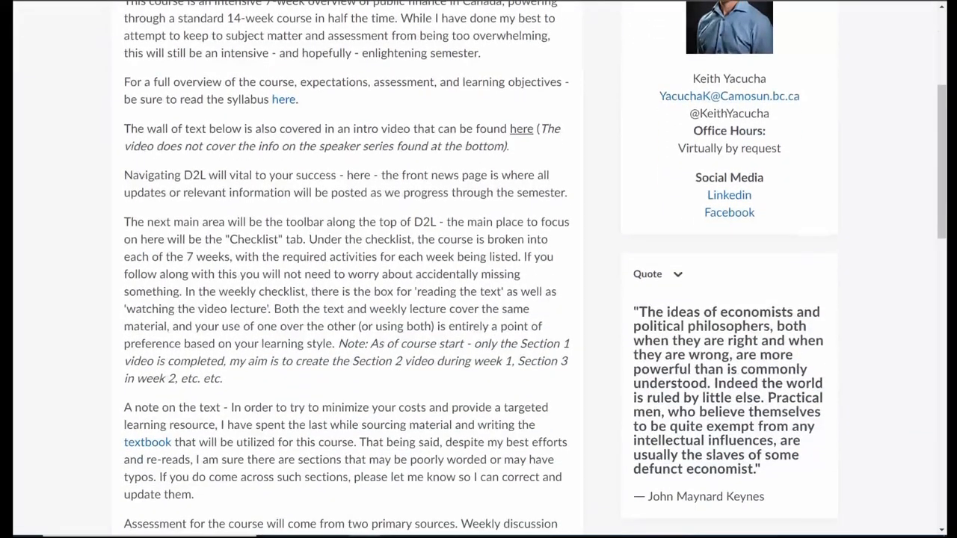
pyautogui.scroll(-3)
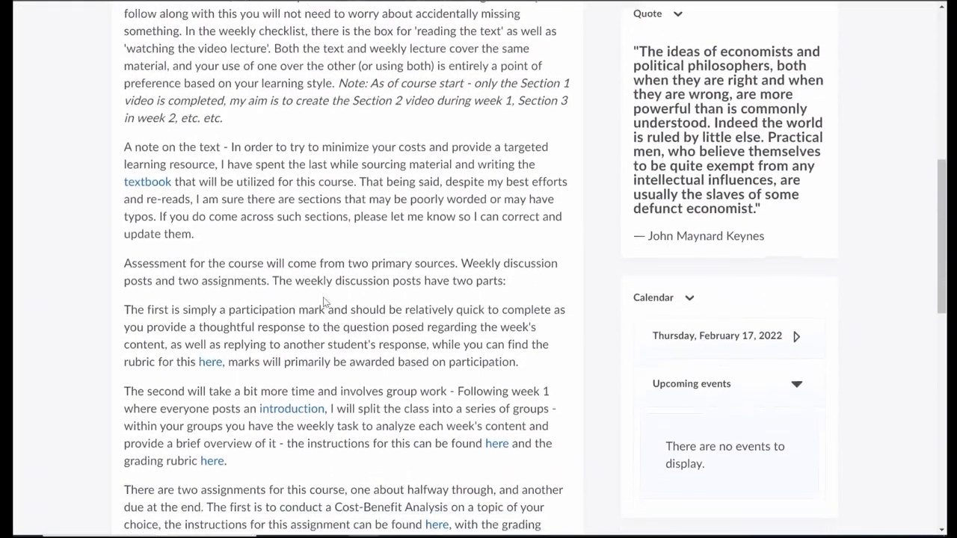
pyautogui.scroll(-3)
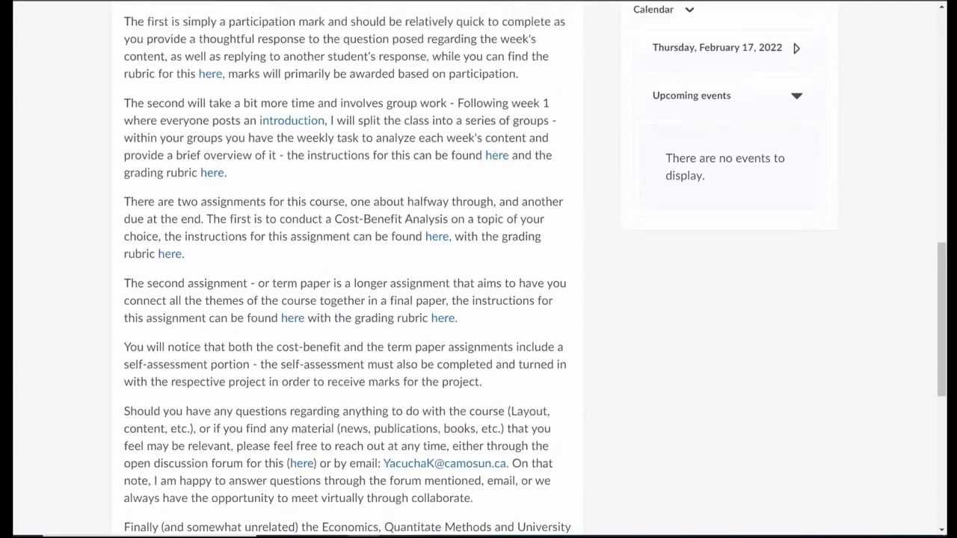
pyautogui.scroll(3)
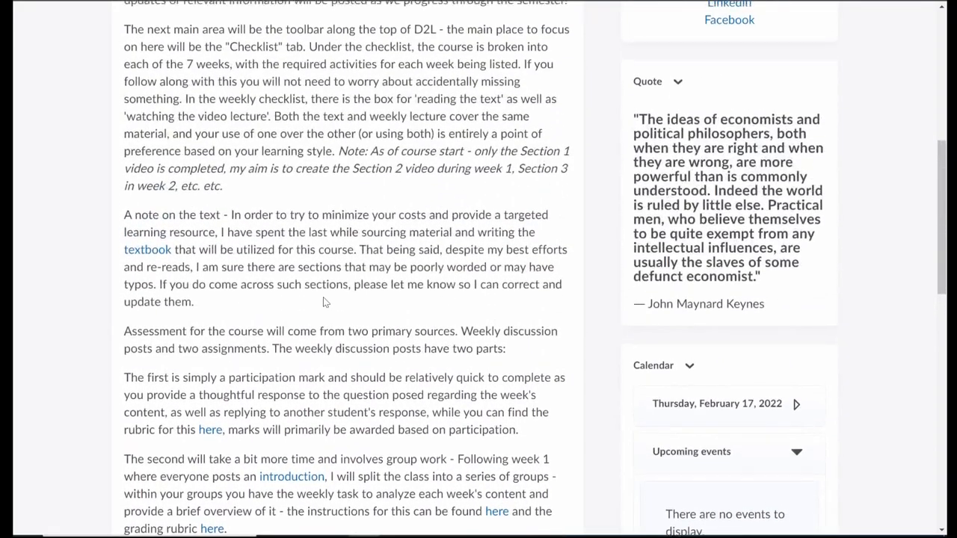
pyautogui.scroll(3)
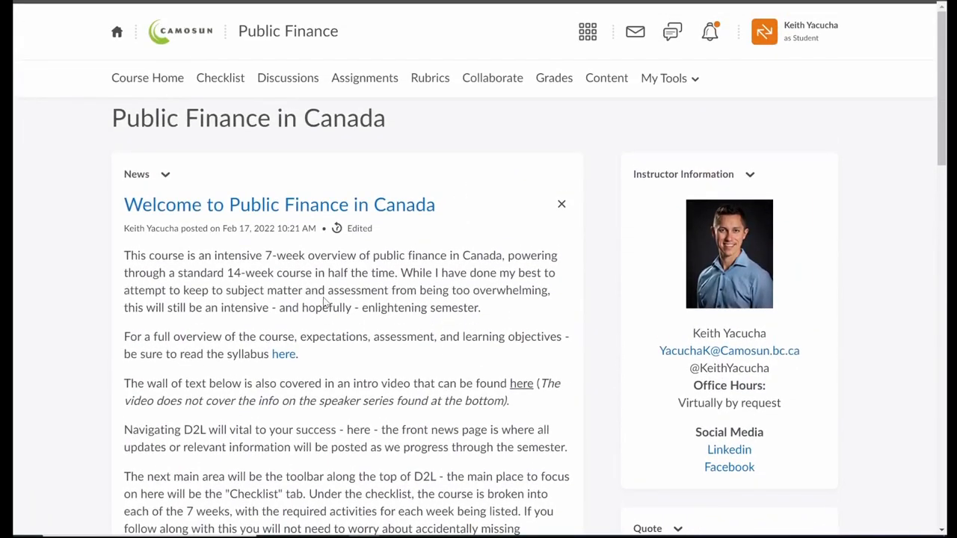
pyautogui.moveTo(691, 194)
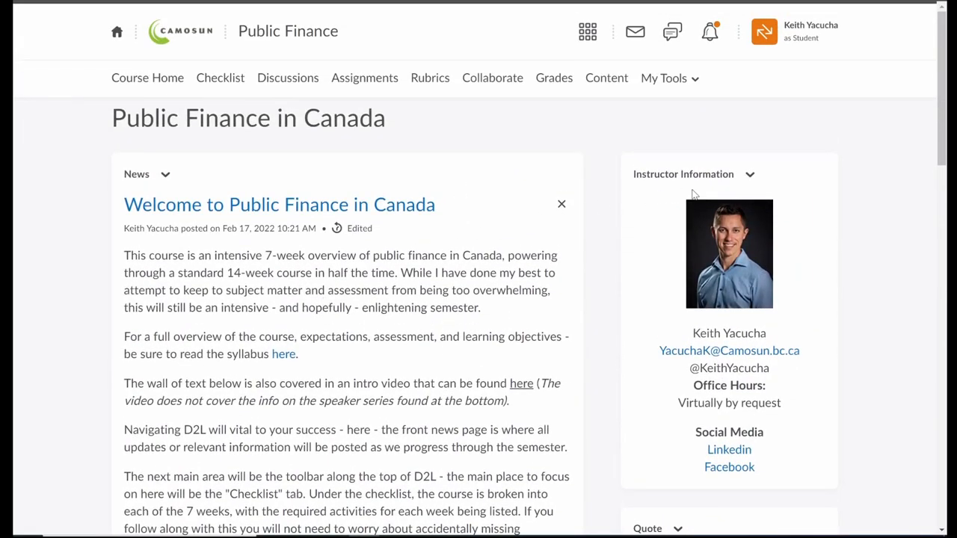
pyautogui.moveTo(892, 257)
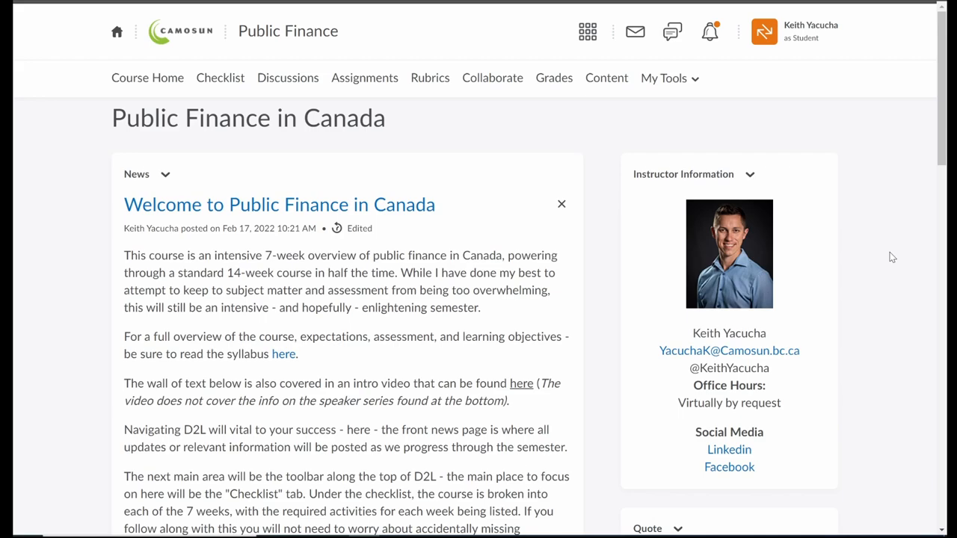
pyautogui.moveTo(766, 449)
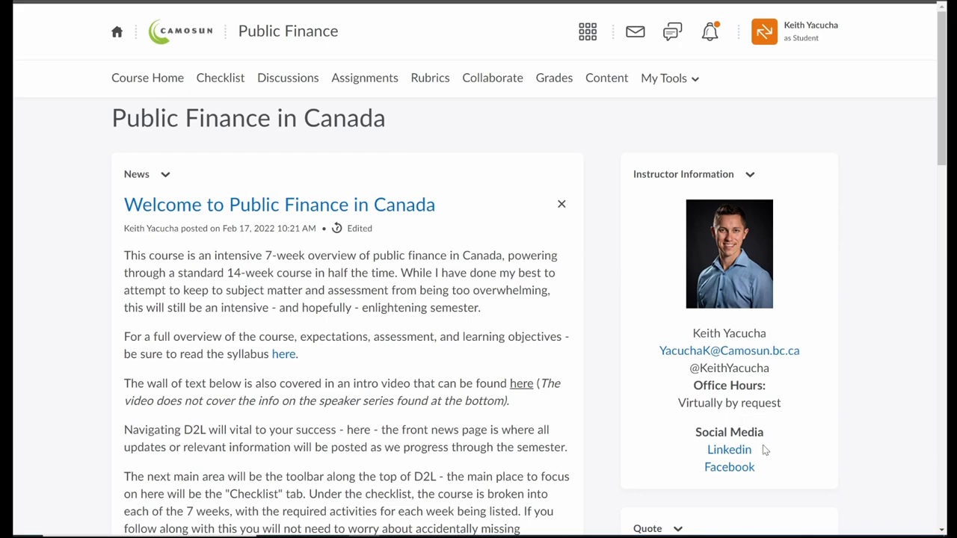
pyautogui.moveTo(771, 474)
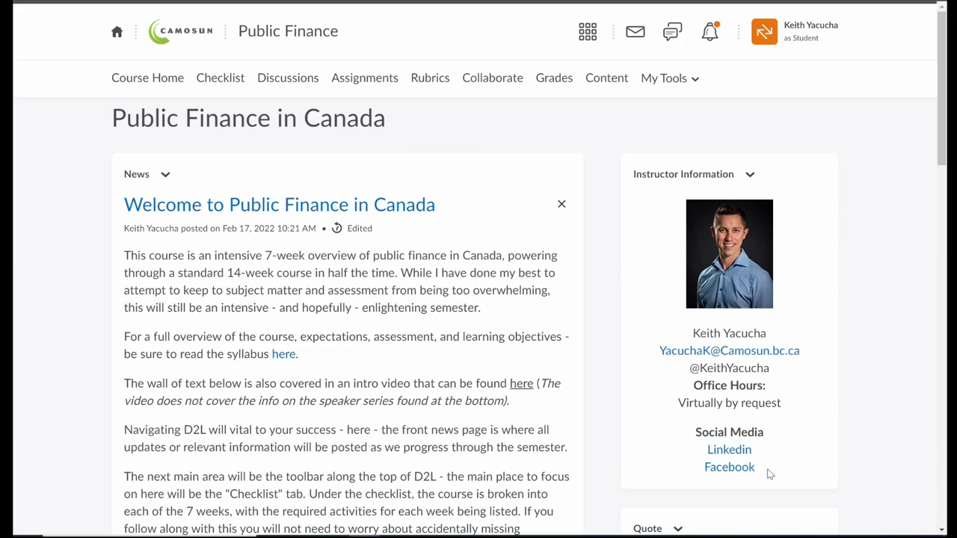
pyautogui.moveTo(871, 419)
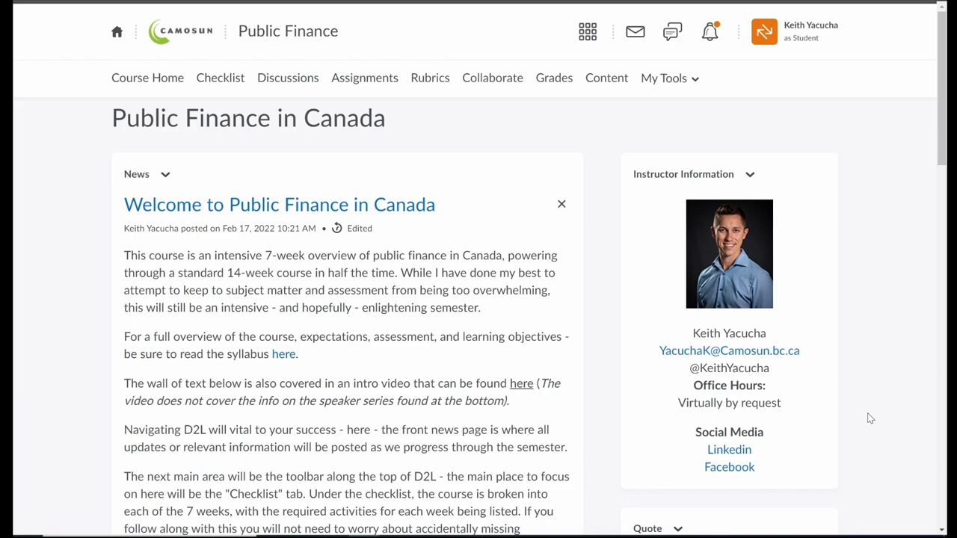
pyautogui.scroll(-3)
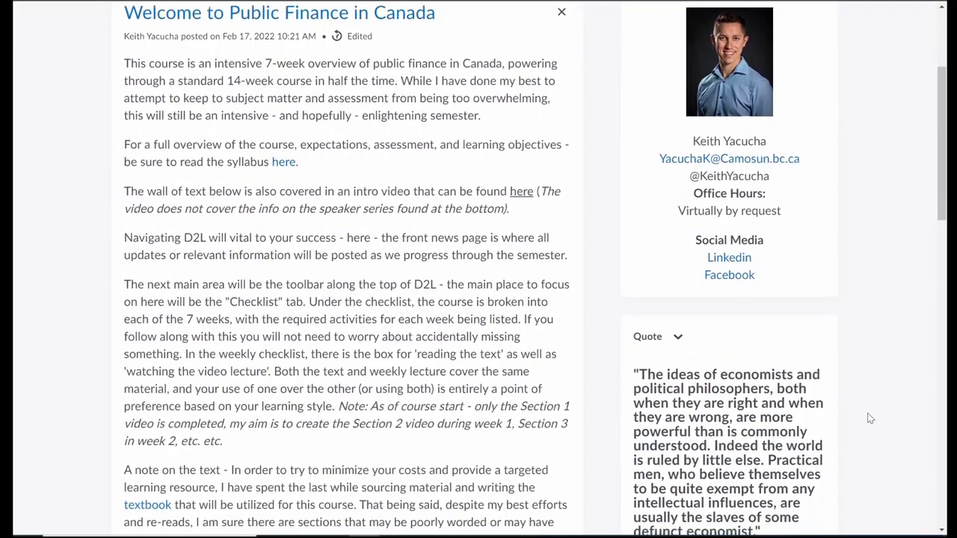
pyautogui.scroll(-3)
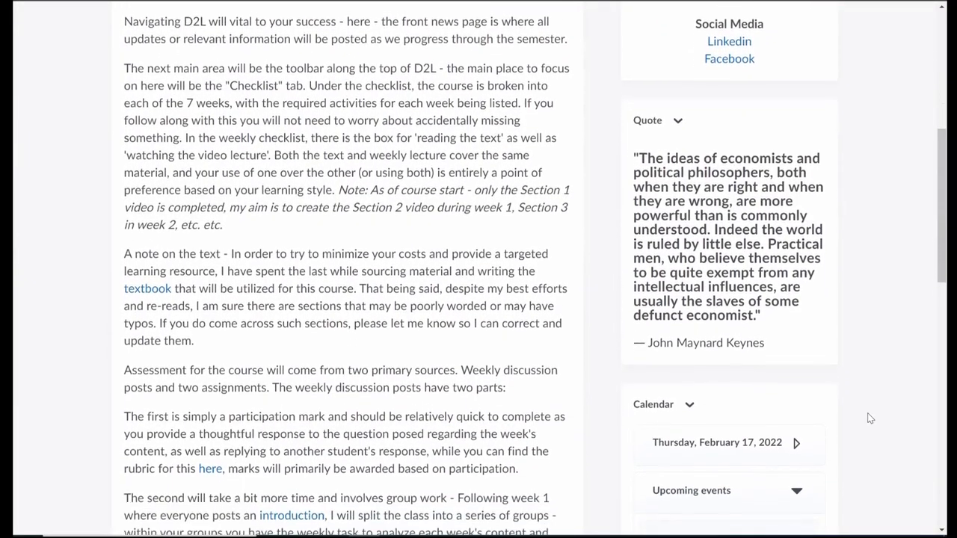
pyautogui.scroll(-3)
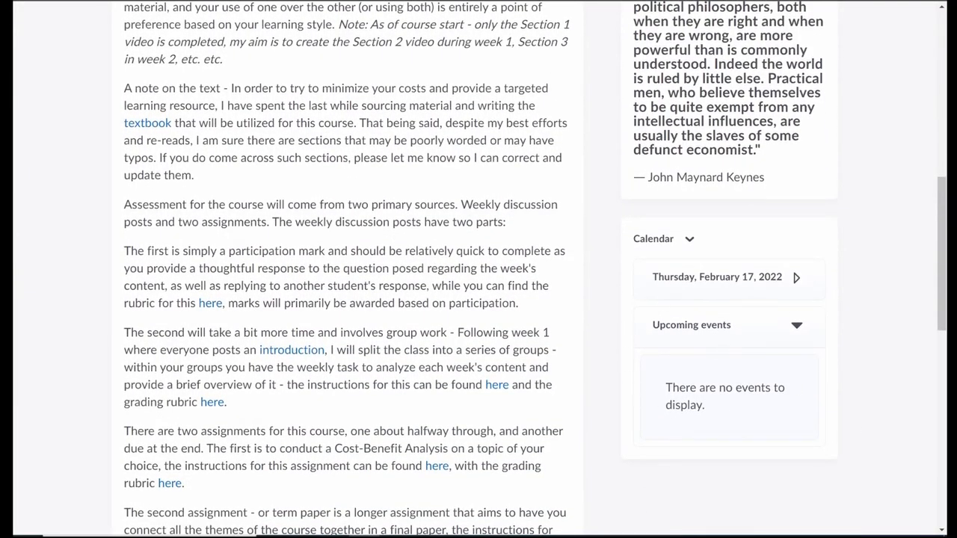
pyautogui.scroll(3)
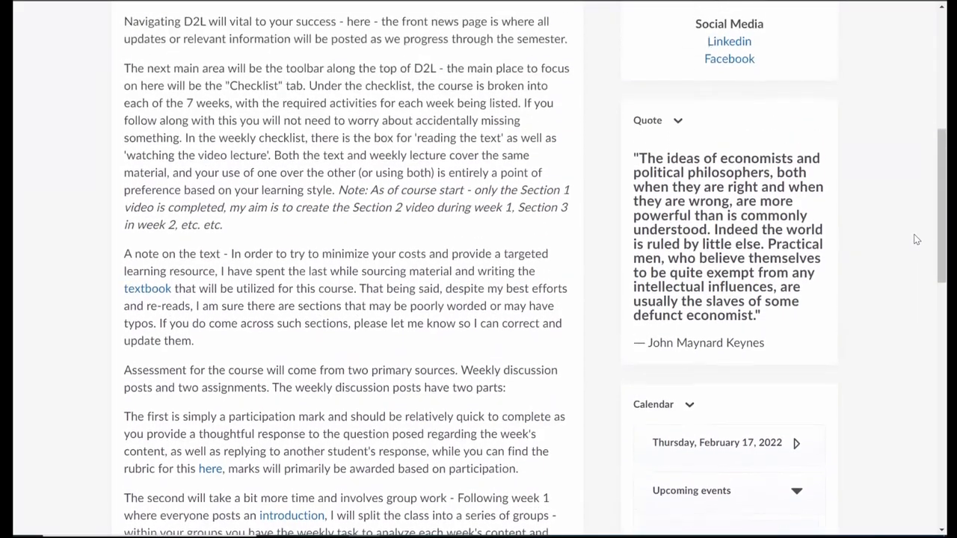
pyautogui.scroll(3)
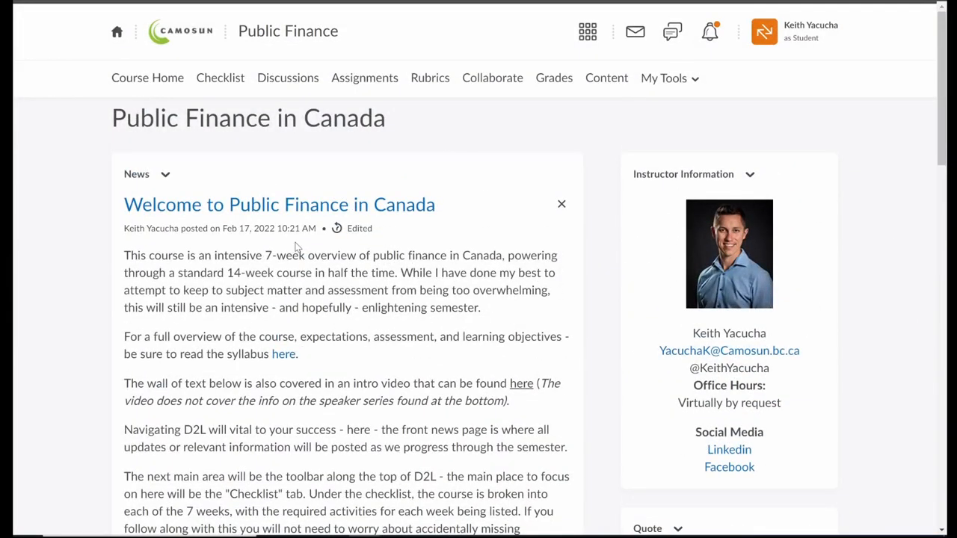
pyautogui.moveTo(228, 148)
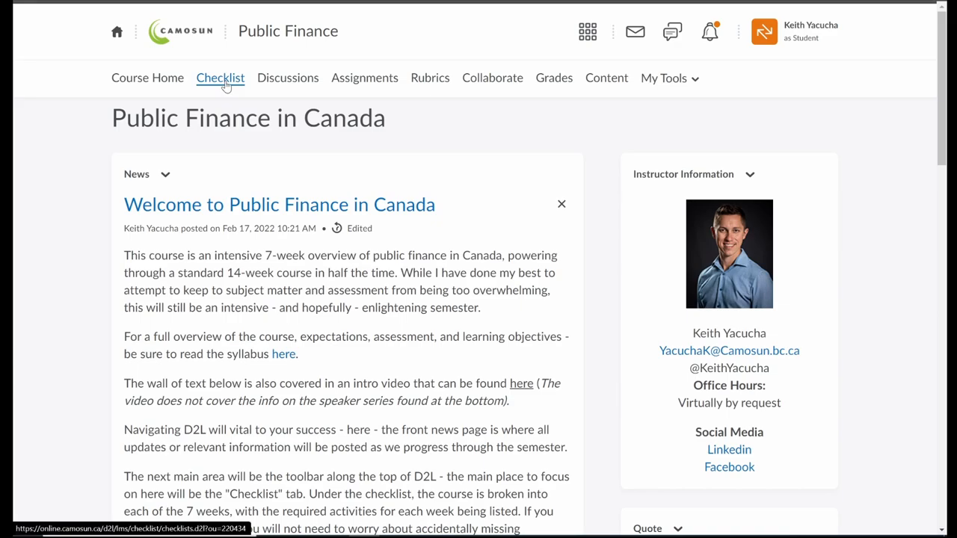
# - Go to the Checklists page listing Week 1 through Week 7
pyautogui.click(220, 78)
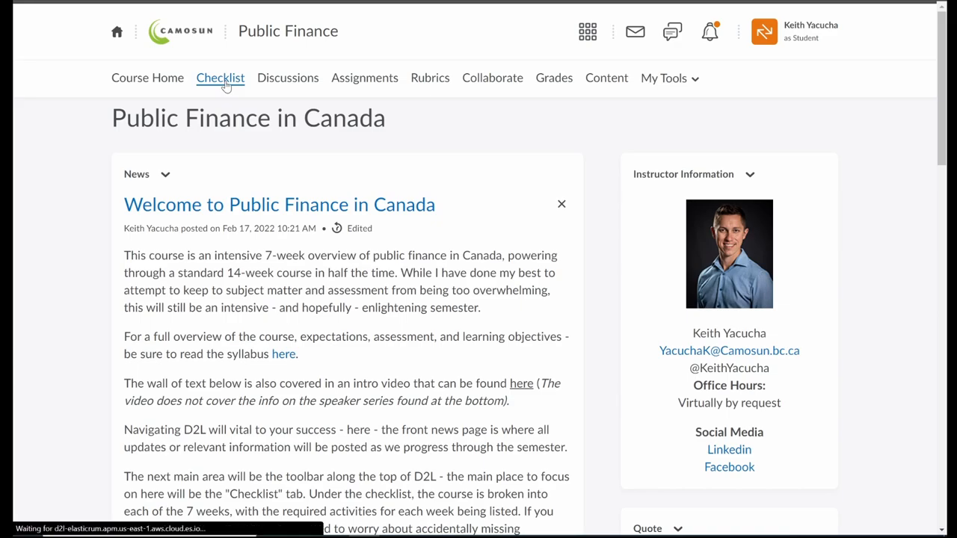
pyautogui.click(220, 78)
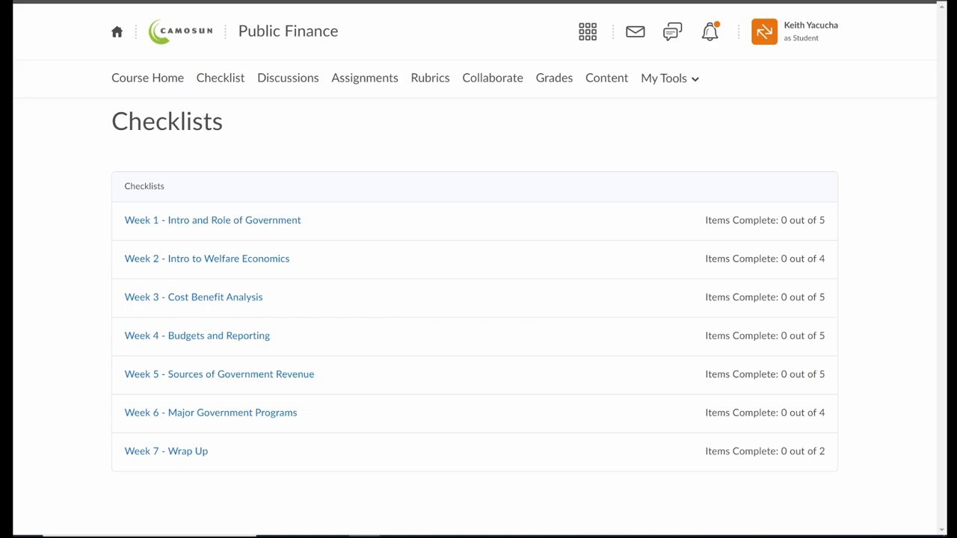
pyautogui.moveTo(247, 237)
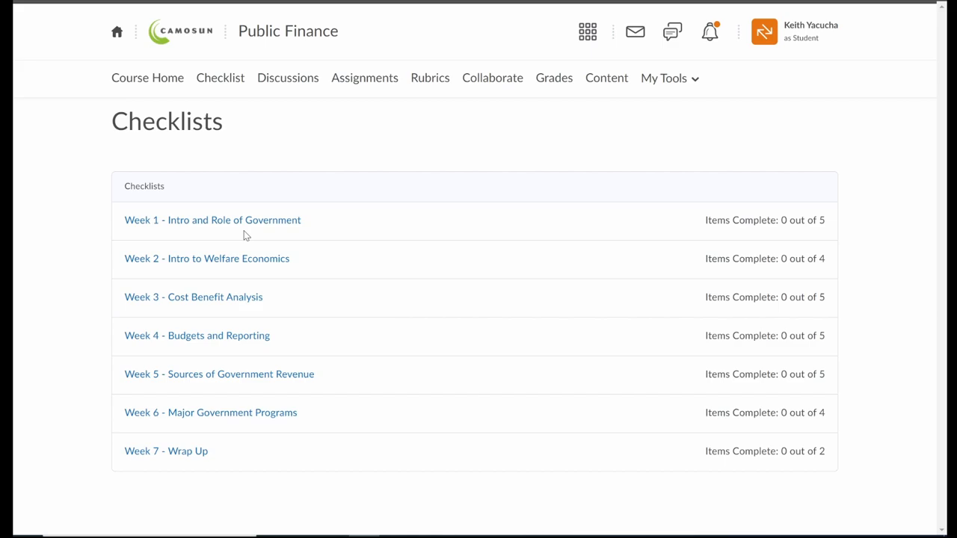
pyautogui.moveTo(212, 220)
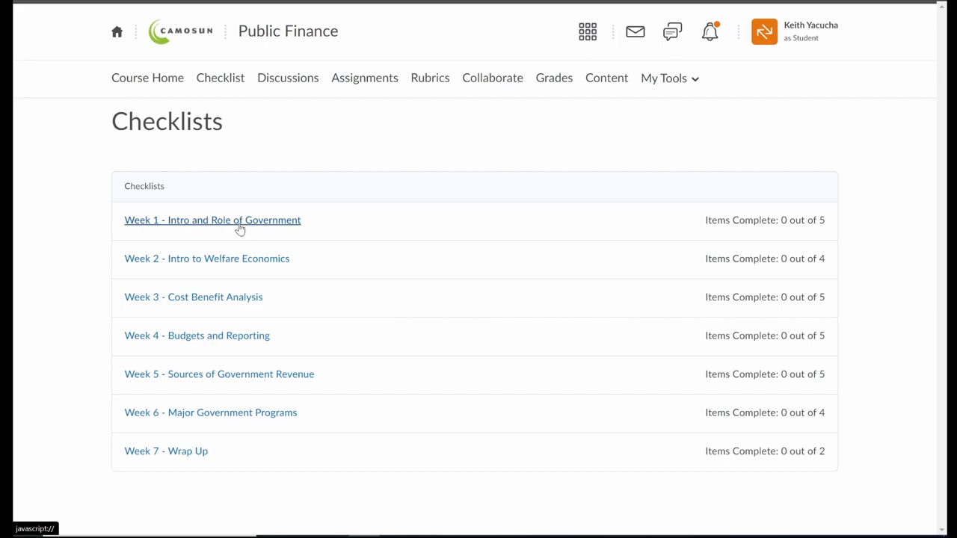
# - Open the Week 1 - Intro and Role of Government checklist with its five tasks
pyautogui.click(213, 220)
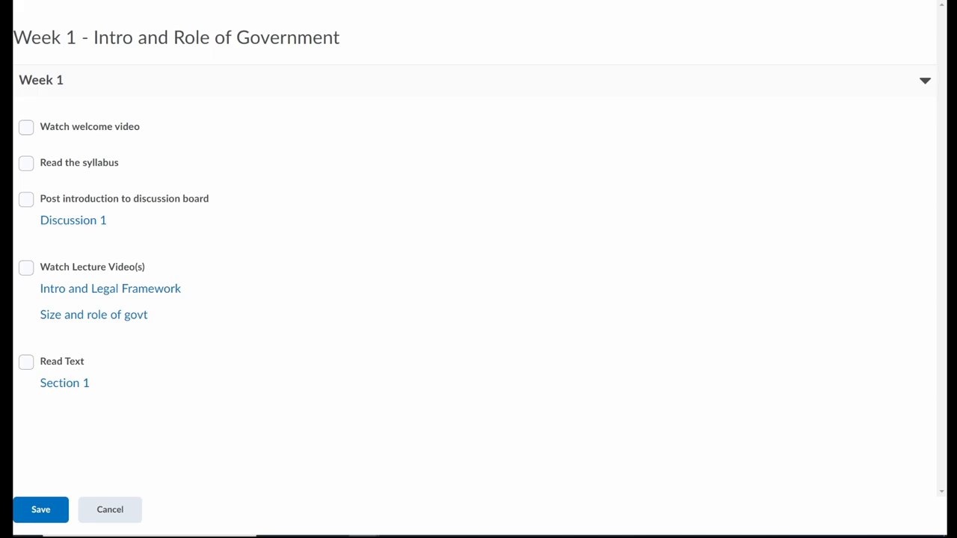
pyautogui.moveTo(132, 407)
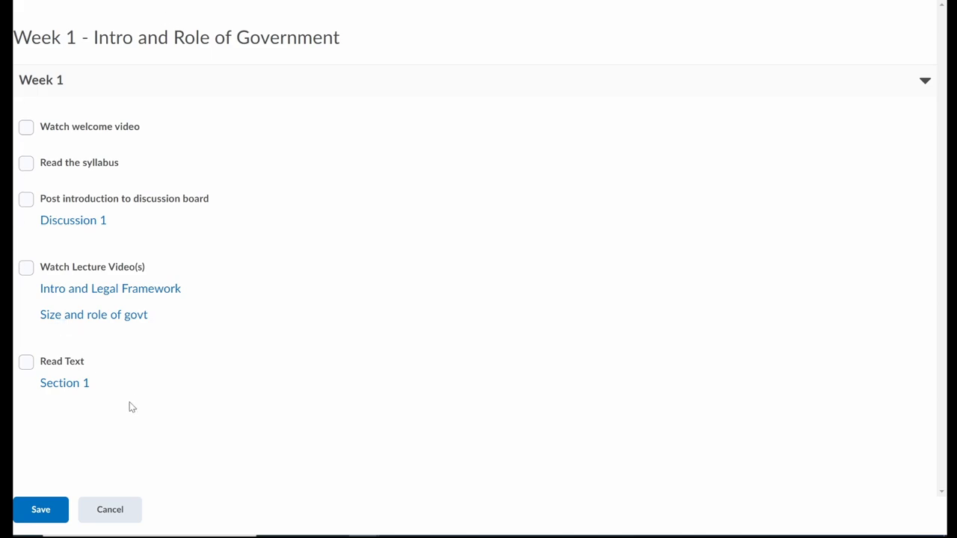
pyautogui.moveTo(72, 424)
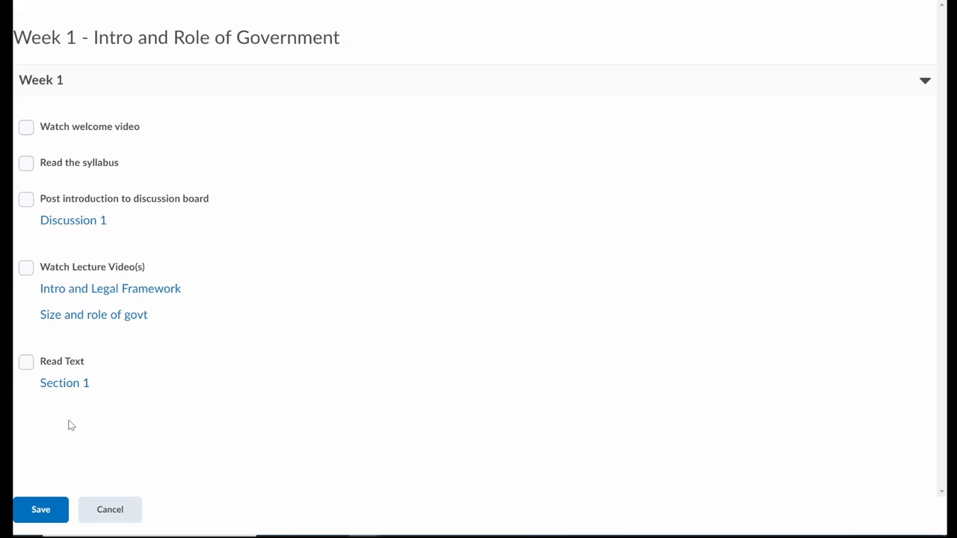
pyautogui.moveTo(102, 392)
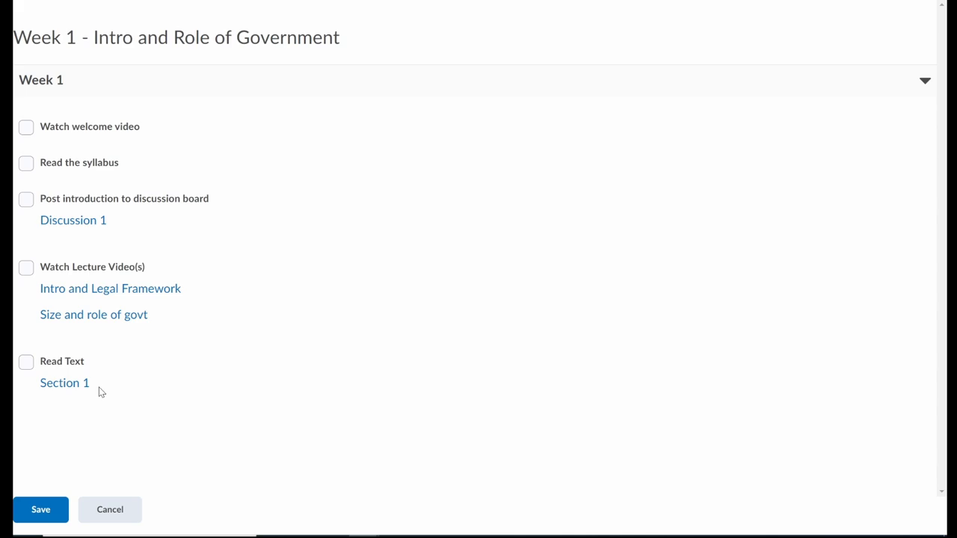
pyautogui.moveTo(99, 385)
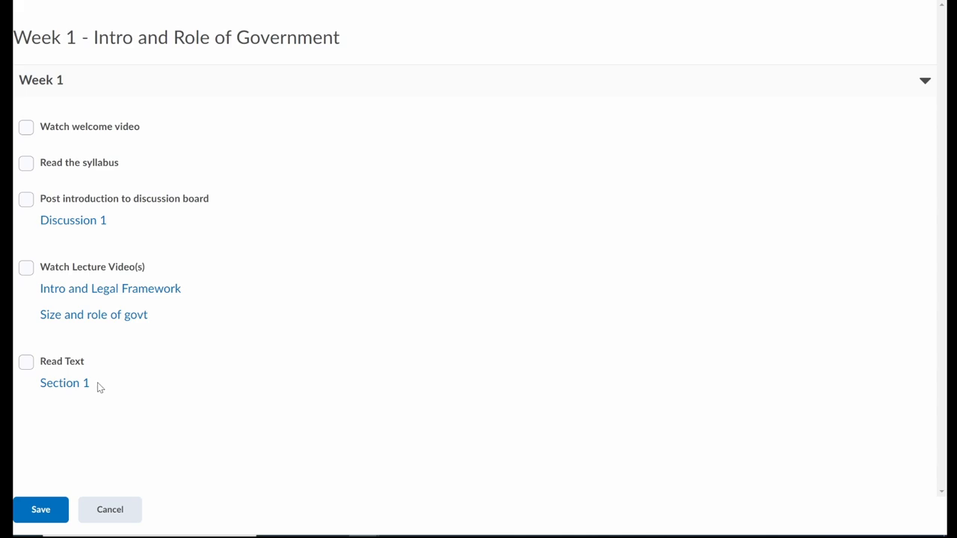
pyautogui.moveTo(65, 382)
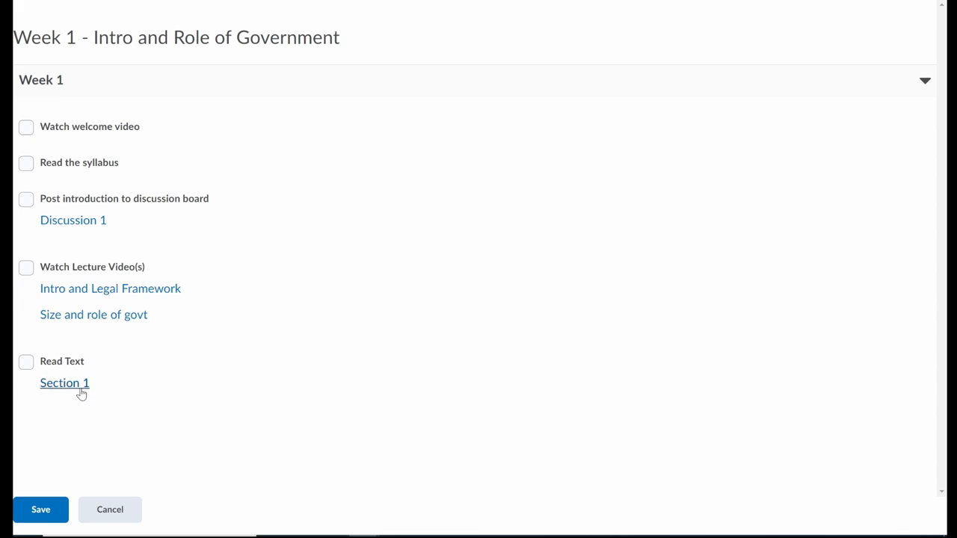
pyautogui.moveTo(128, 335)
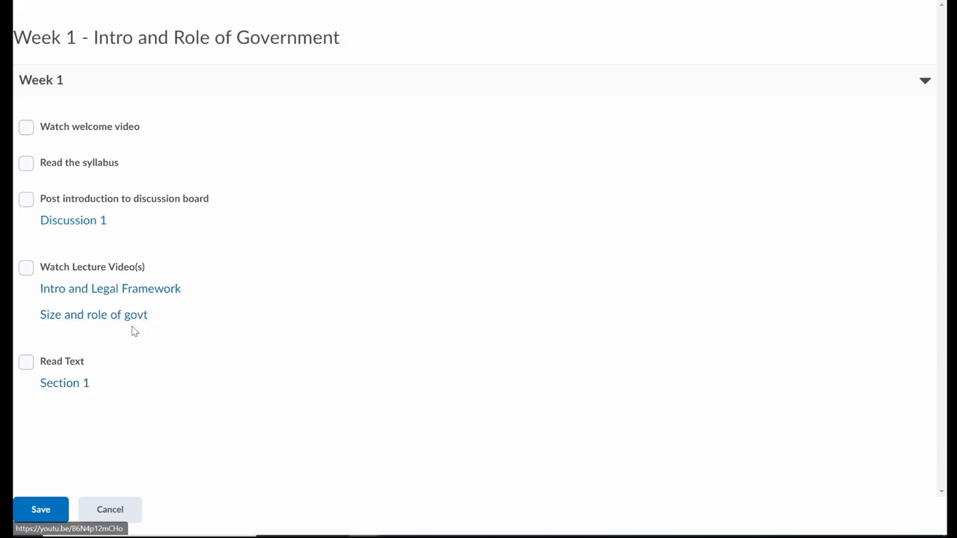
pyautogui.moveTo(135, 341)
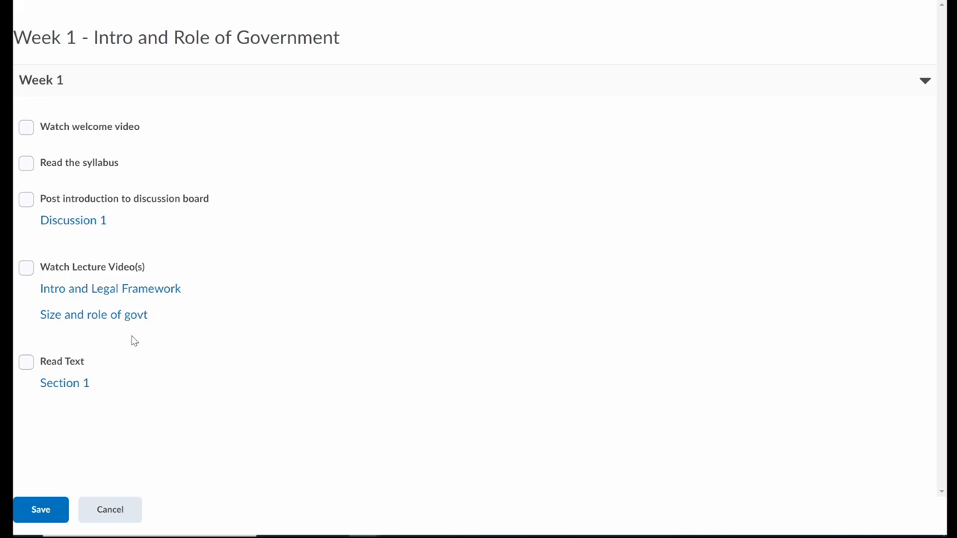
pyautogui.moveTo(102, 383)
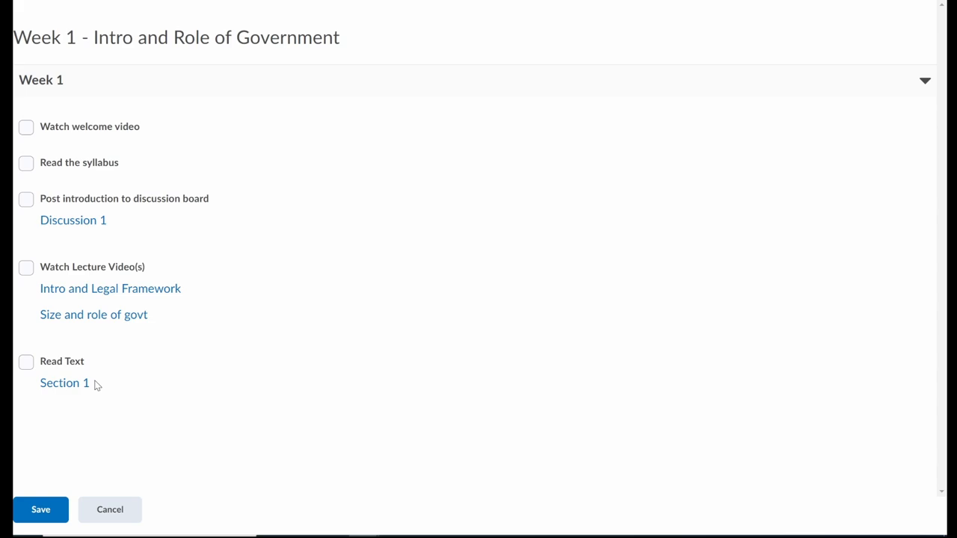
pyautogui.moveTo(178, 321)
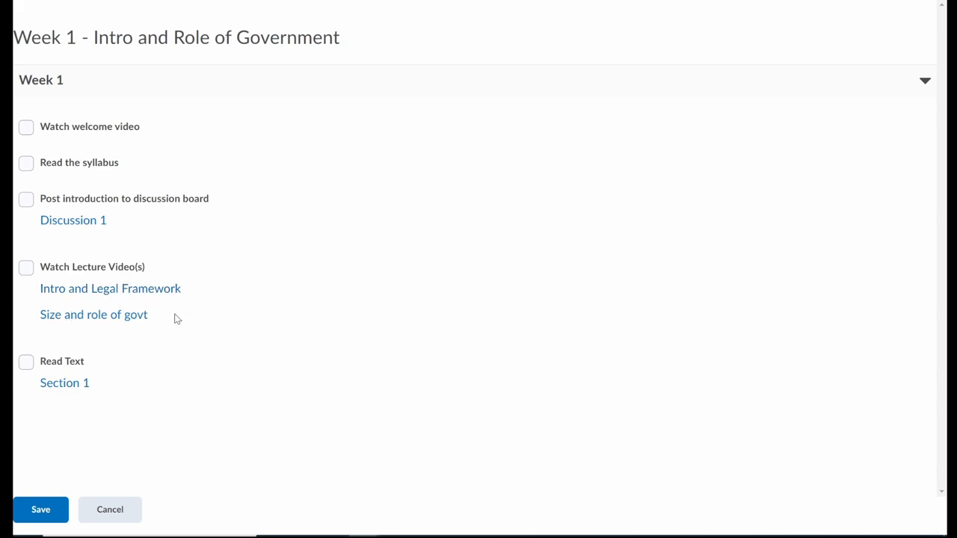
pyautogui.moveTo(195, 325)
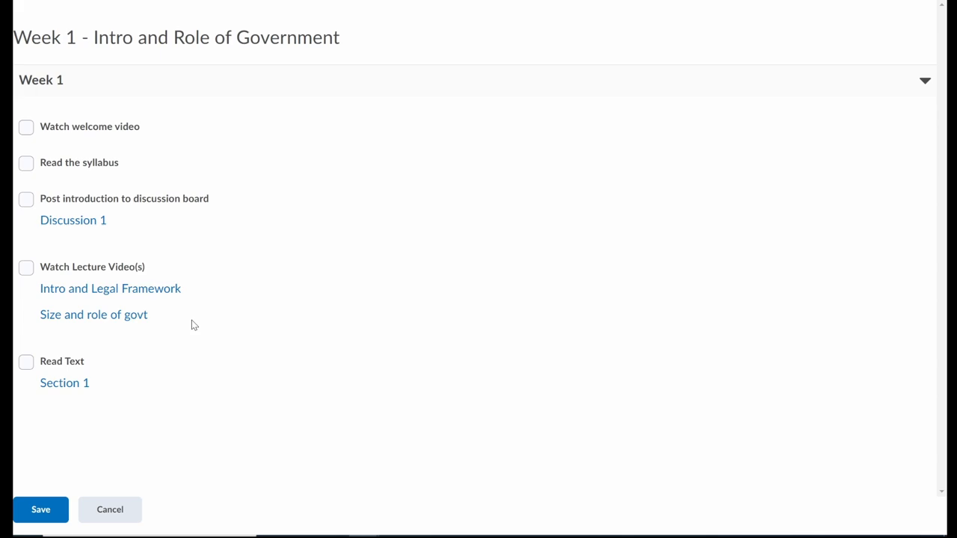
pyautogui.moveTo(123, 310)
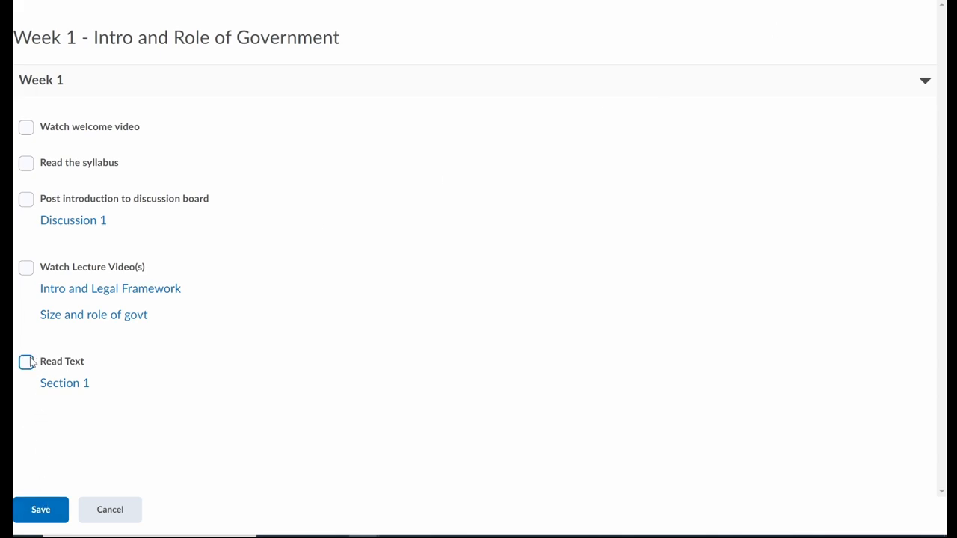
# - Tick all five Week 1 tasks, including Read Text, and save the checklist
pyautogui.click(27, 360)
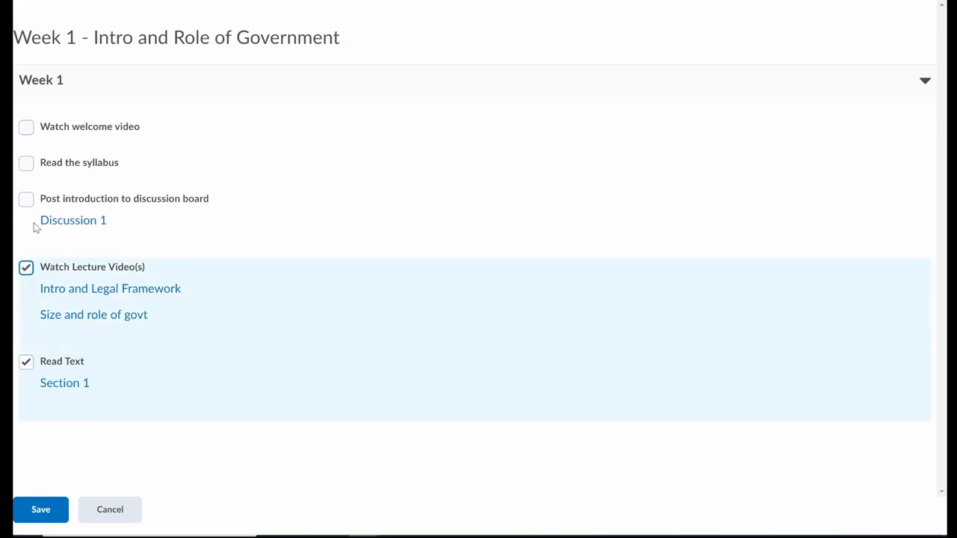
pyautogui.click(27, 163)
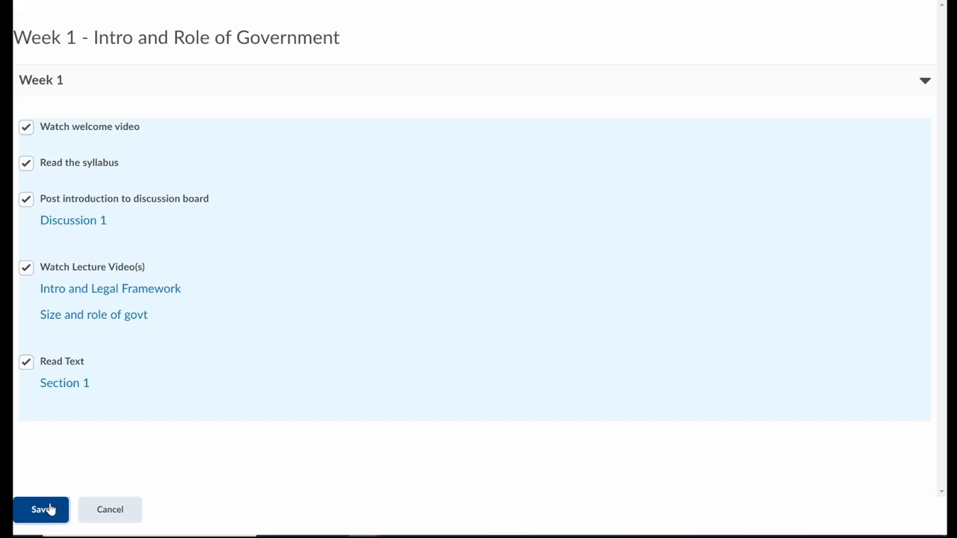
pyautogui.click(40, 509)
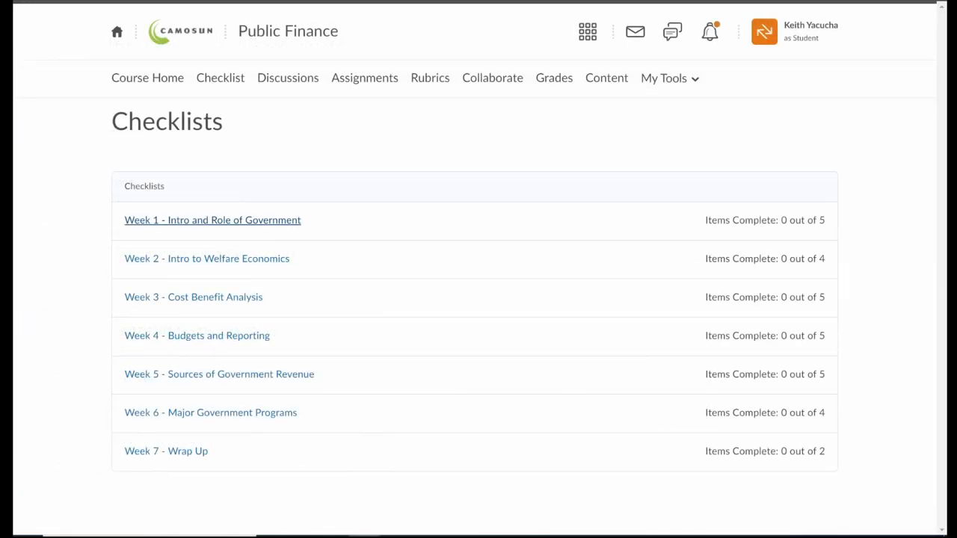
pyautogui.moveTo(664, 225)
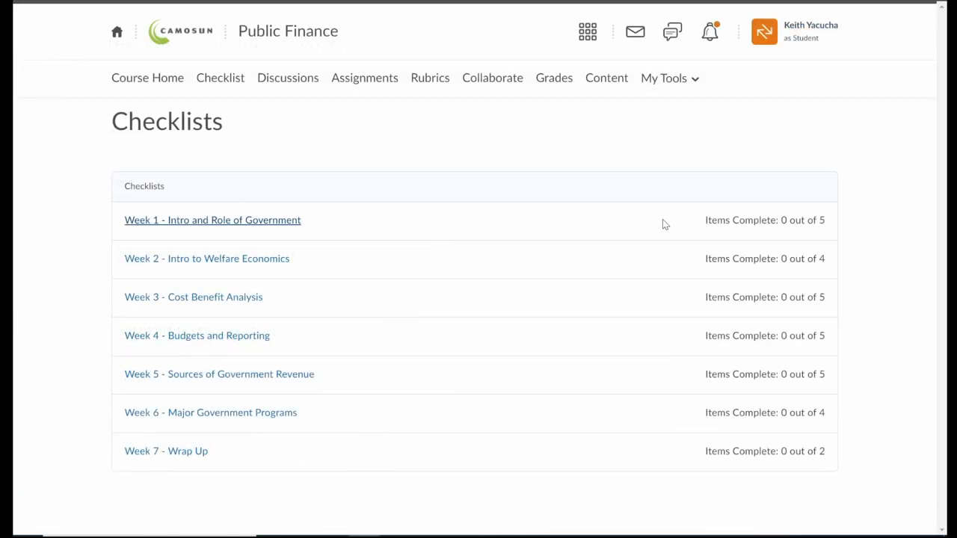
pyautogui.moveTo(766, 220)
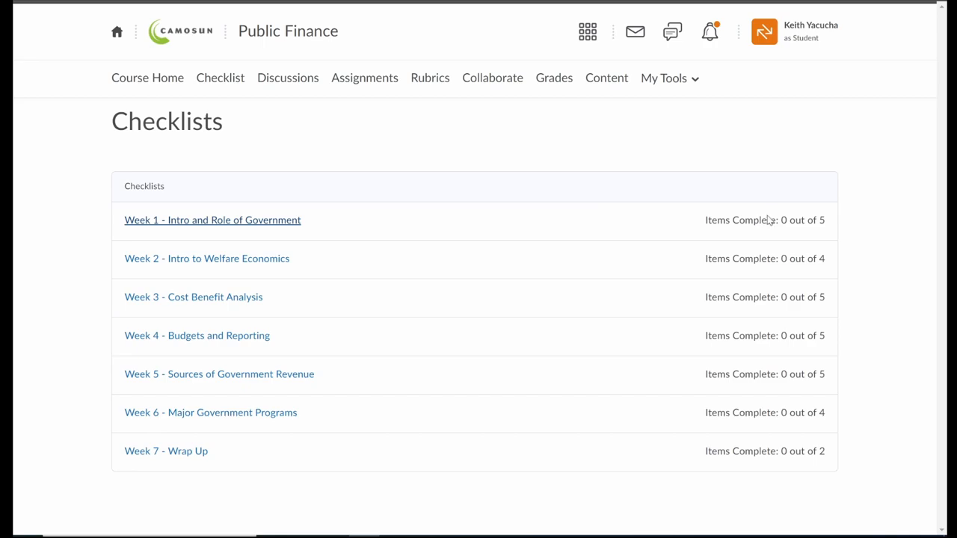
pyautogui.moveTo(833, 233)
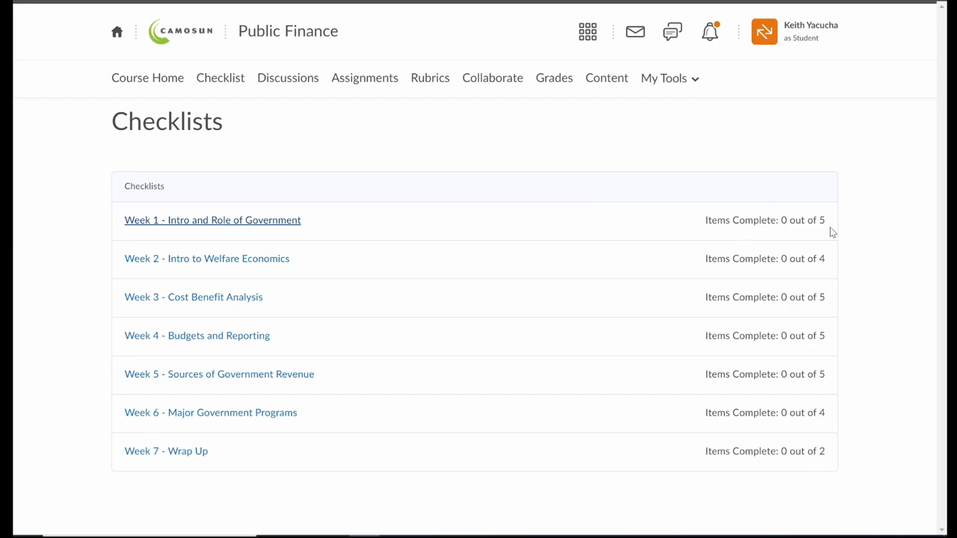
pyautogui.moveTo(222, 322)
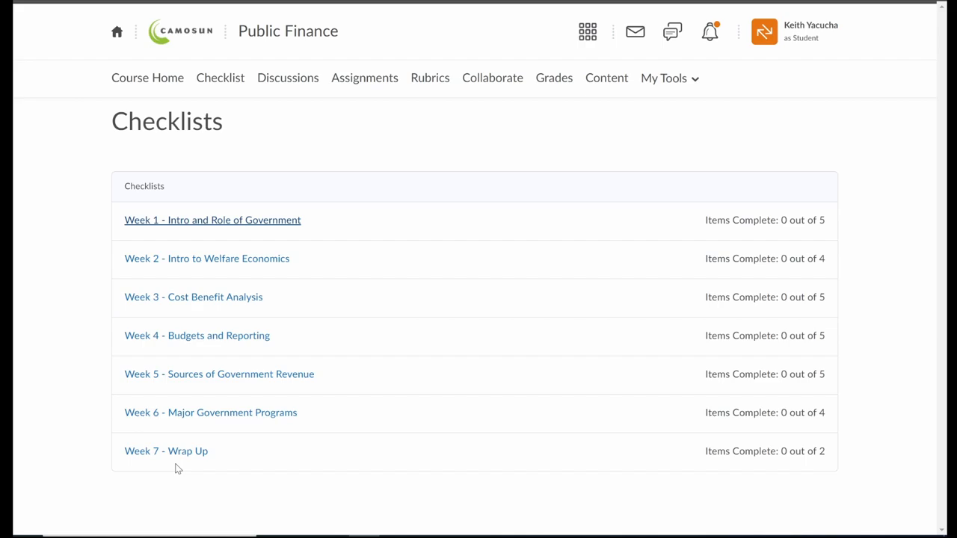
pyautogui.moveTo(365, 77)
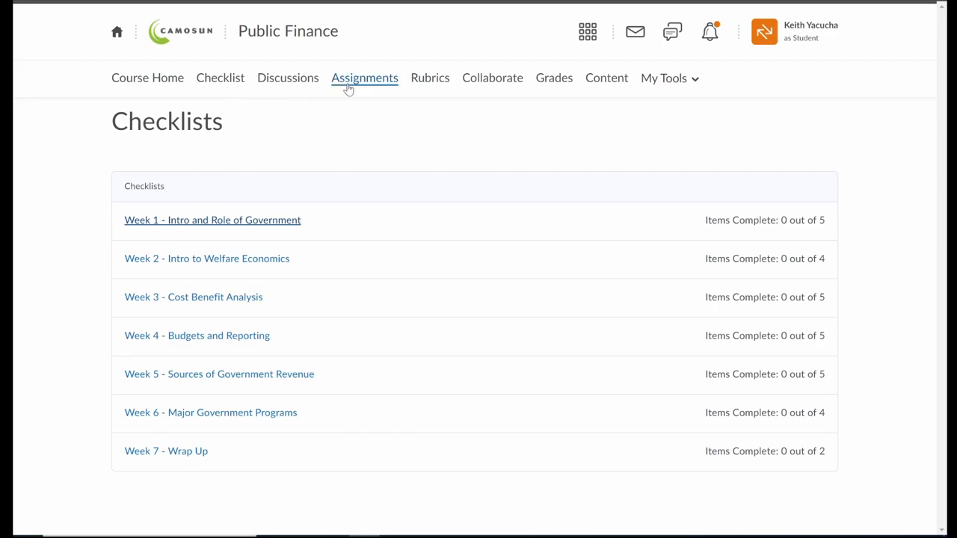
pyautogui.moveTo(287, 77)
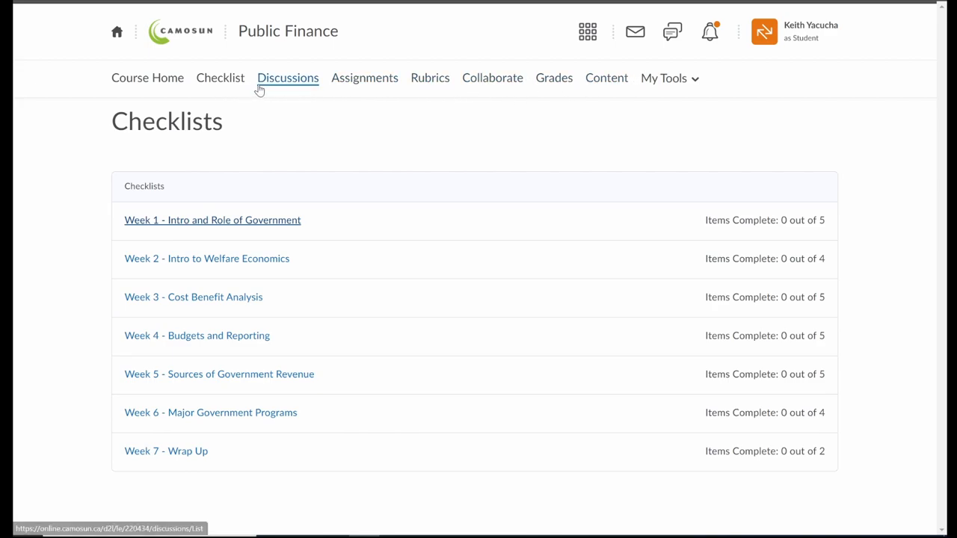
# - Go to Discussions, expand all forums, collapse them again, and scroll the forum list
pyautogui.click(287, 78)
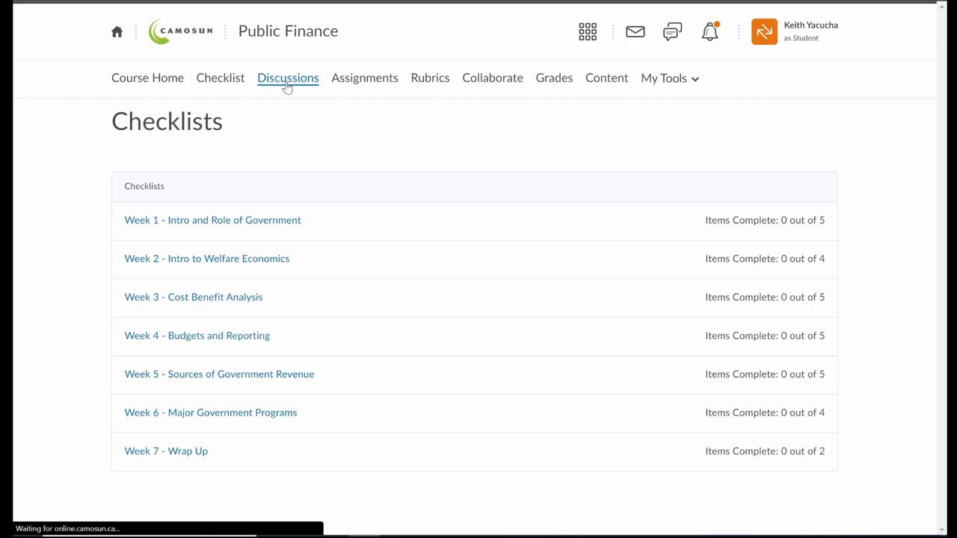
pyautogui.click(288, 78)
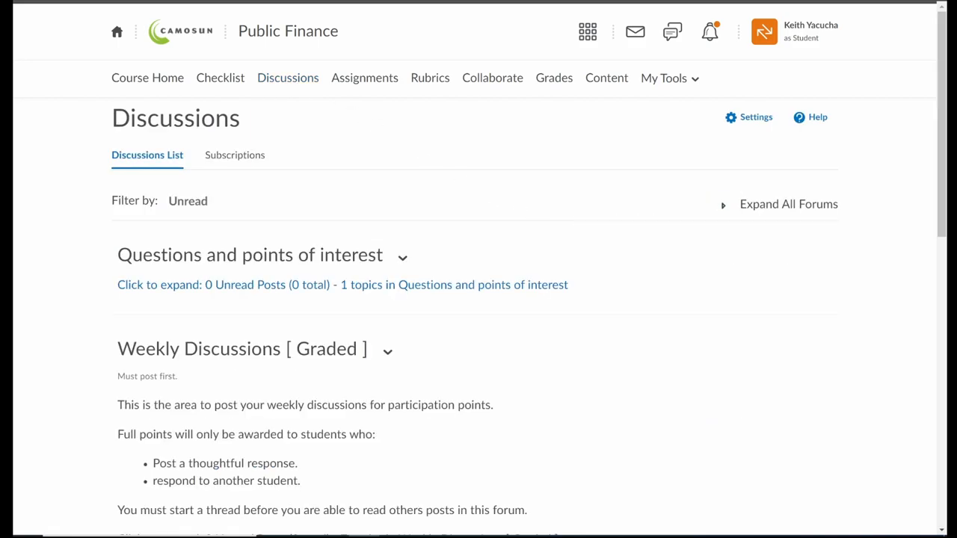
pyautogui.click(722, 204)
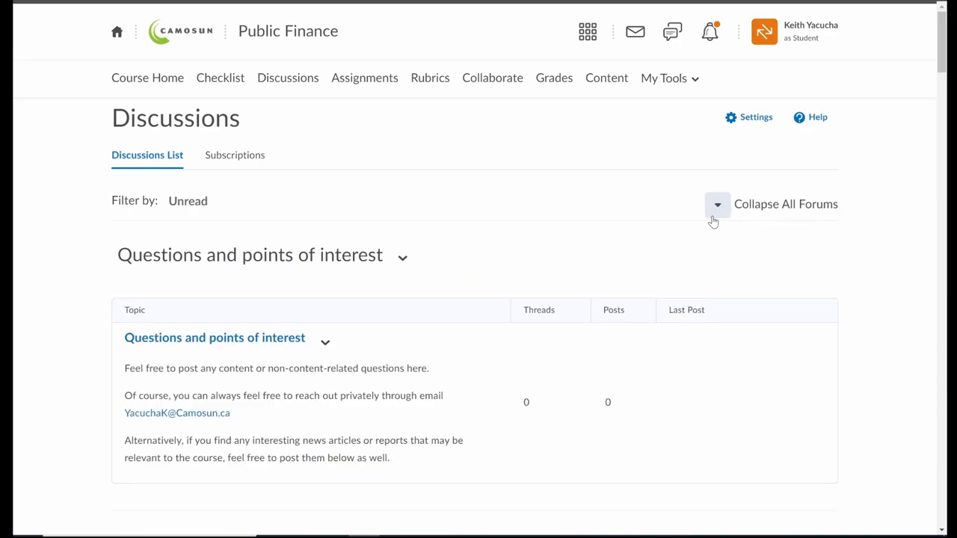
pyautogui.click(717, 204)
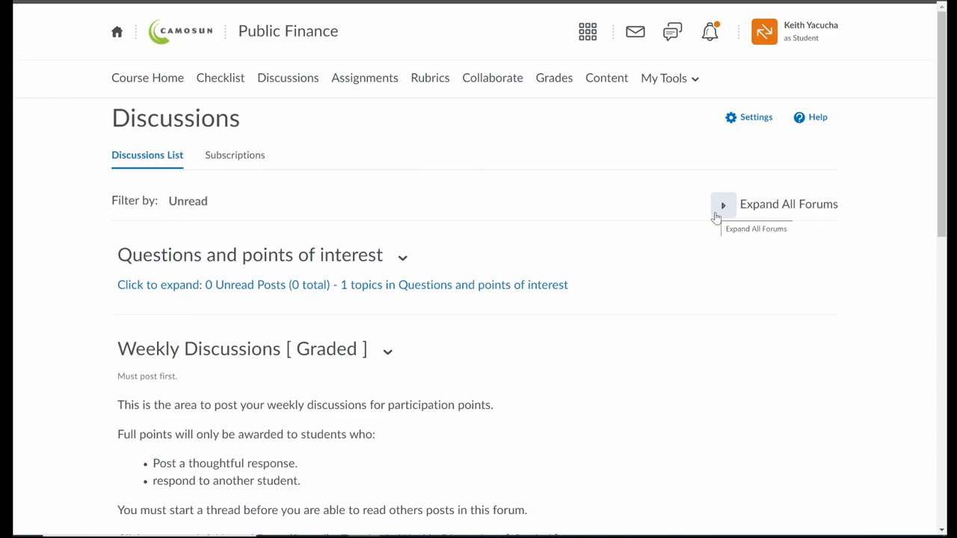
pyautogui.scroll(-3)
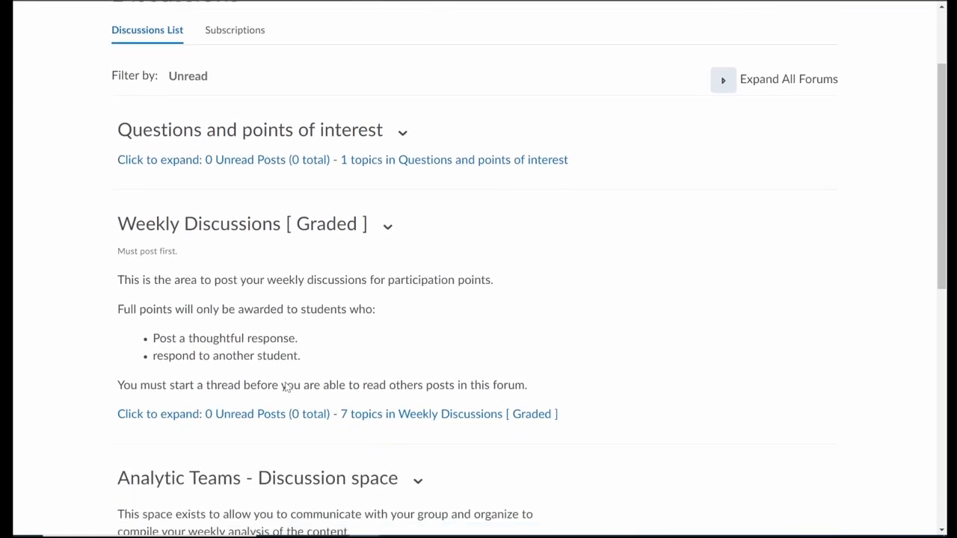
pyautogui.scroll(-3)
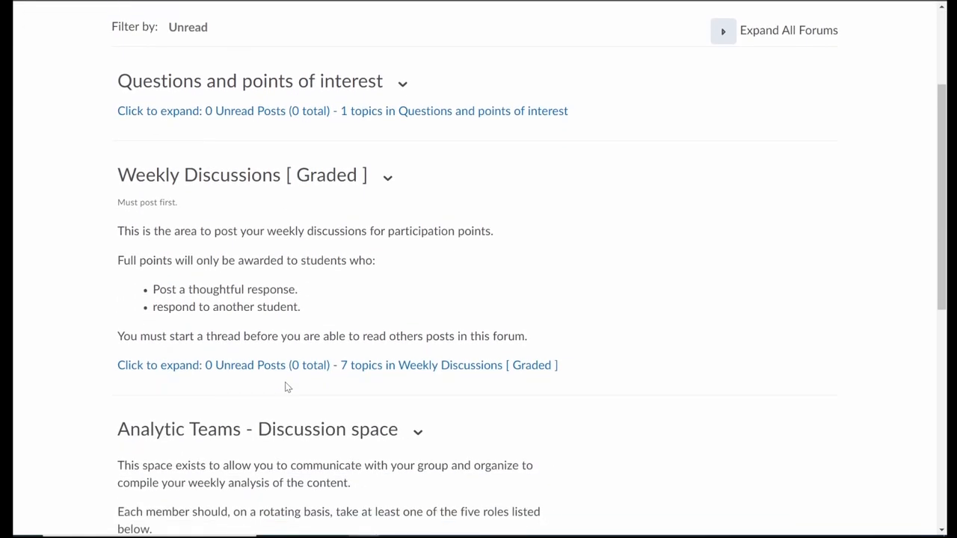
pyautogui.moveTo(129, 243)
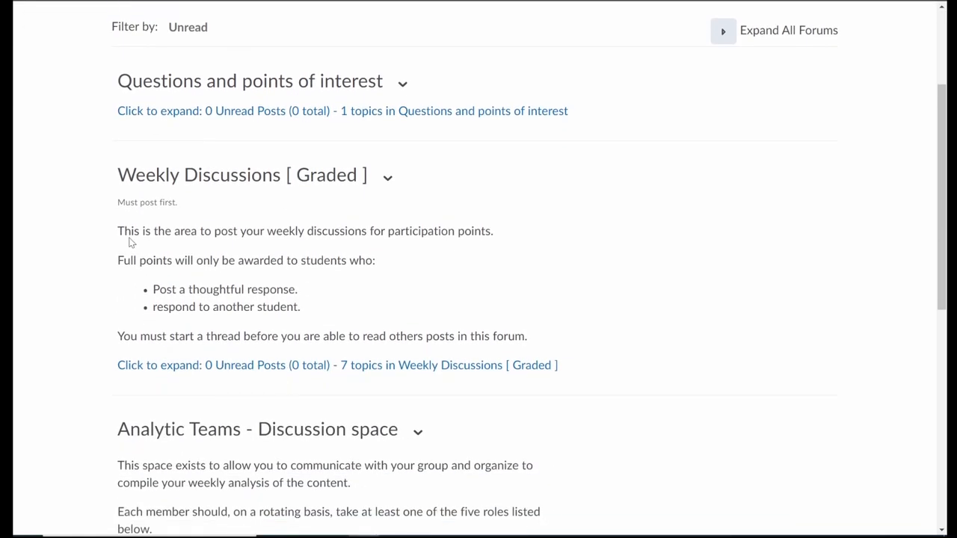
# - Expand Weekly Discussions to list Week 1 - Introduction and Week 2 topics
pyautogui.doubleClick(249, 81)
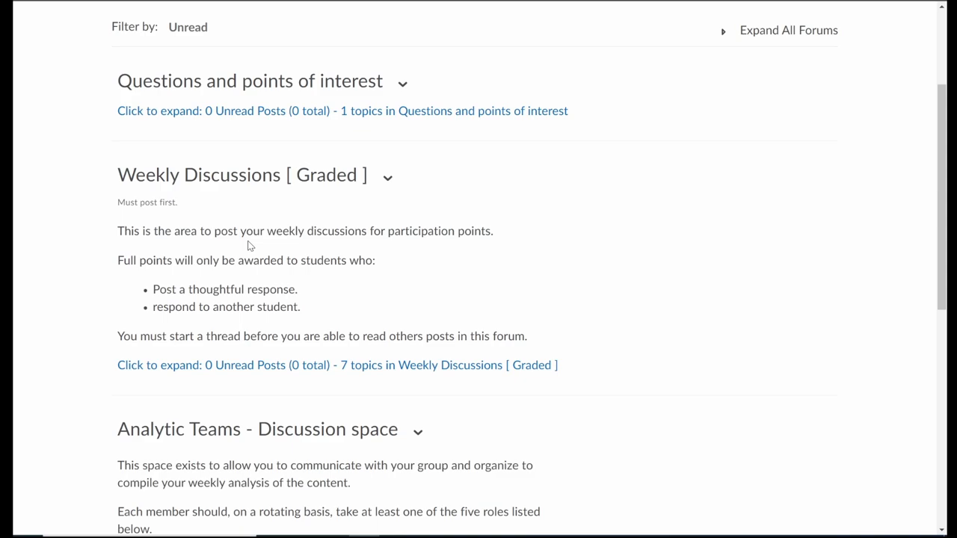
pyautogui.moveTo(269, 253)
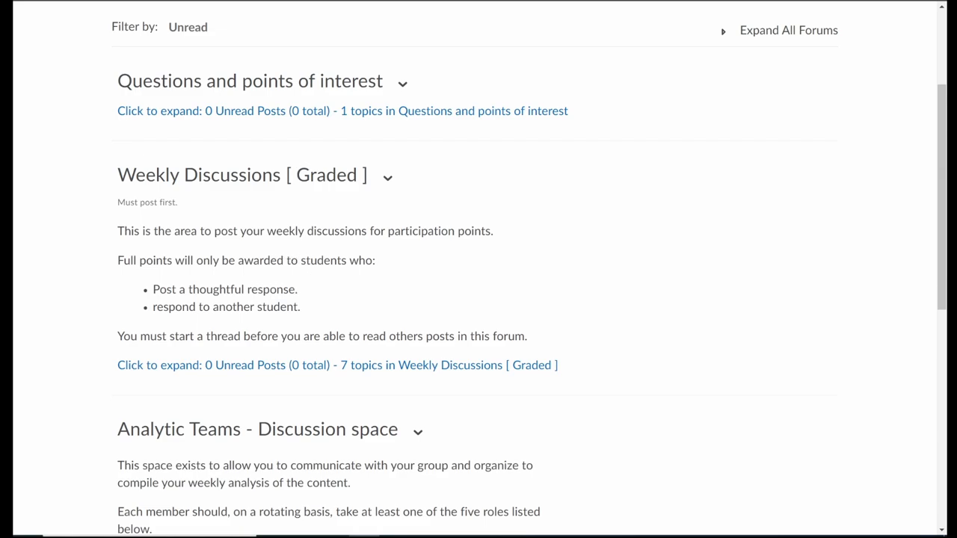
pyautogui.doubleClick(270, 290)
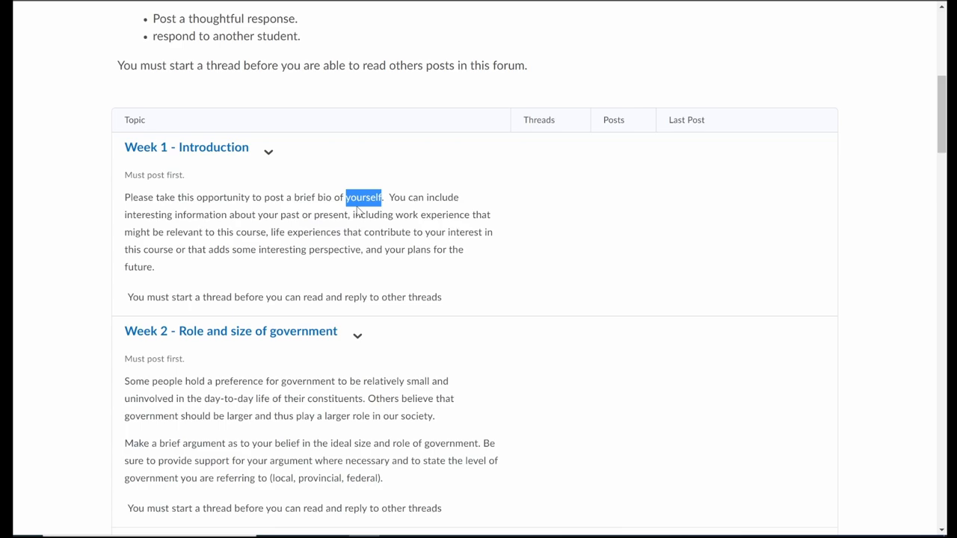
pyautogui.scroll(-3)
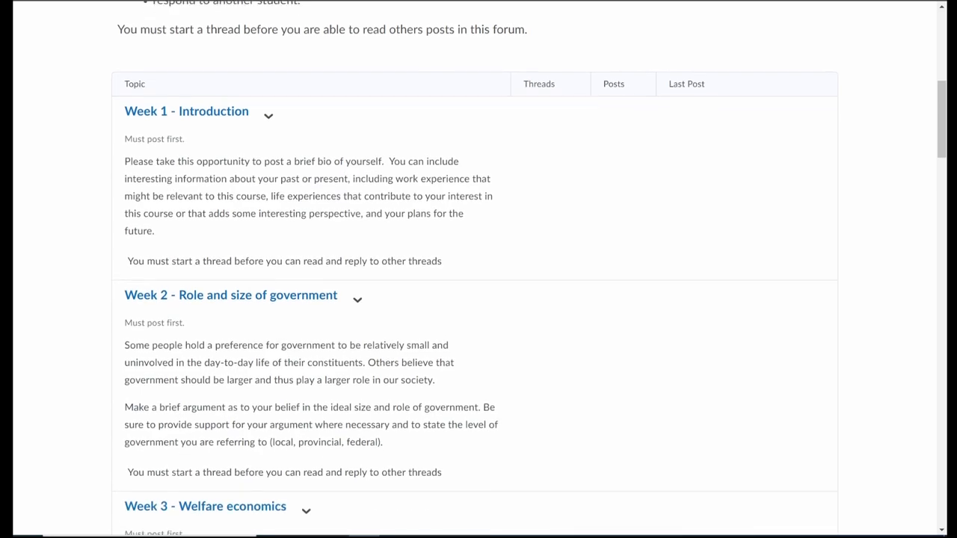
pyautogui.scroll(-3)
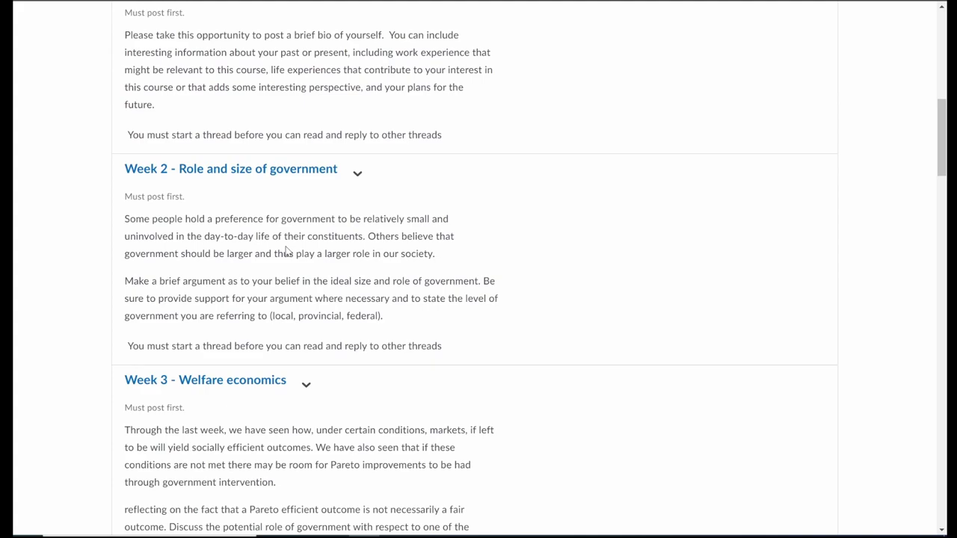
pyautogui.moveTo(257, 180)
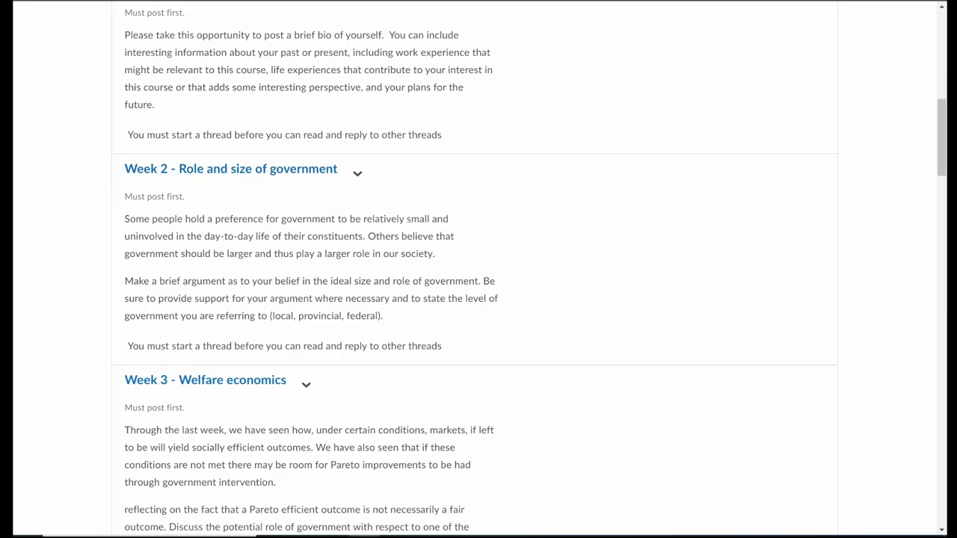
pyautogui.scroll(-3)
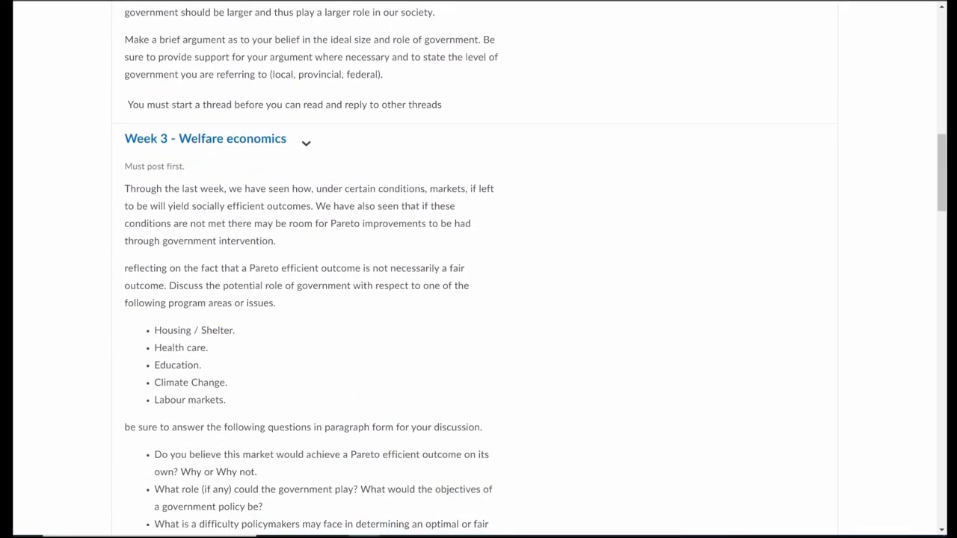
pyautogui.scroll(-3)
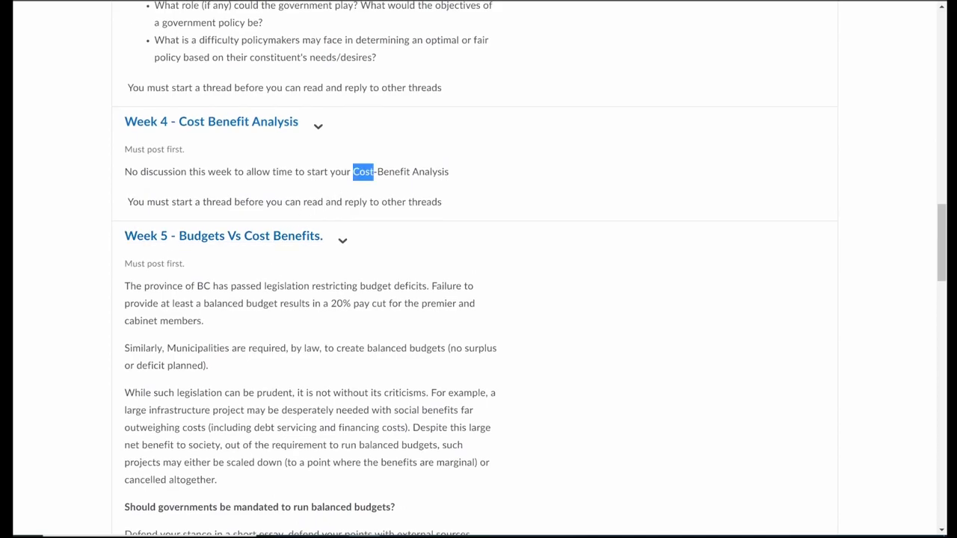
pyautogui.moveTo(250, 142)
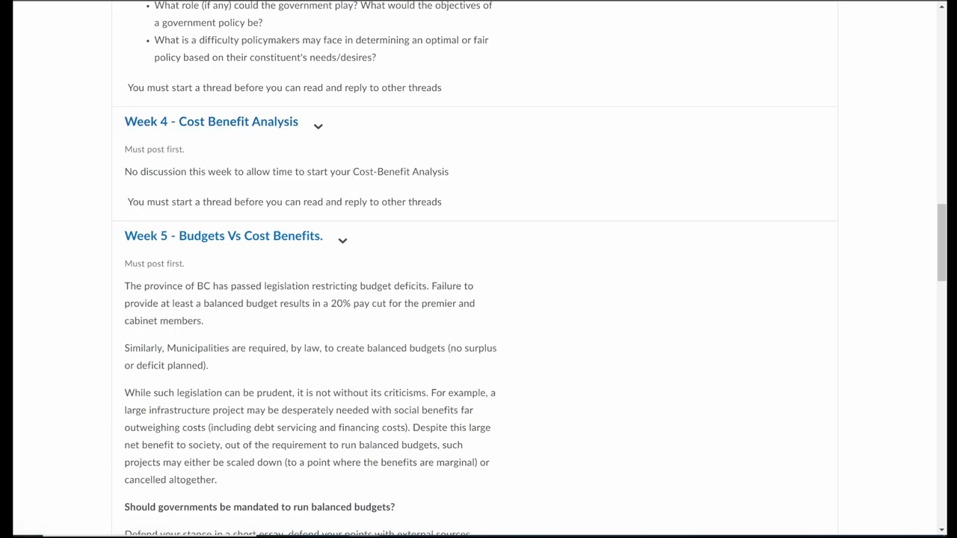
pyautogui.moveTo(362, 193)
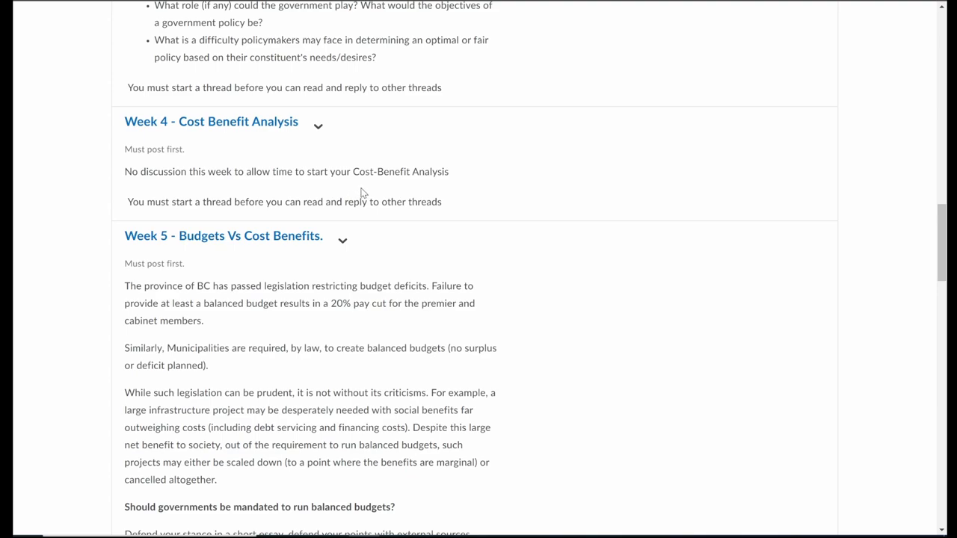
pyautogui.scroll(-3)
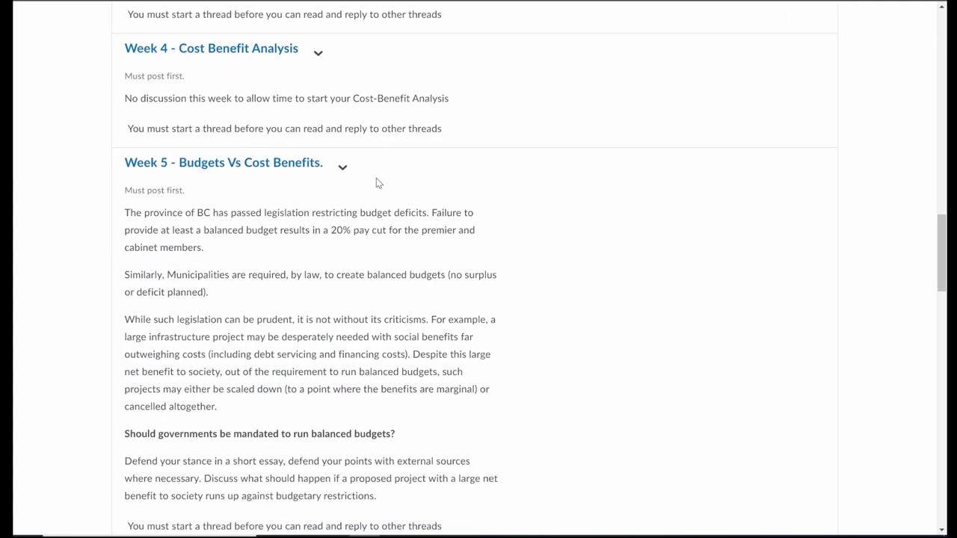
pyautogui.scroll(-3)
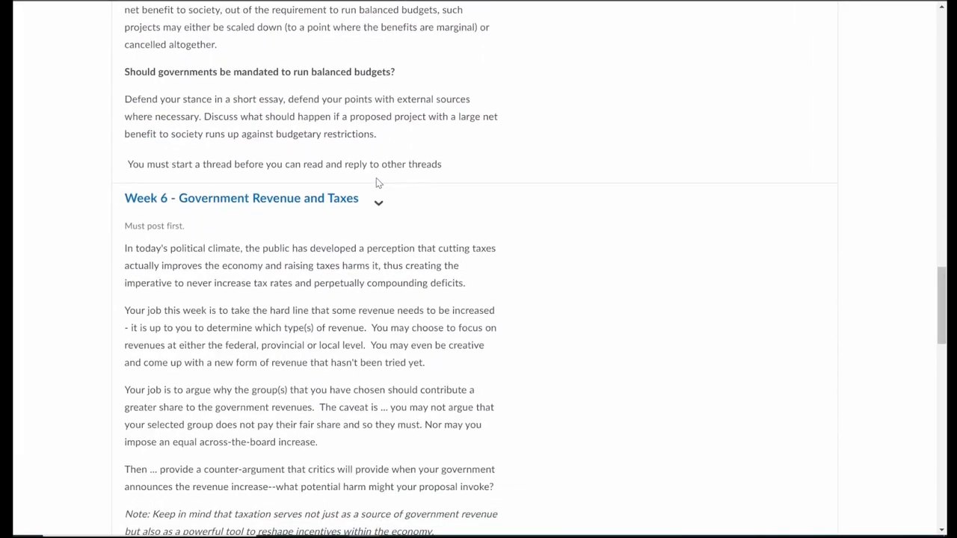
pyautogui.scroll(-3)
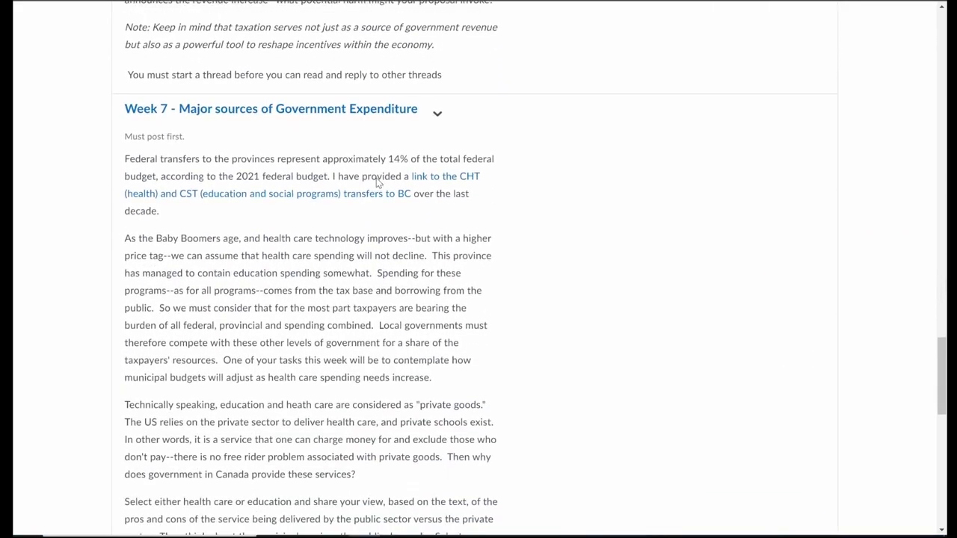
pyautogui.scroll(3)
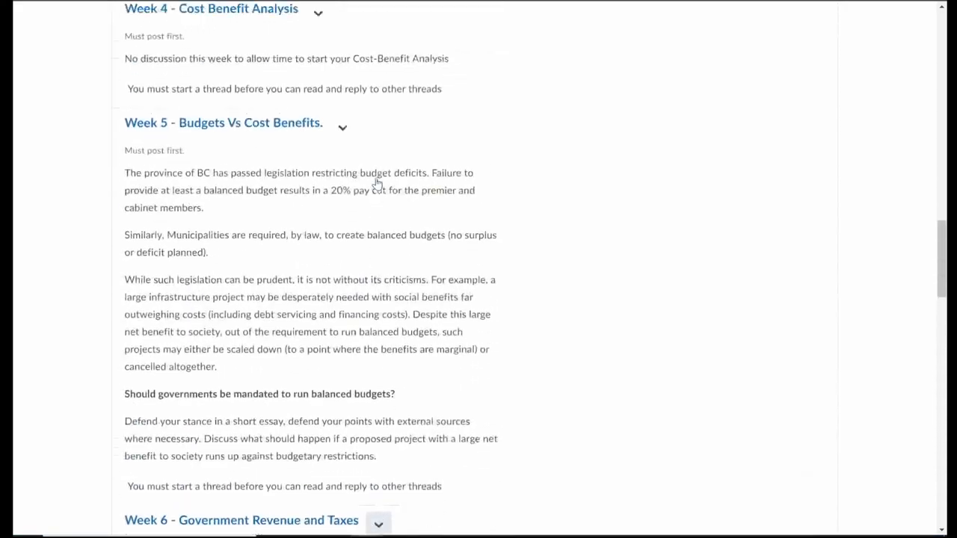
pyautogui.scroll(3)
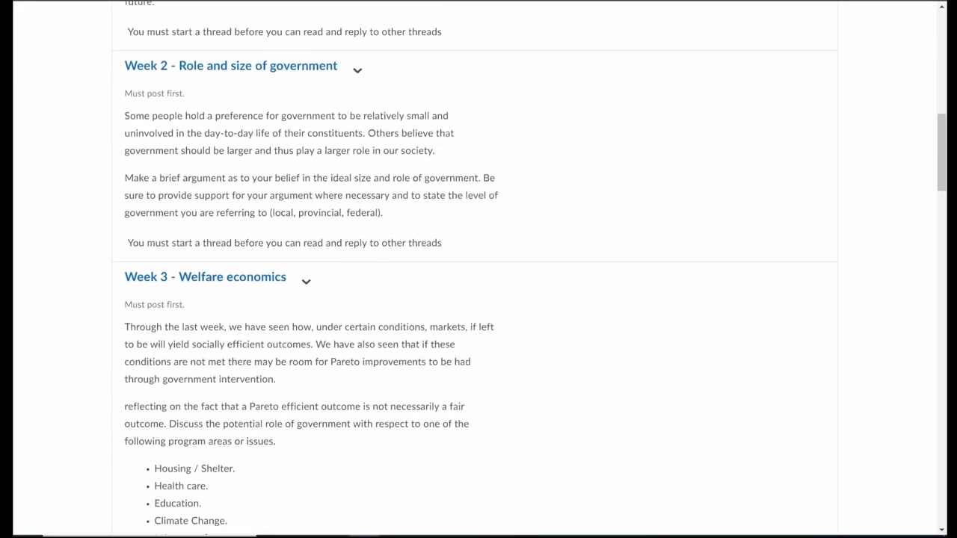
pyautogui.scroll(3)
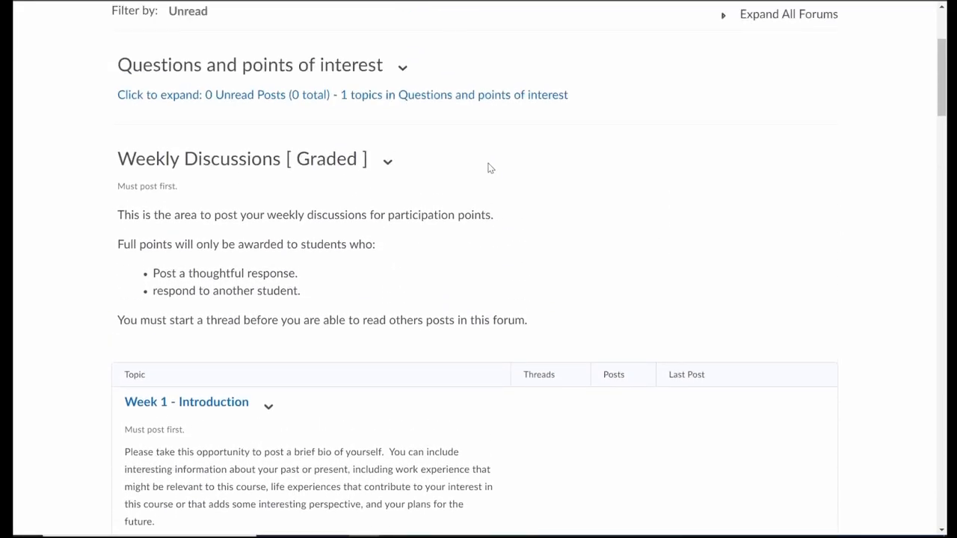
pyautogui.moveTo(387, 158)
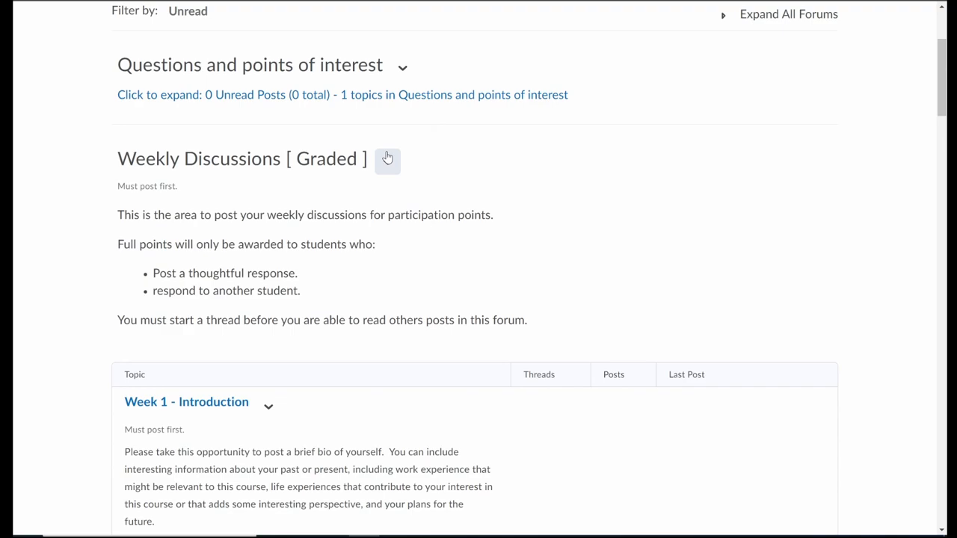
# - Collapse the Weekly Discussions topics and scroll to the Analytic Teams - Discussion space description
pyautogui.click(387, 161)
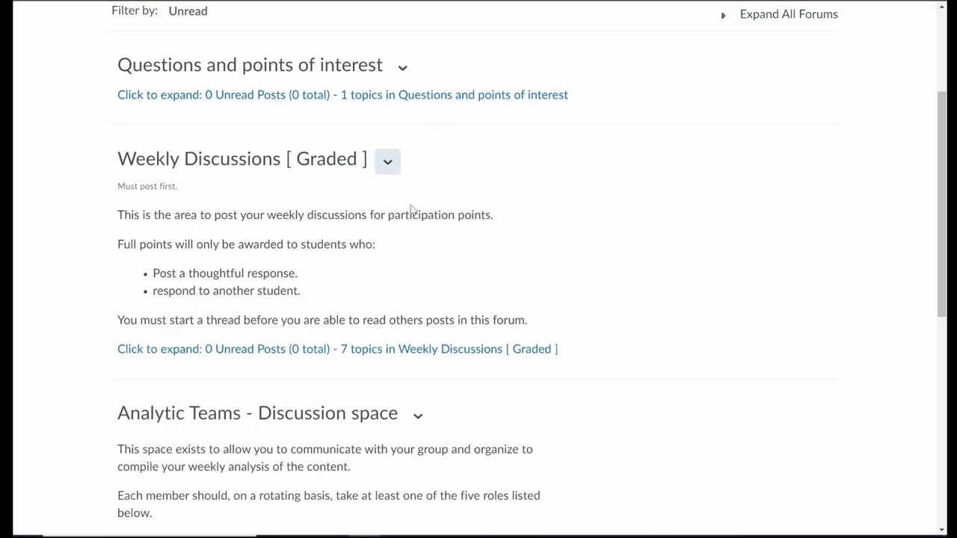
pyautogui.scroll(-3)
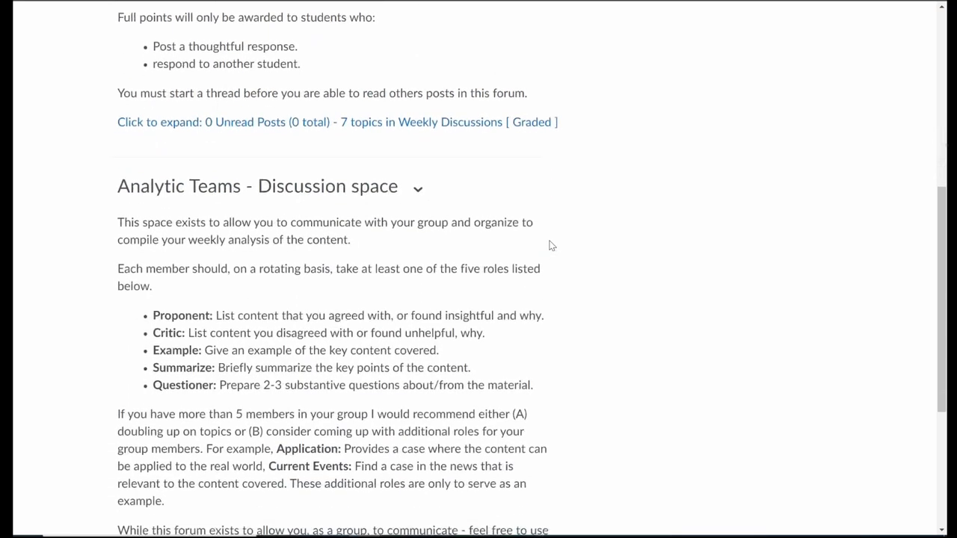
pyautogui.scroll(-3)
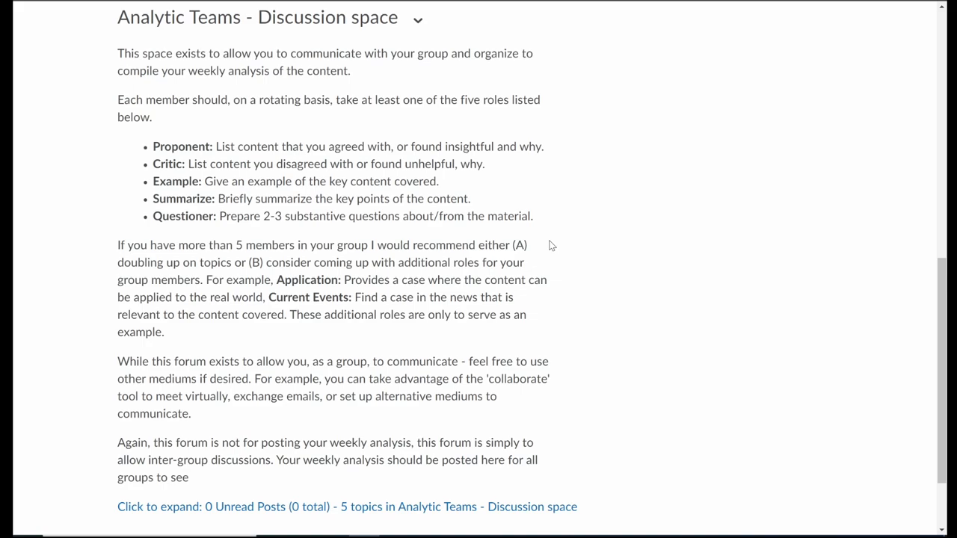
pyautogui.moveTo(474, 262)
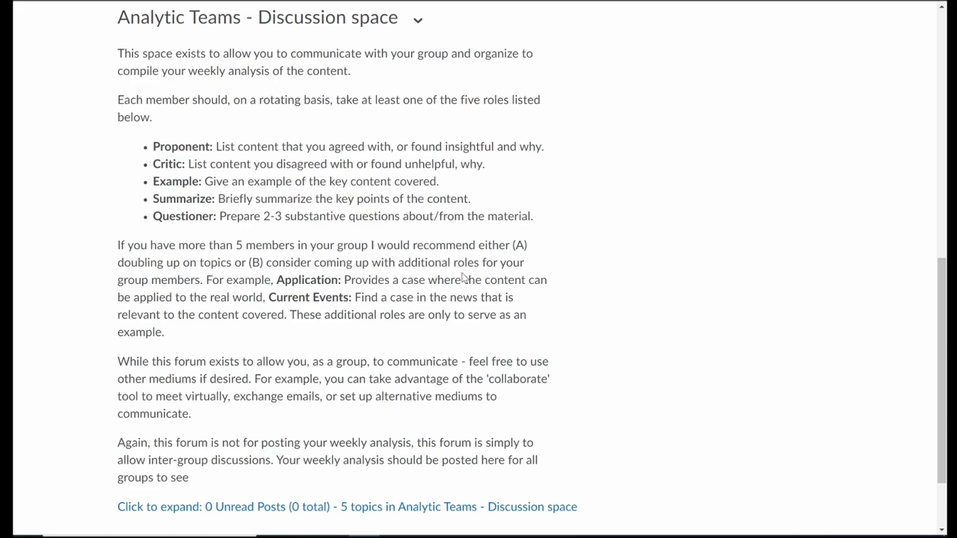
pyautogui.moveTo(129, 171)
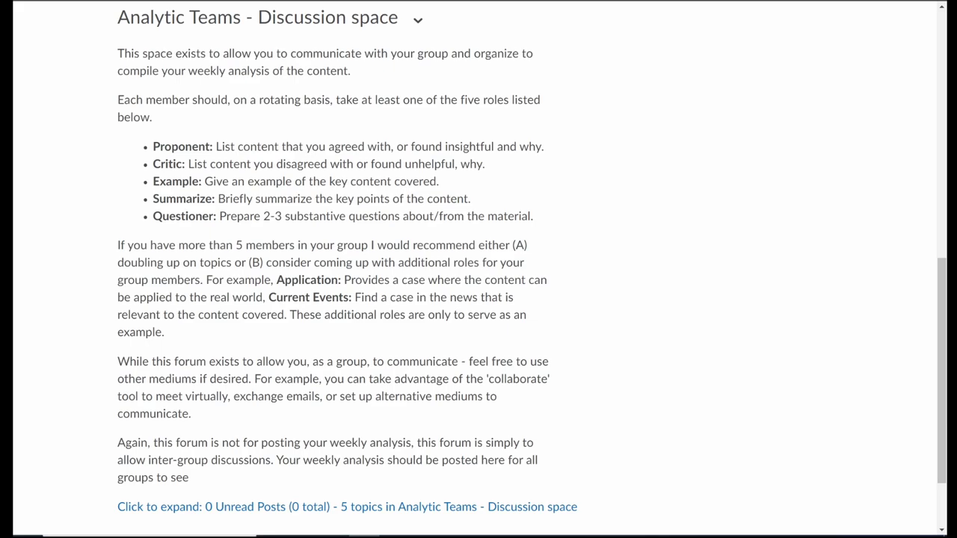
pyautogui.doubleClick(181, 146)
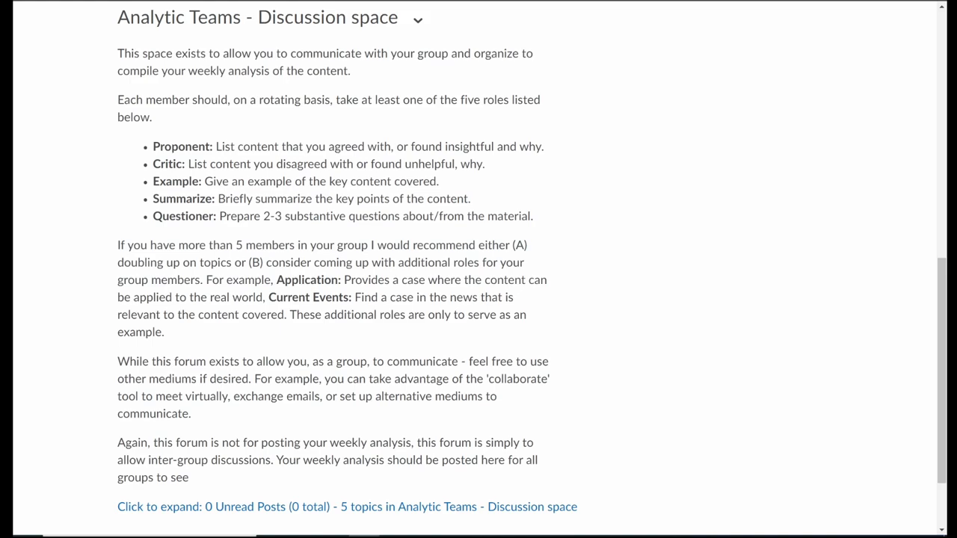
pyautogui.moveTo(185, 228)
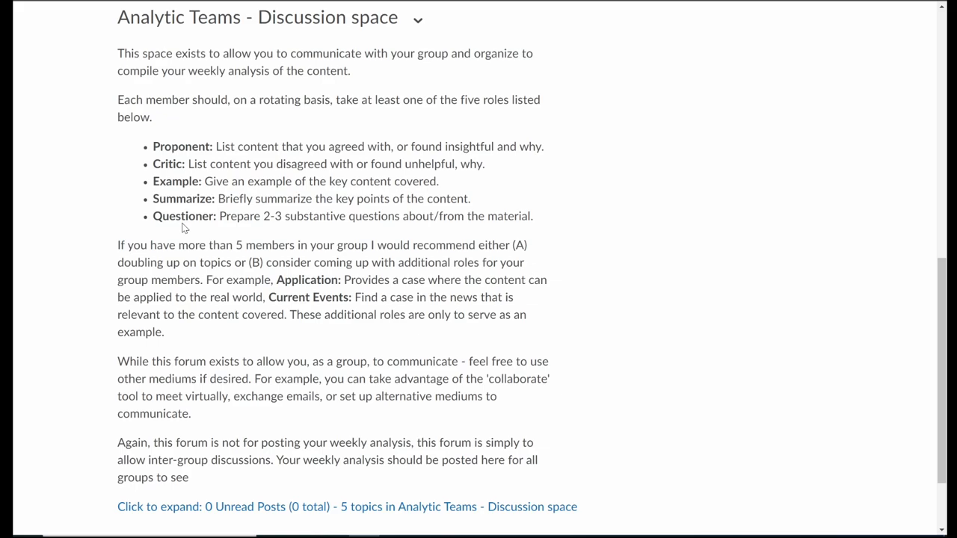
pyautogui.scroll(-3)
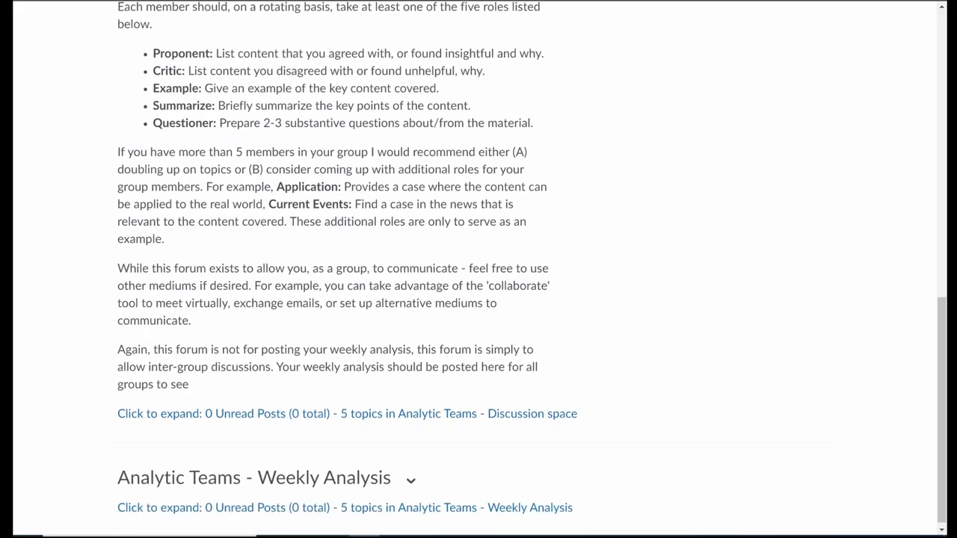
pyautogui.moveTo(362, 398)
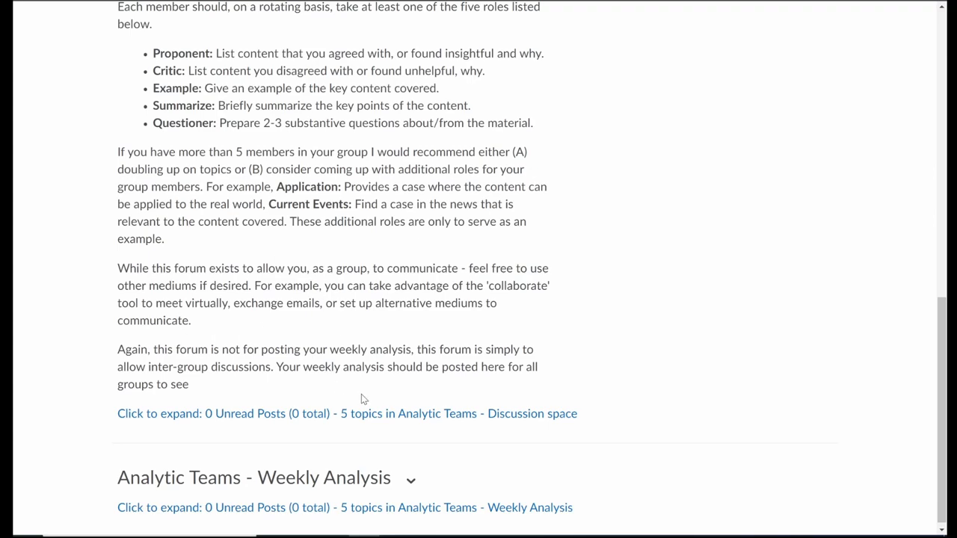
# - Expand Analytic Teams - Discussion space to see its five team topics, then collapse it
pyautogui.click(347, 413)
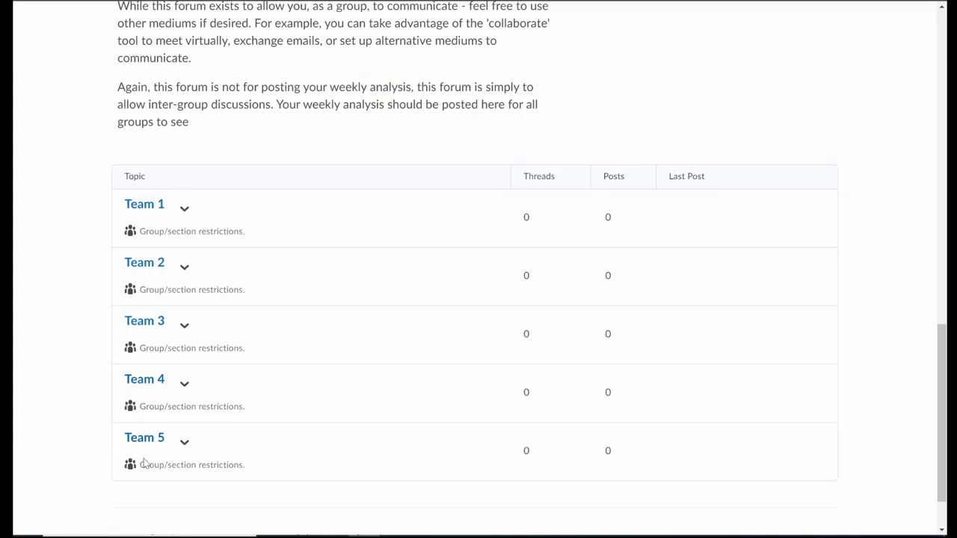
pyautogui.moveTo(239, 255)
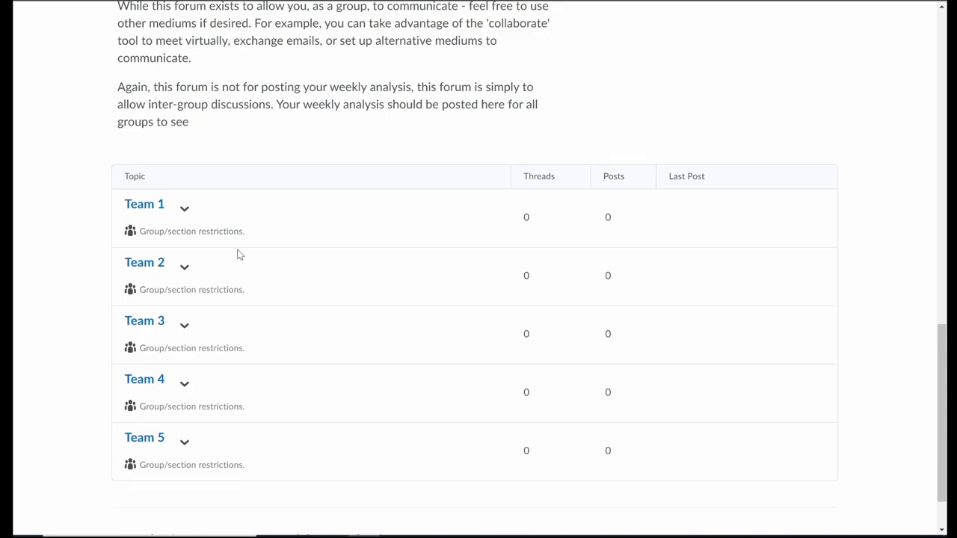
pyautogui.moveTo(276, 141)
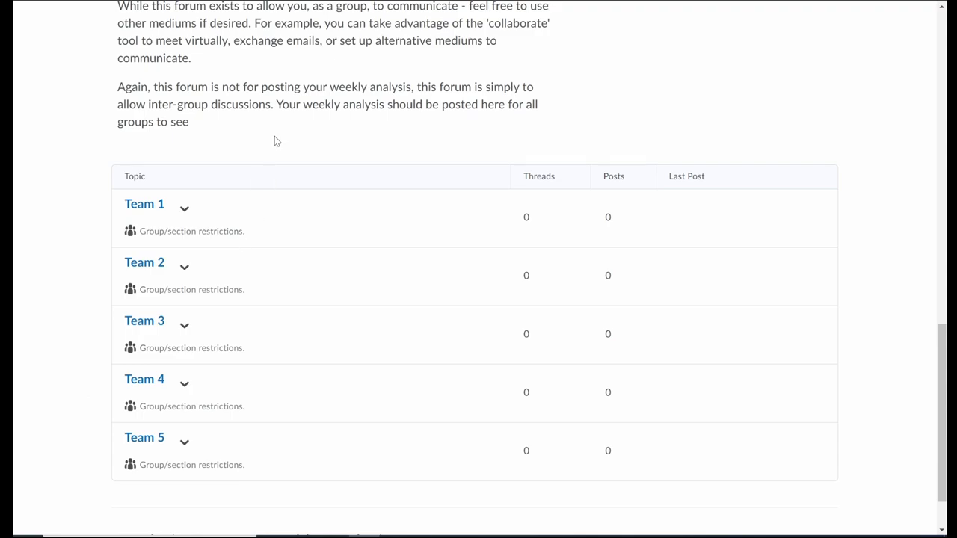
pyautogui.scroll(3)
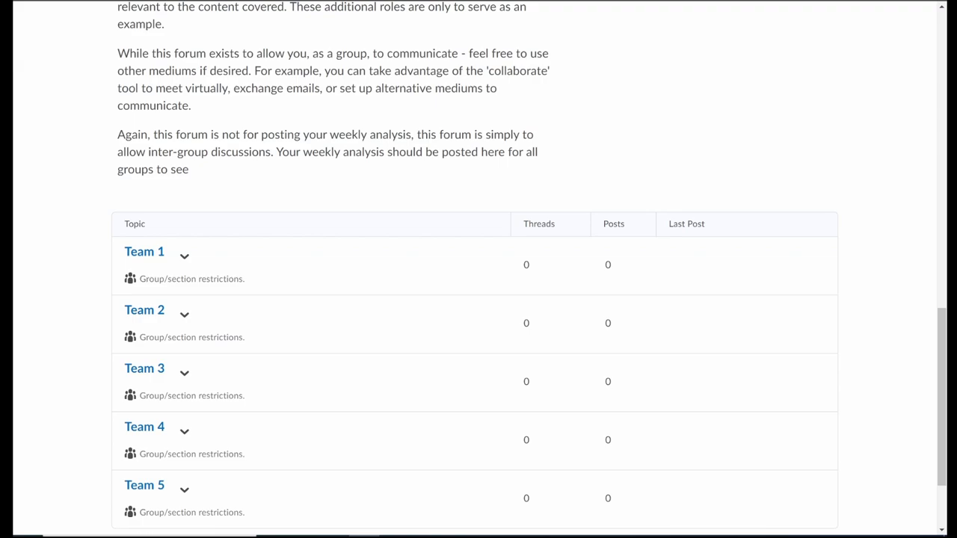
pyautogui.scroll(3)
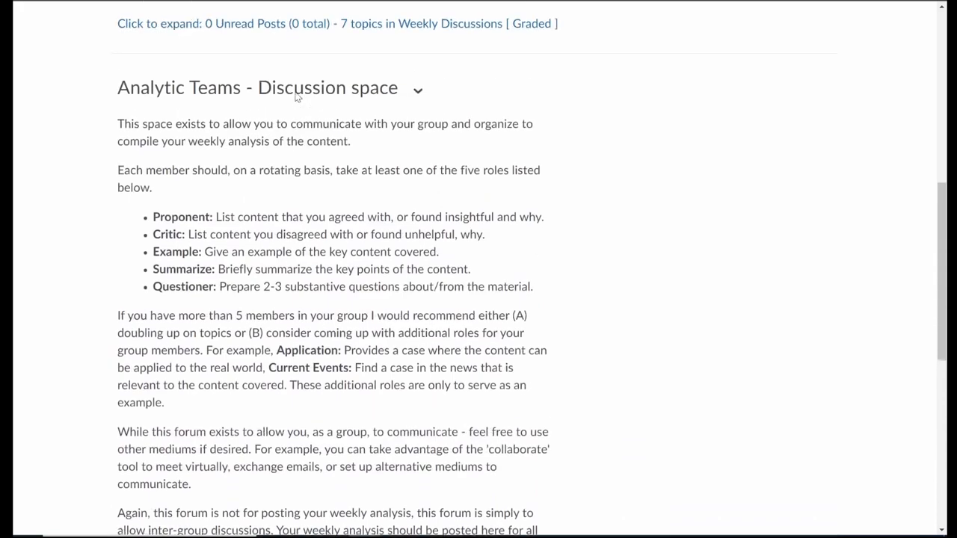
pyautogui.click(417, 88)
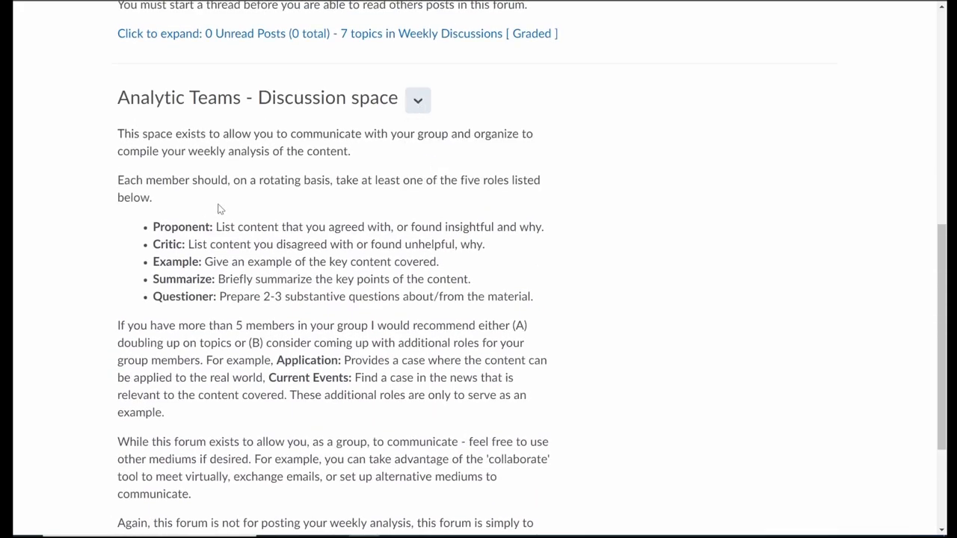
pyautogui.moveTo(189, 227)
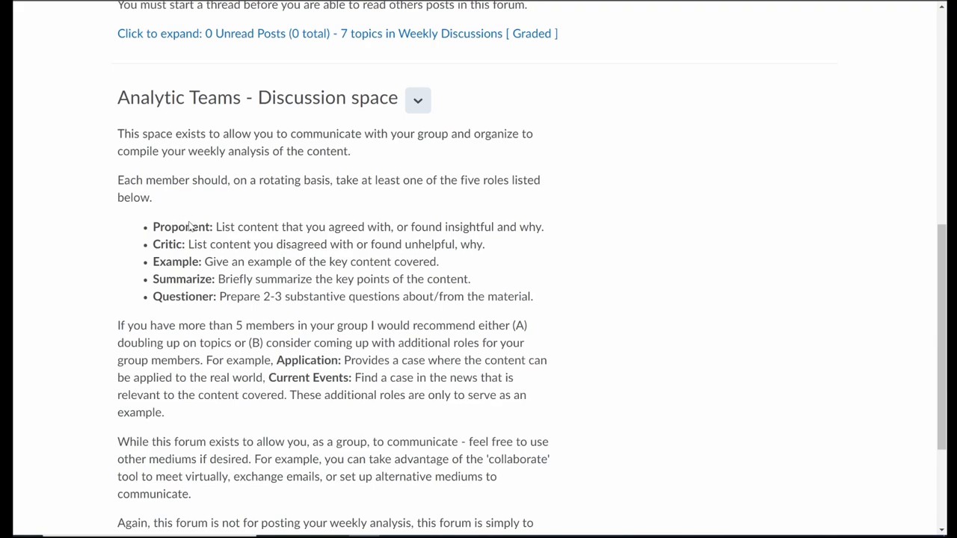
pyautogui.moveTo(190, 227)
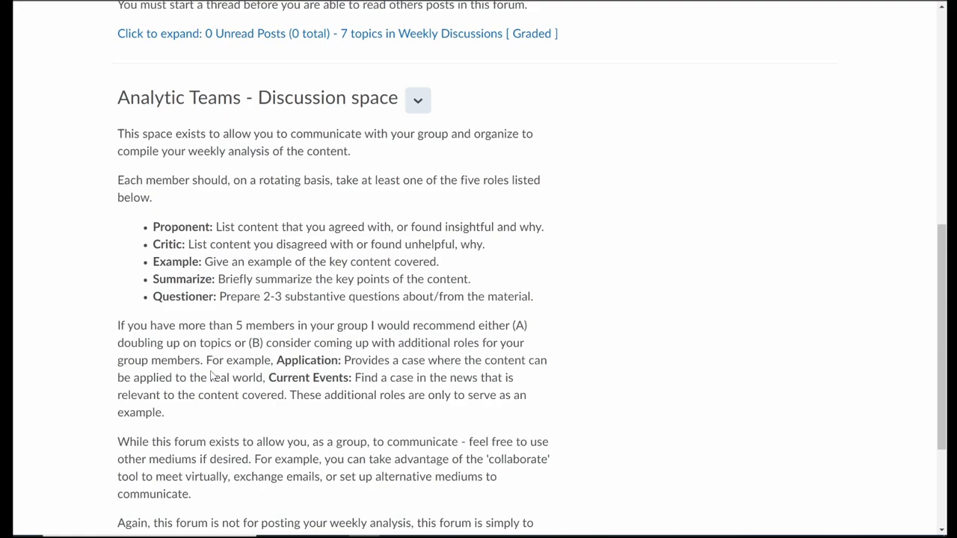
pyautogui.scroll(-3)
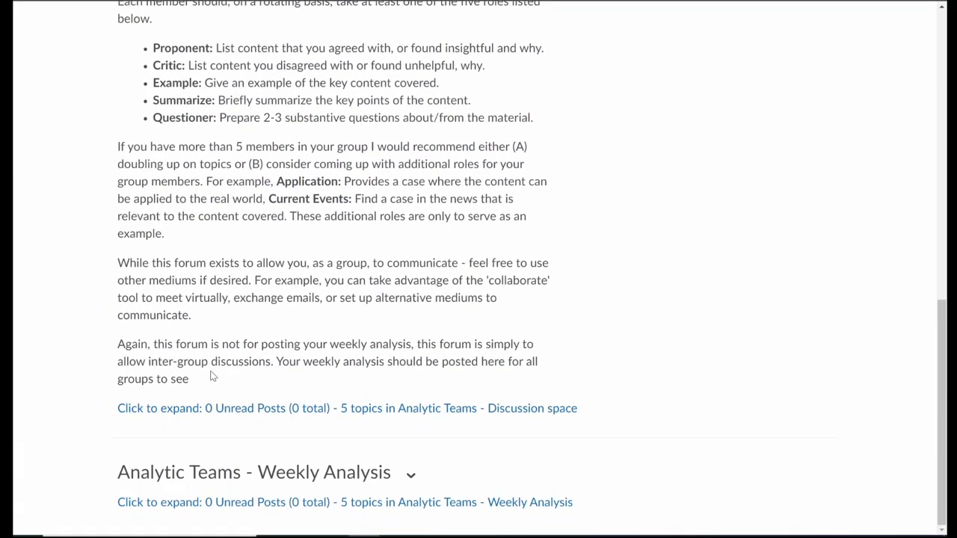
pyautogui.moveTo(302, 502)
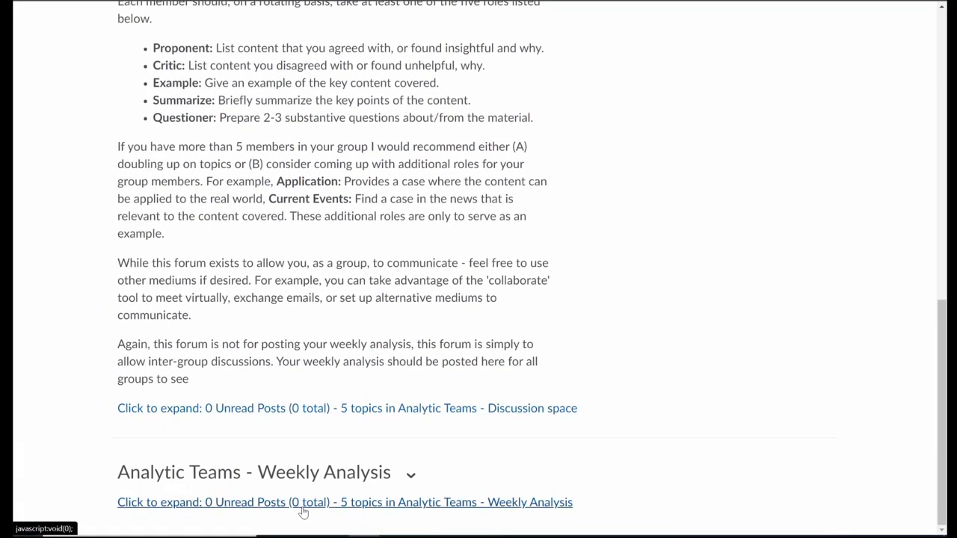
# - Expand Analytic Teams - Weekly Analysis to read its Week 2 to Week 6 topics and thread note
pyautogui.click(344, 502)
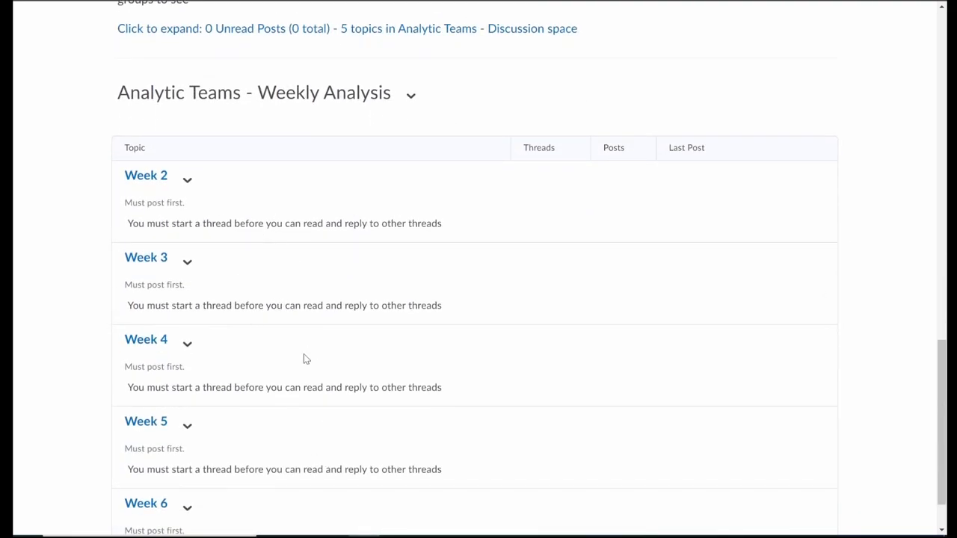
pyautogui.scroll(3)
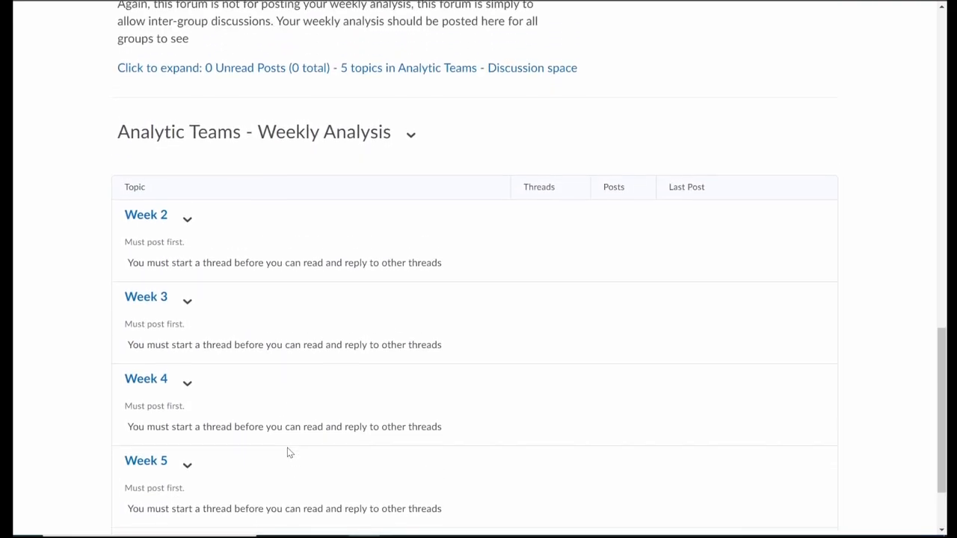
pyautogui.scroll(3)
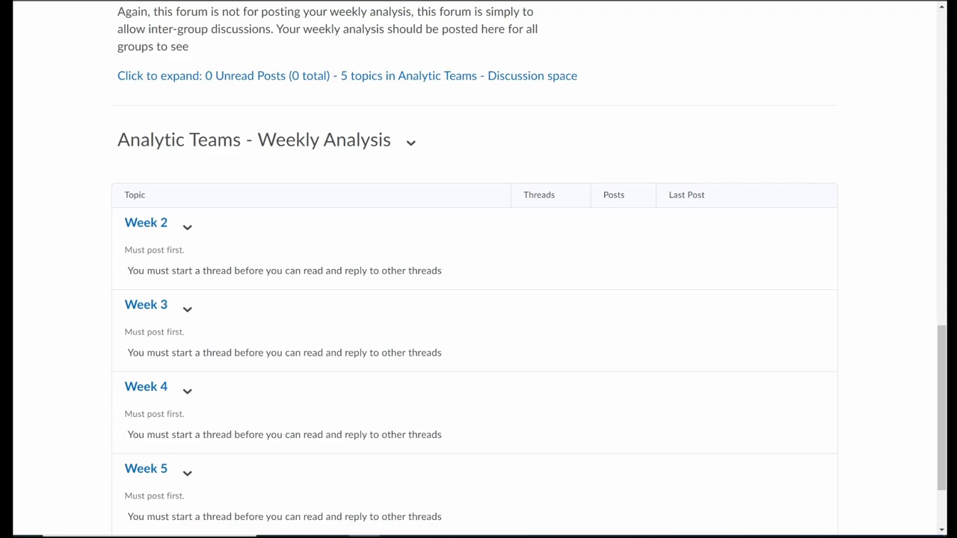
pyautogui.doubleClick(284, 270)
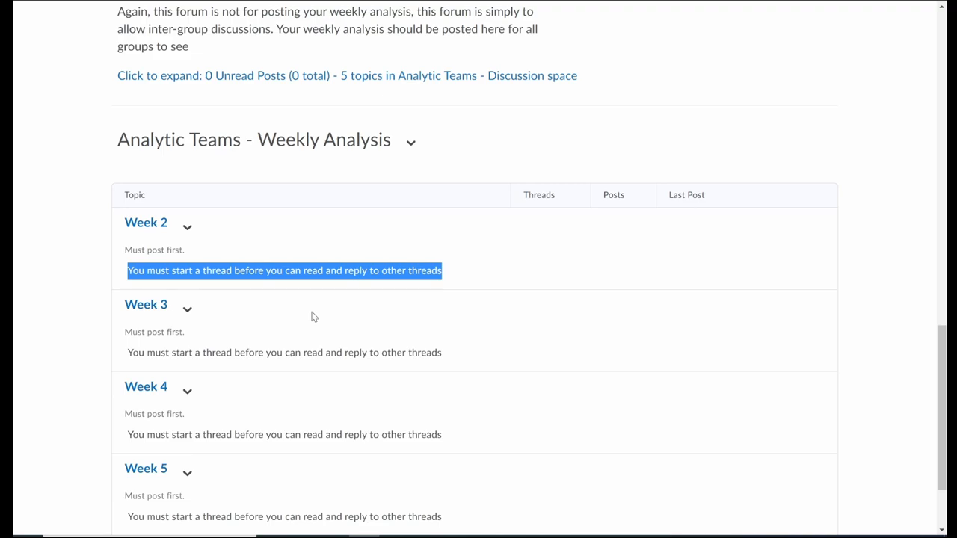
pyautogui.moveTo(492, 287)
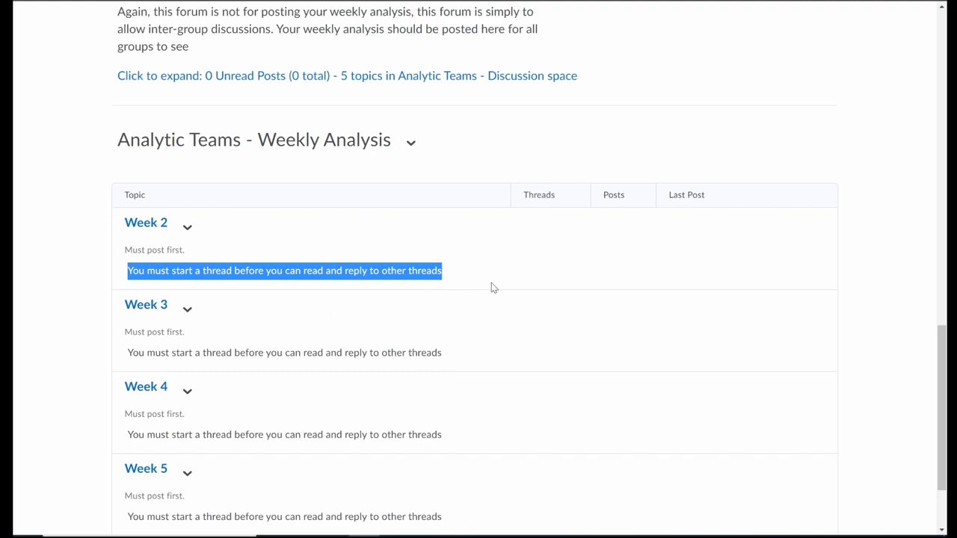
pyautogui.click(441, 249)
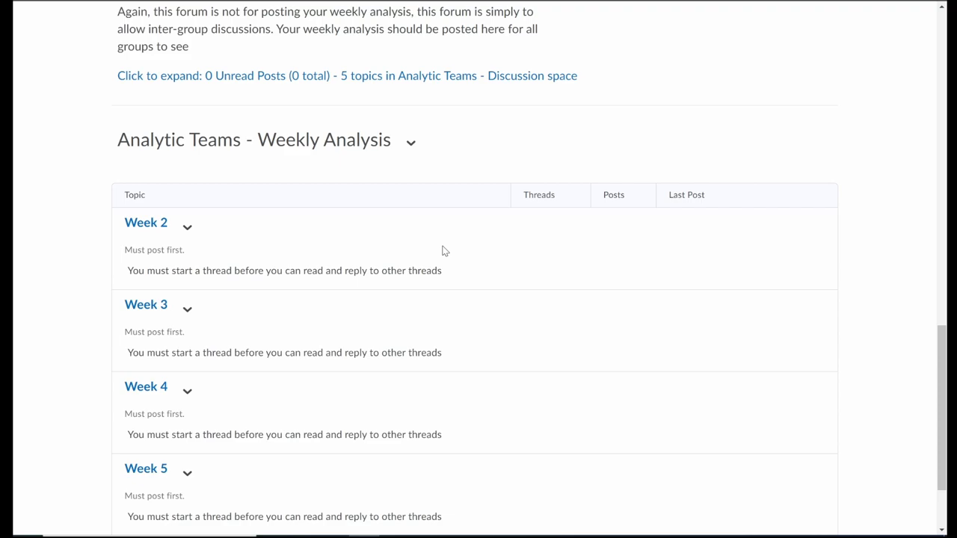
pyautogui.scroll(-3)
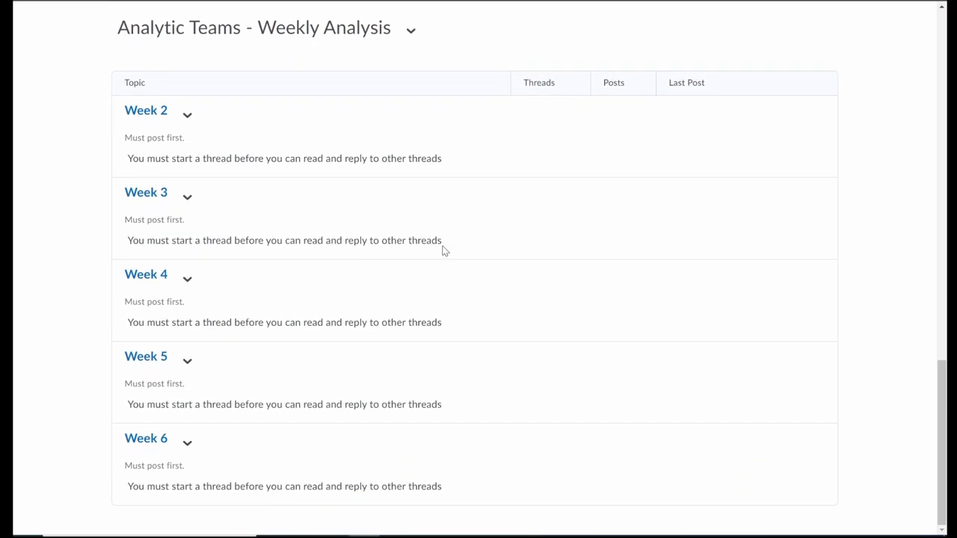
pyautogui.scroll(3)
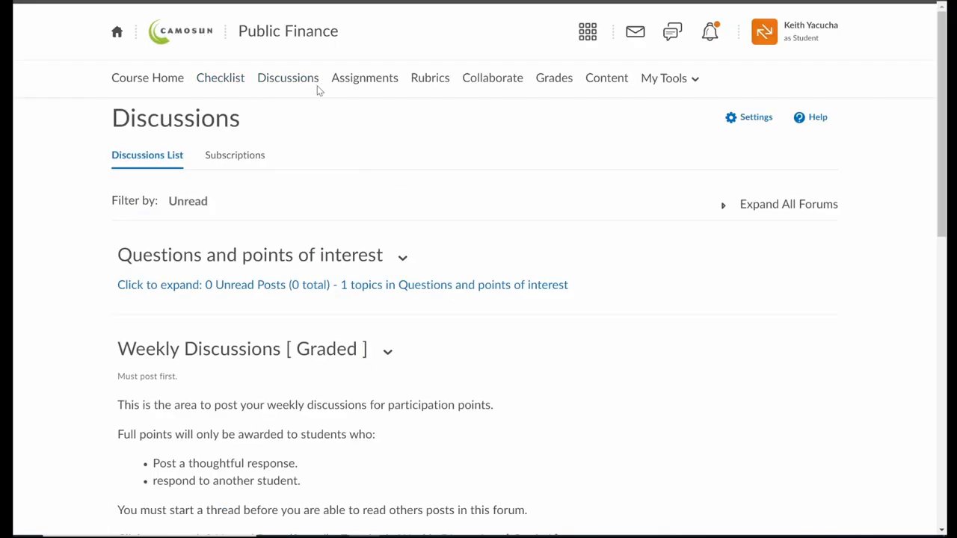
pyautogui.moveTo(365, 78)
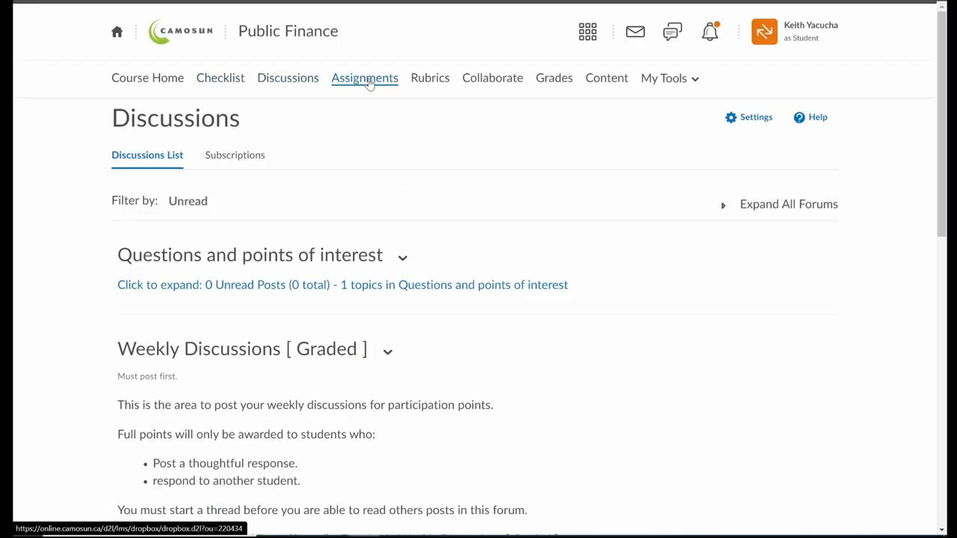
# - Go to the Assignments page listing Term paper and Cost Benefit Analysis
pyautogui.click(365, 77)
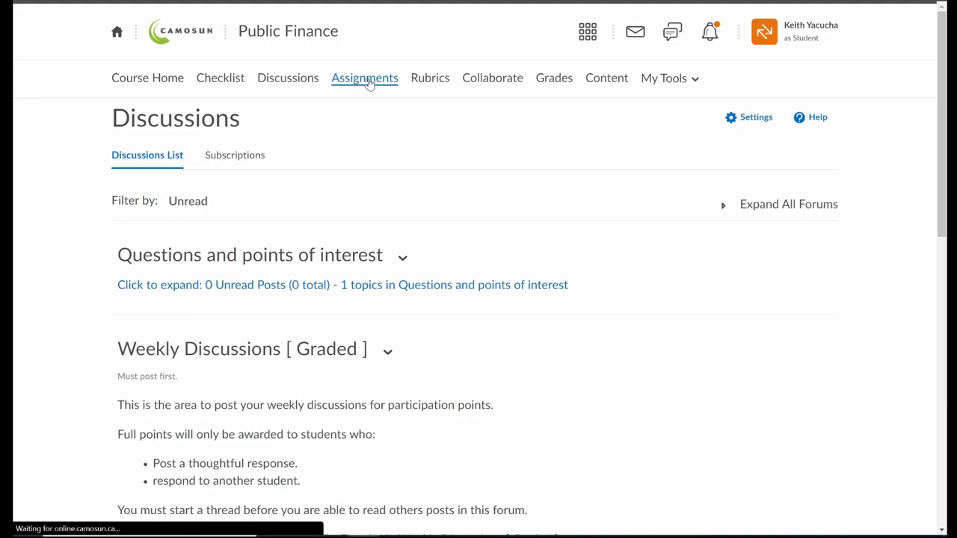
pyautogui.click(365, 78)
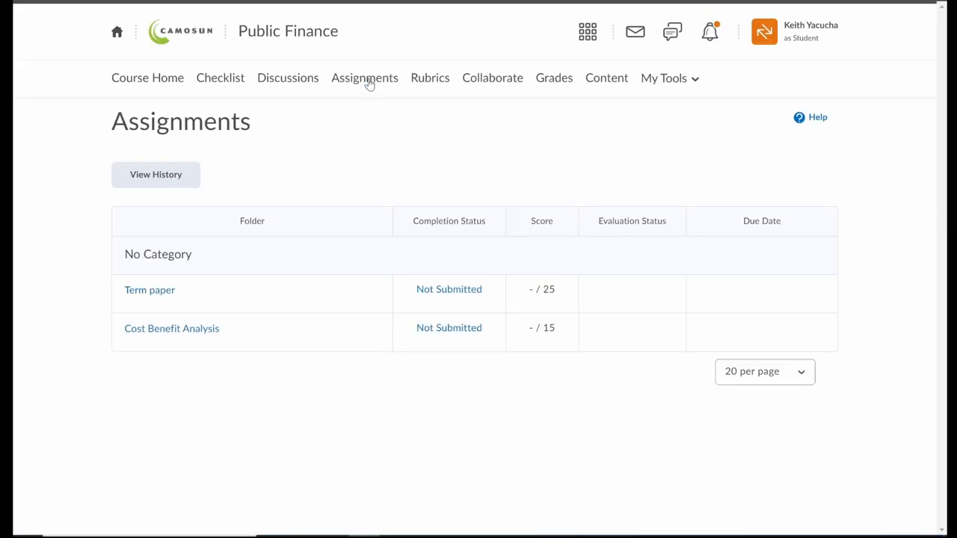
pyautogui.moveTo(149, 290)
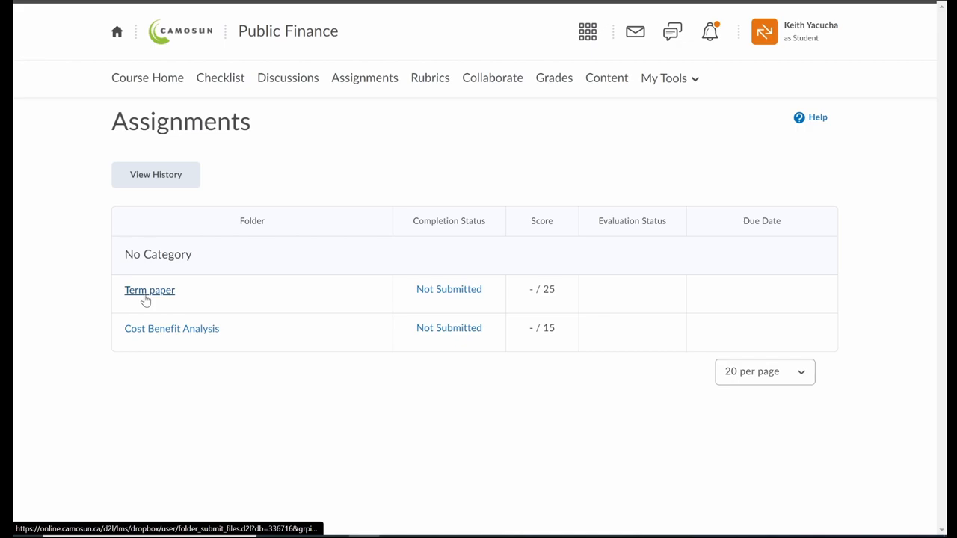
pyautogui.moveTo(150, 291)
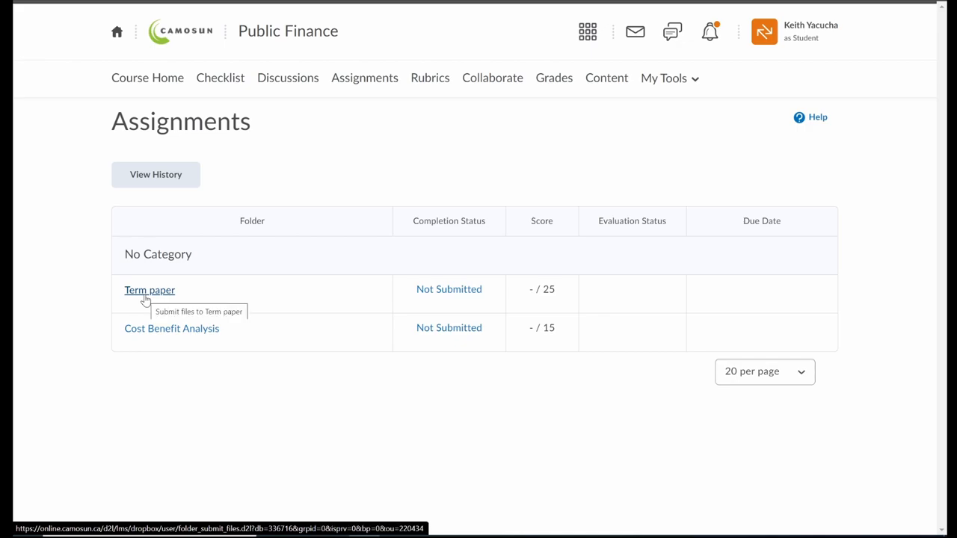
pyautogui.moveTo(171, 329)
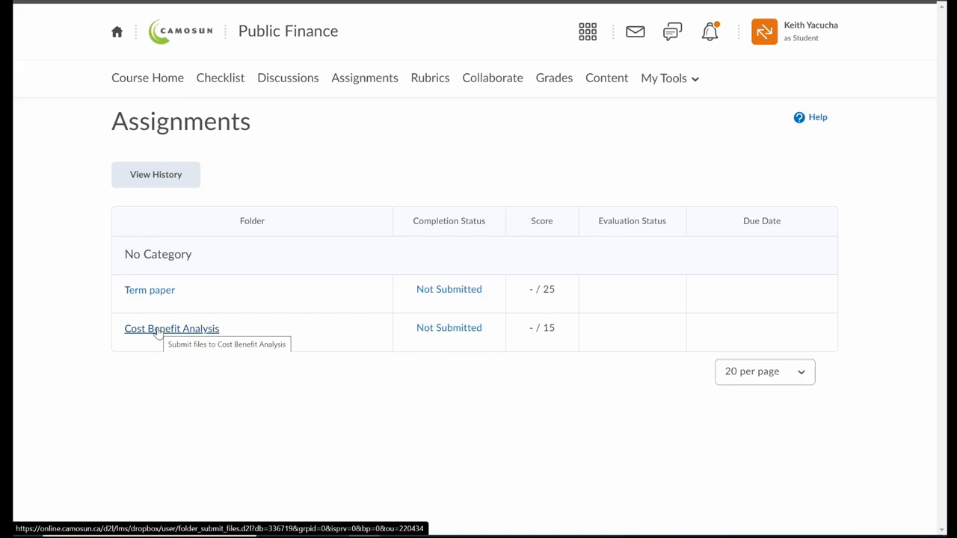
pyautogui.moveTo(149, 335)
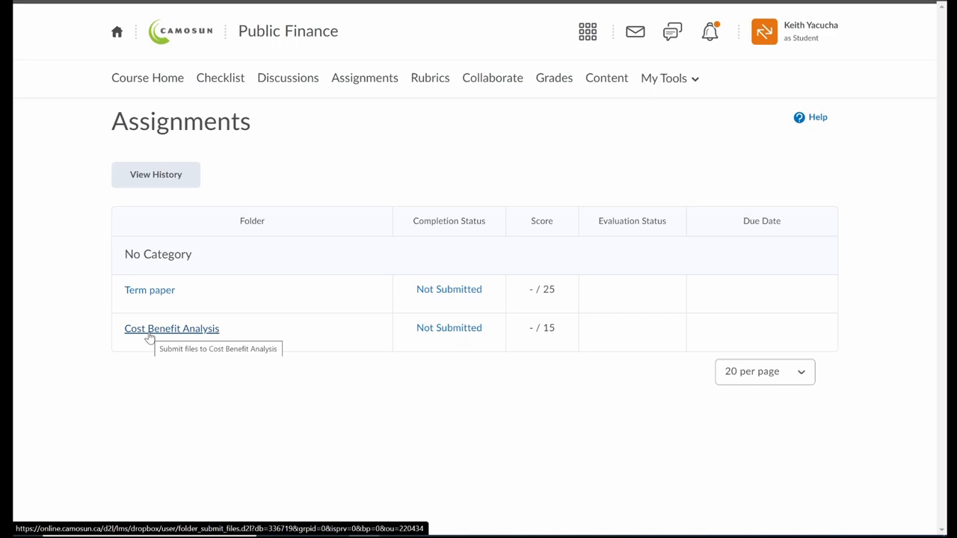
pyautogui.click(170, 329)
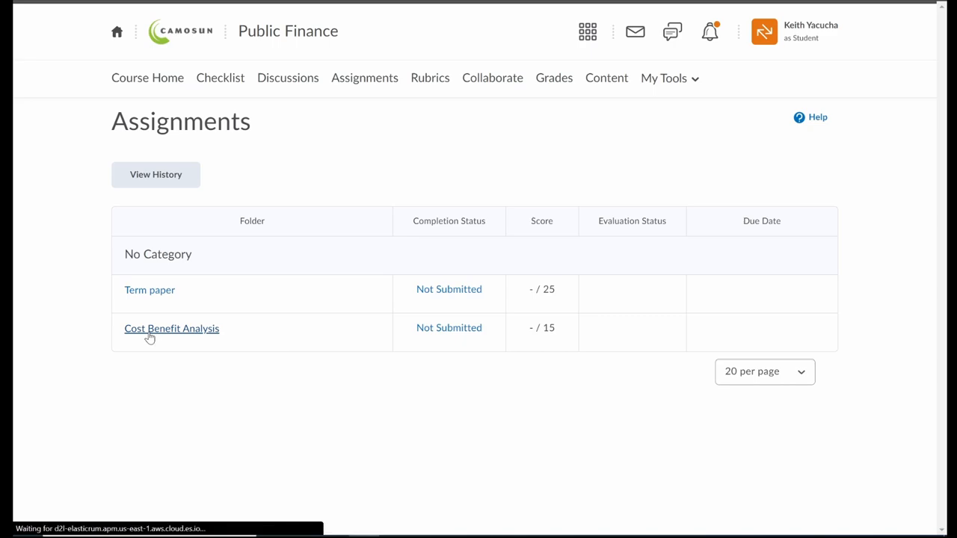
# - Open the Cost Benefit Analysis assignment and read its instructions down to the rubric
pyautogui.click(171, 329)
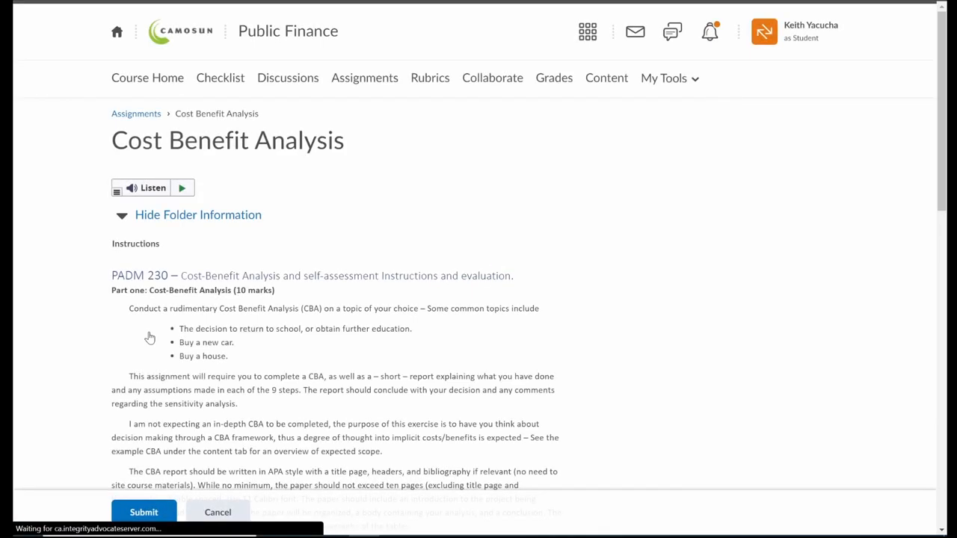
pyautogui.scroll(-3)
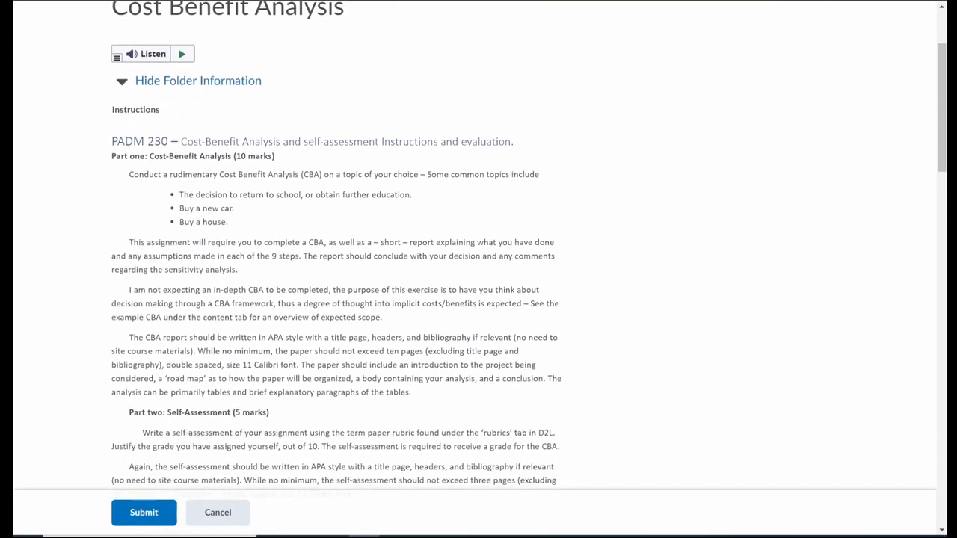
pyautogui.scroll(-3)
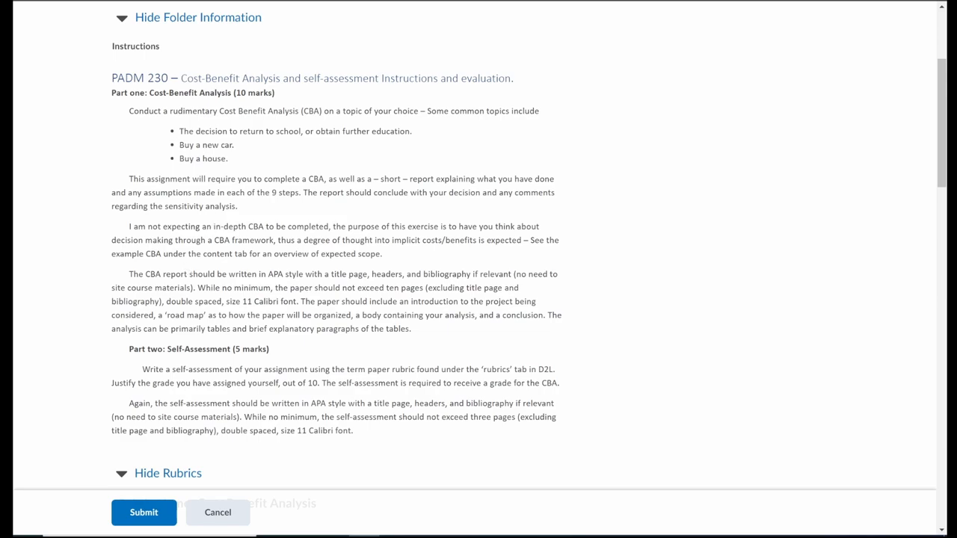
pyautogui.scroll(3)
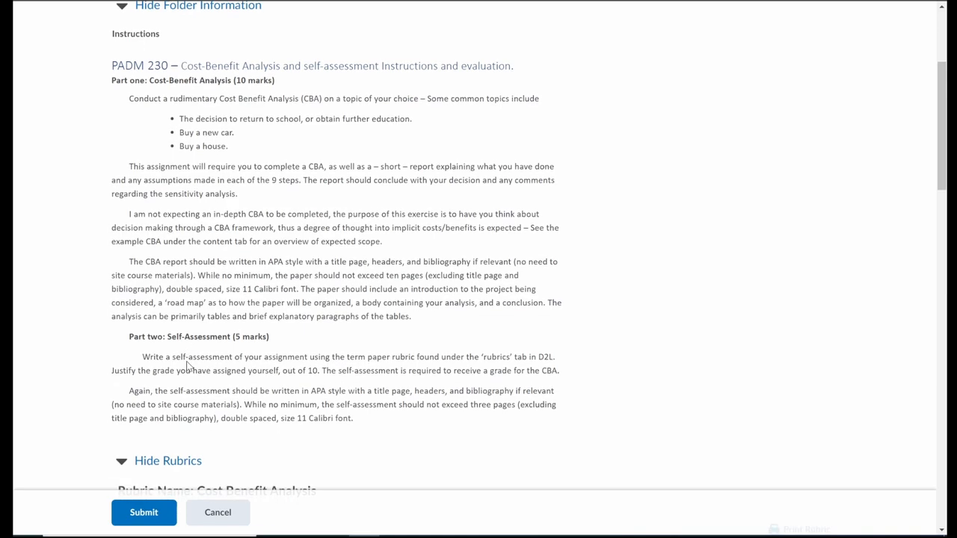
pyautogui.scroll(3)
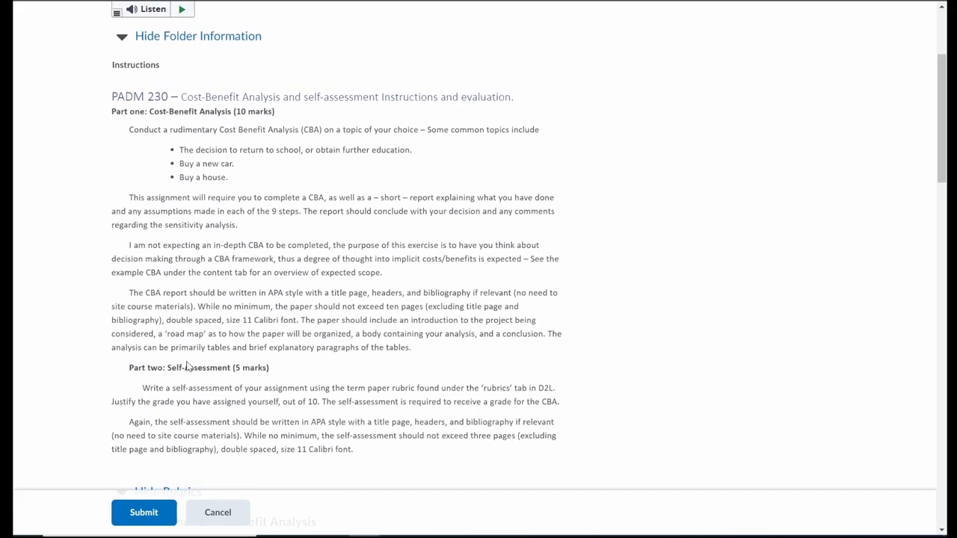
pyautogui.moveTo(66, 268)
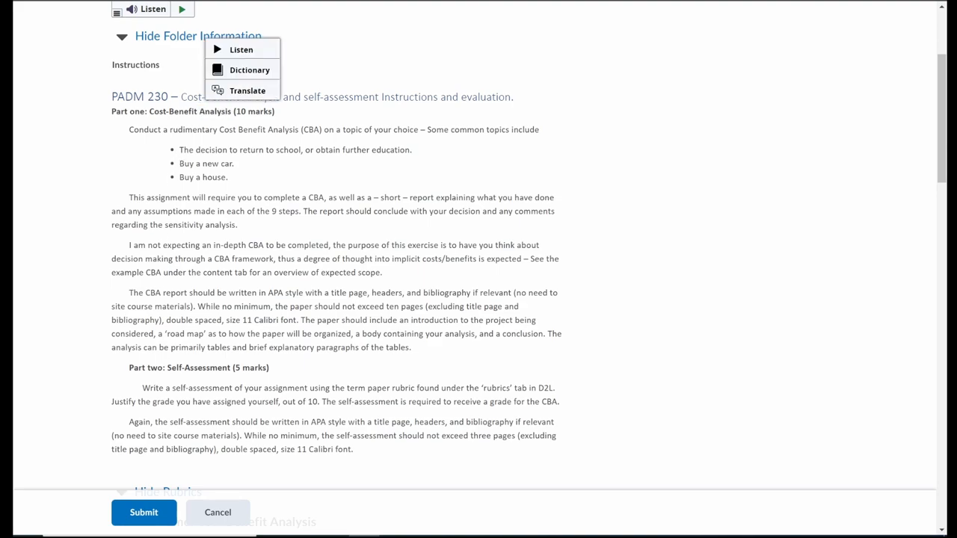
pyautogui.click(62, 266)
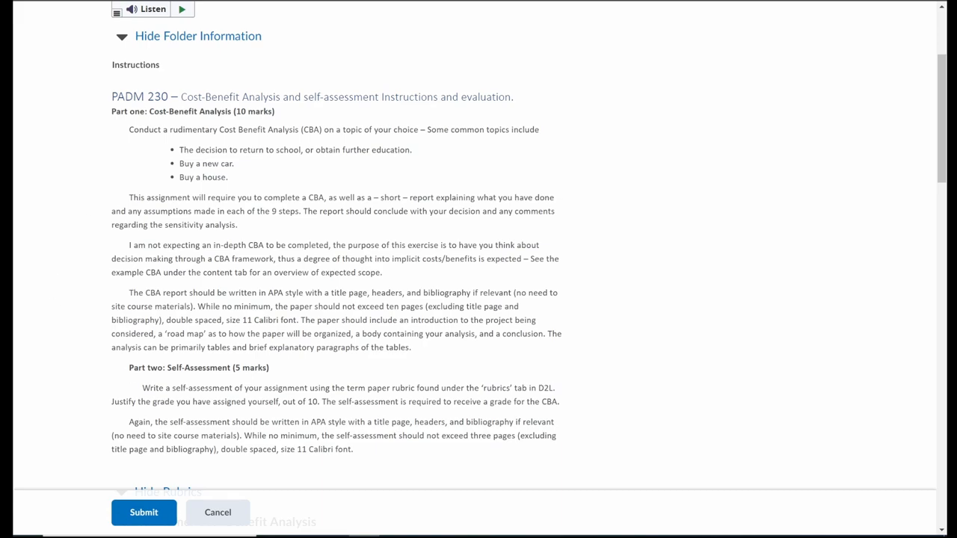
pyautogui.scroll(-3)
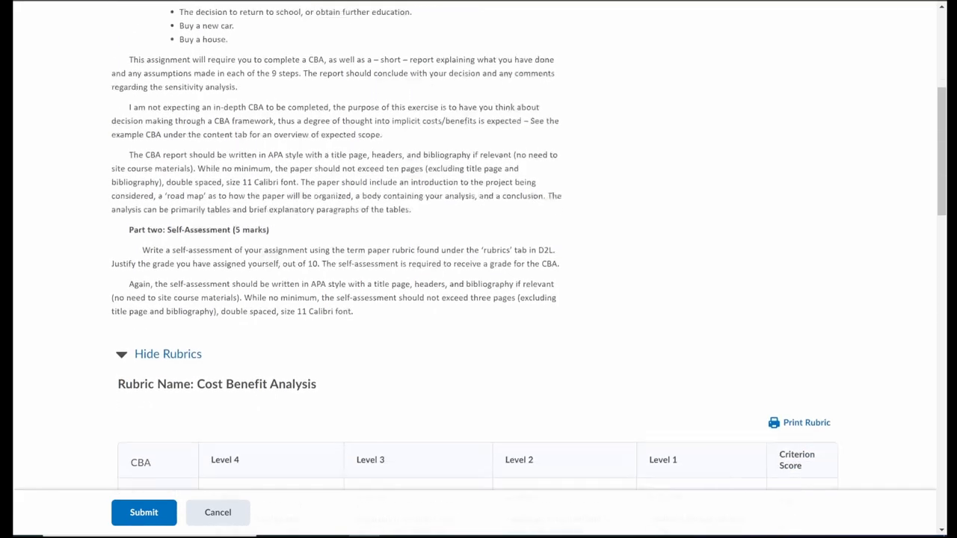
# - Read through the Cost Benefit Analysis rubric criteria to its 15-point total
pyautogui.scroll(-3)
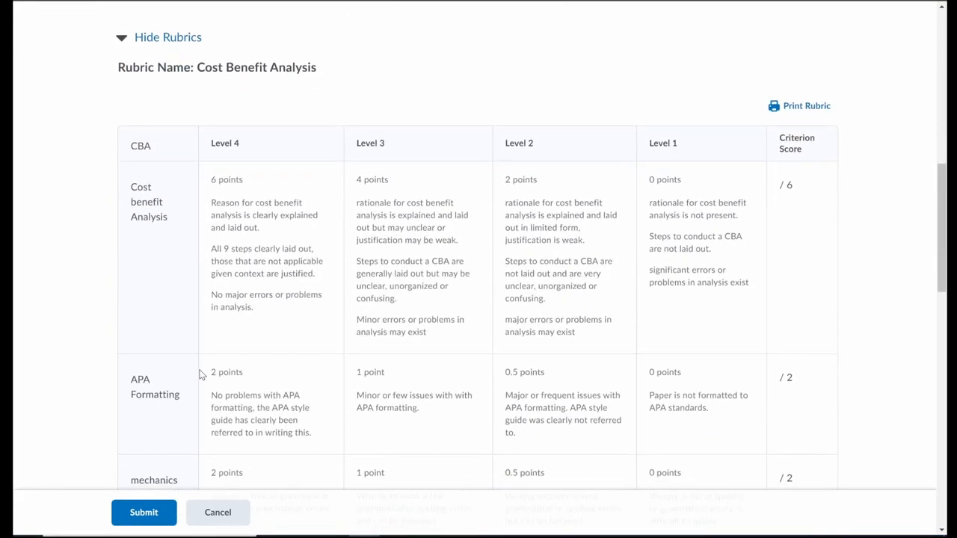
pyautogui.scroll(-3)
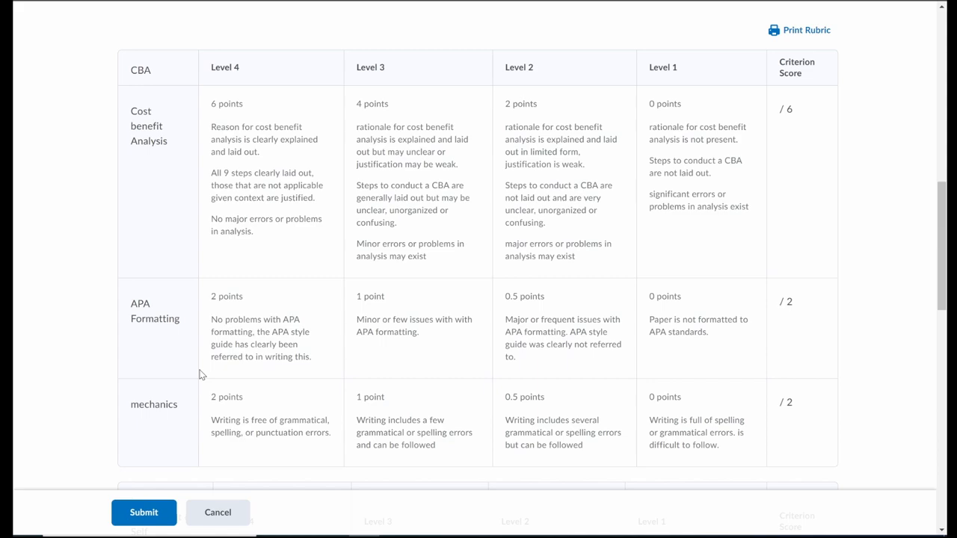
pyautogui.scroll(-3)
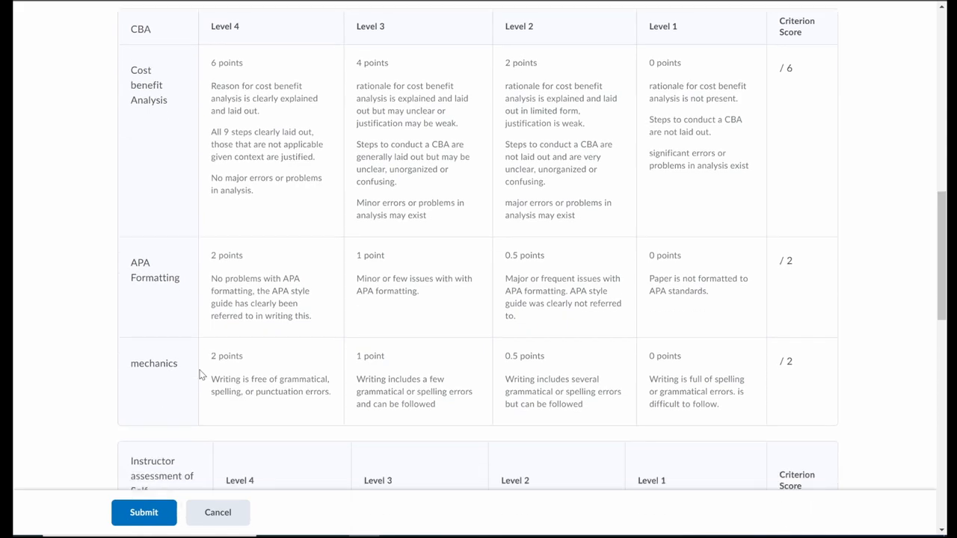
pyautogui.scroll(-3)
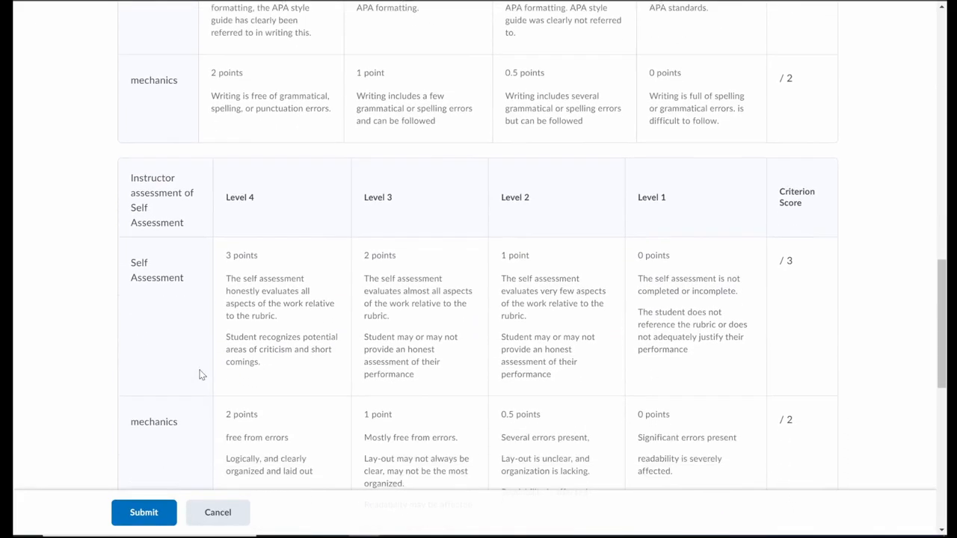
pyautogui.scroll(-3)
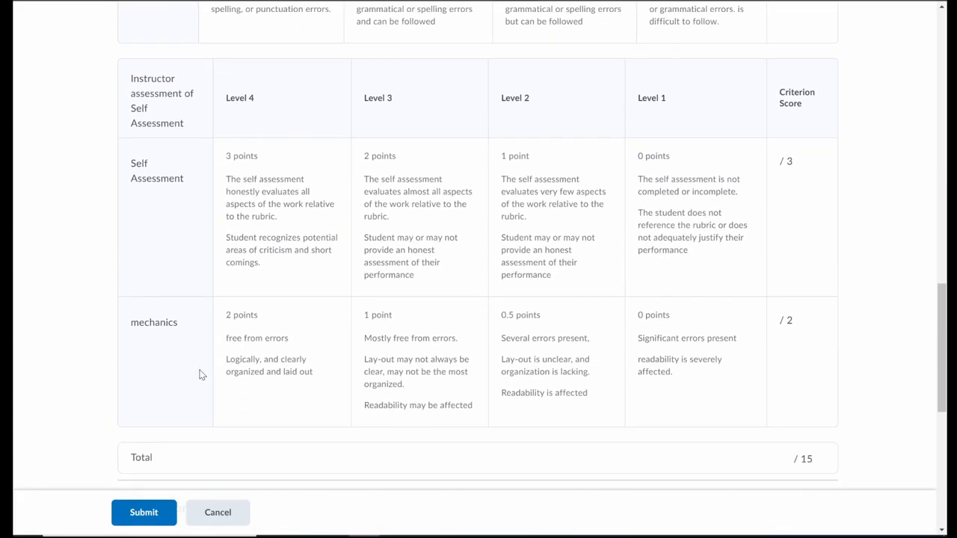
pyautogui.scroll(-3)
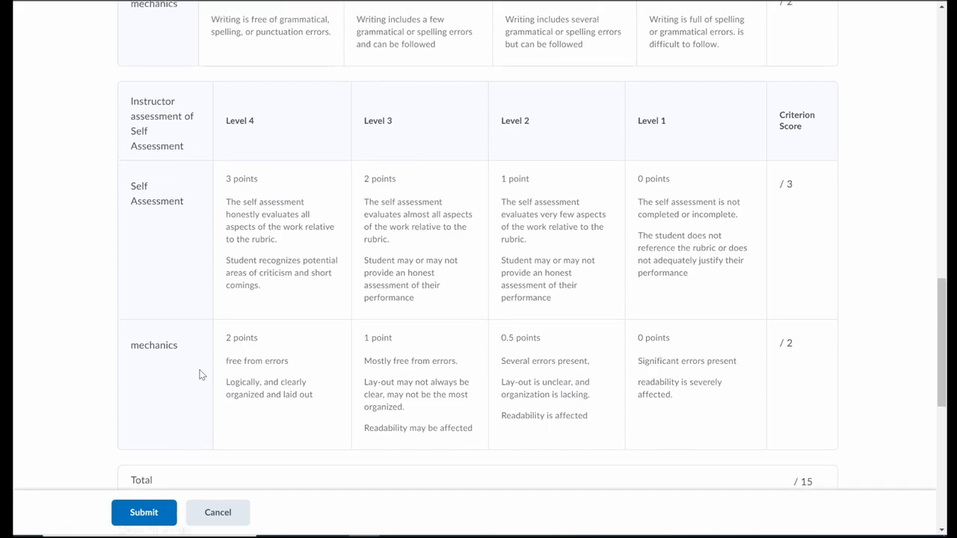
pyautogui.scroll(3)
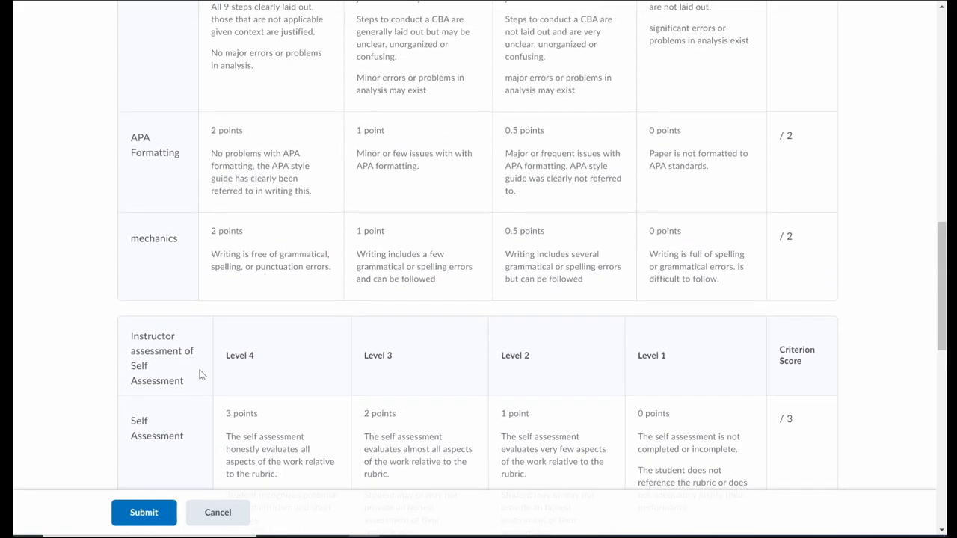
pyautogui.scroll(3)
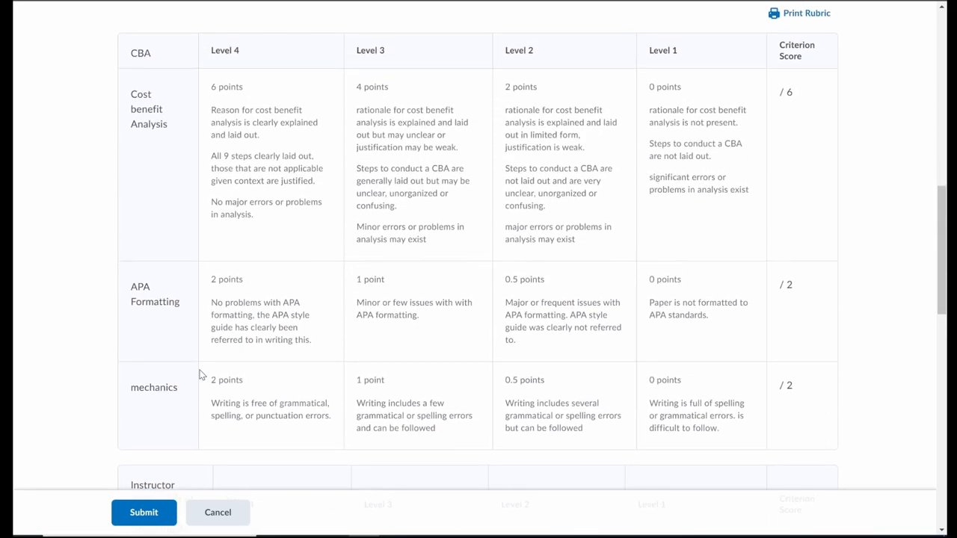
pyautogui.scroll(3)
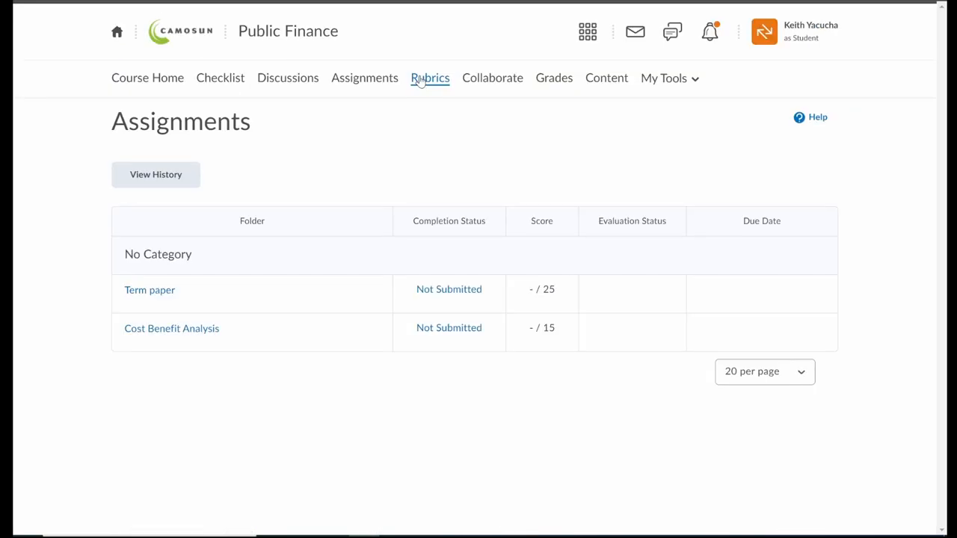
# - Bring up the Rubrics list showing Analytic Teams, Cost Benefit Analysis, Discussions and Term Paper as published
pyautogui.click(431, 77)
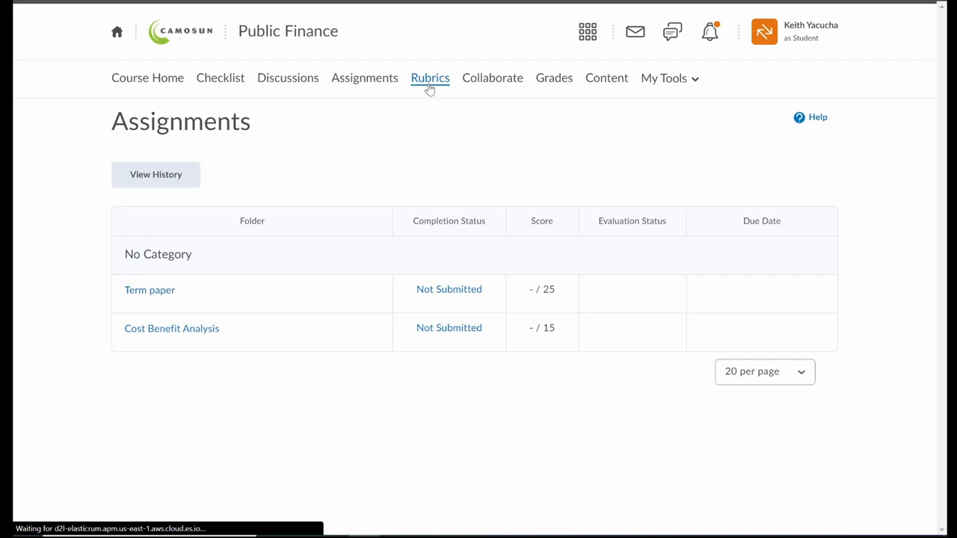
pyautogui.click(430, 78)
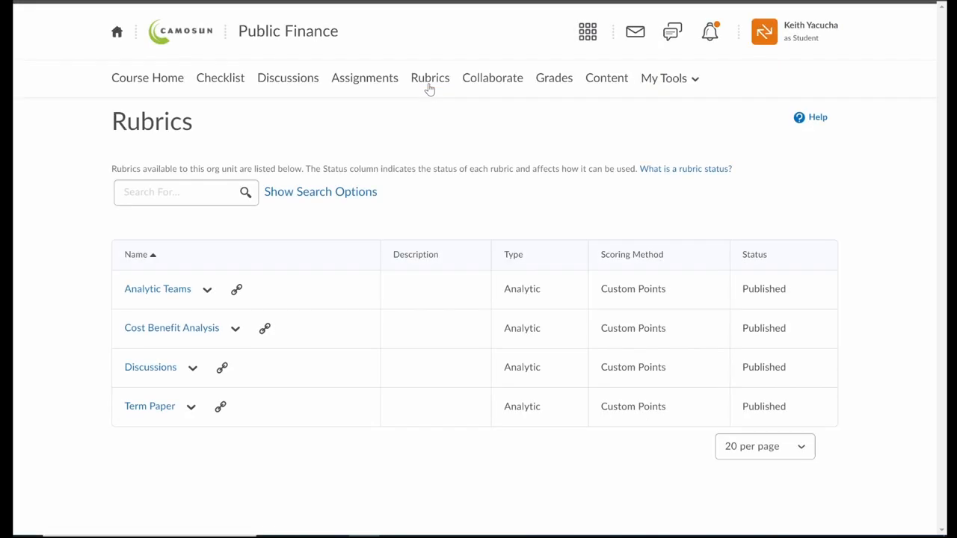
pyautogui.moveTo(143, 296)
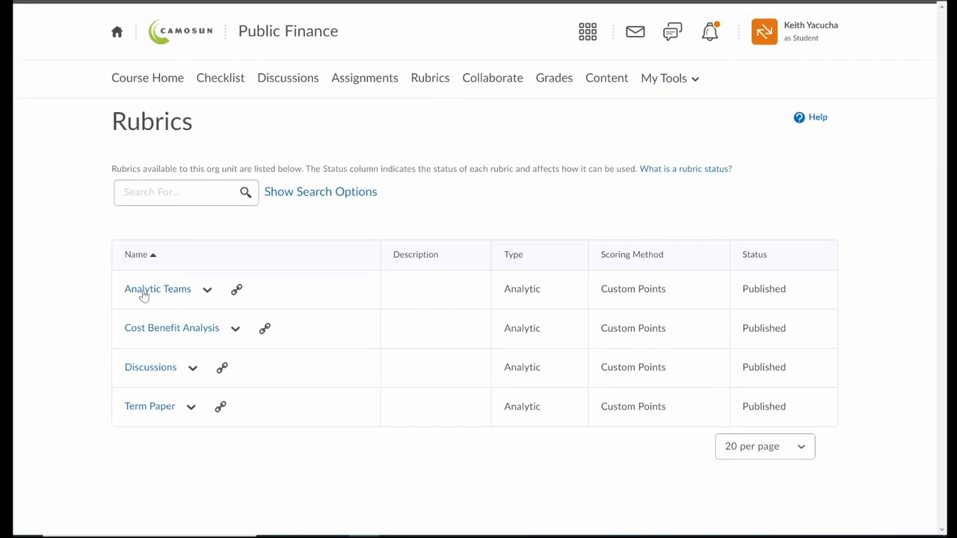
pyautogui.moveTo(171, 328)
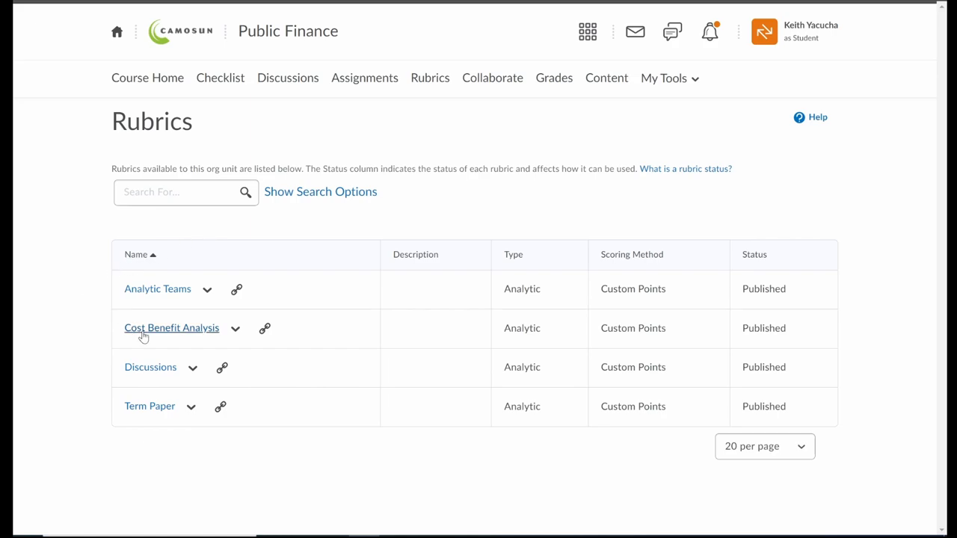
pyautogui.moveTo(78, 389)
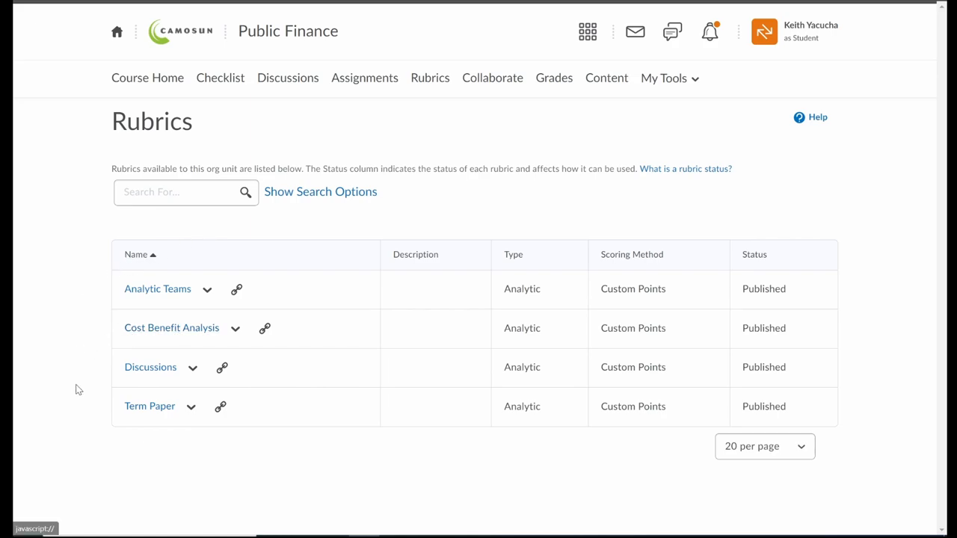
pyautogui.moveTo(150, 407)
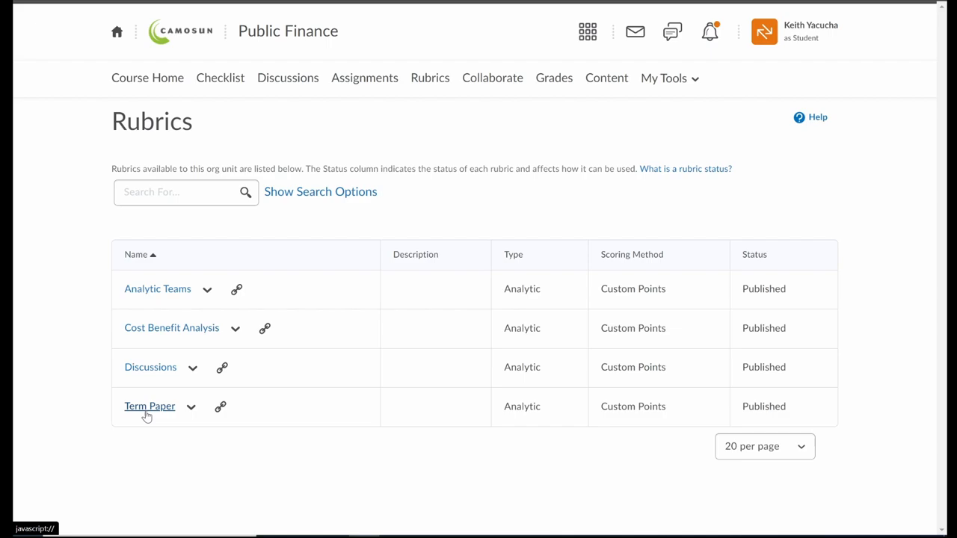
pyautogui.moveTo(146, 377)
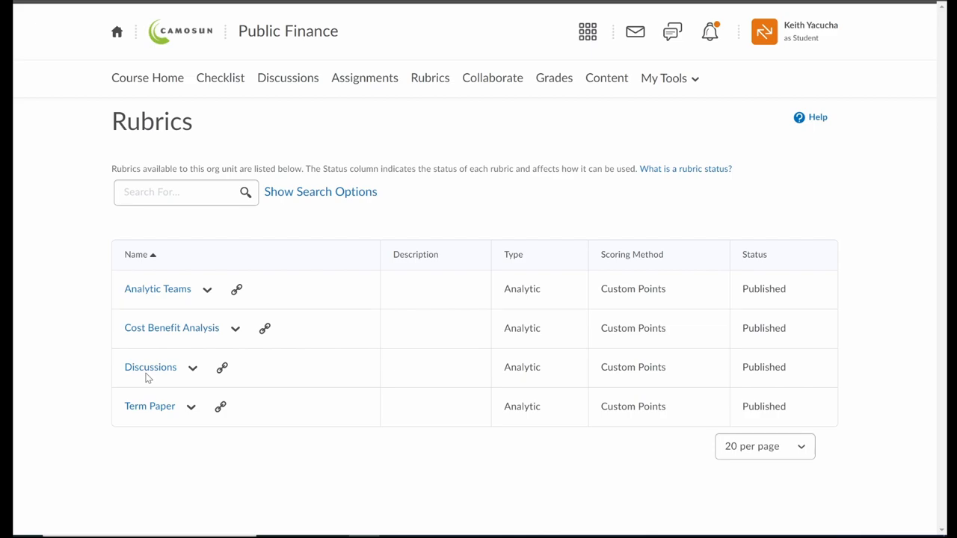
pyautogui.moveTo(140, 307)
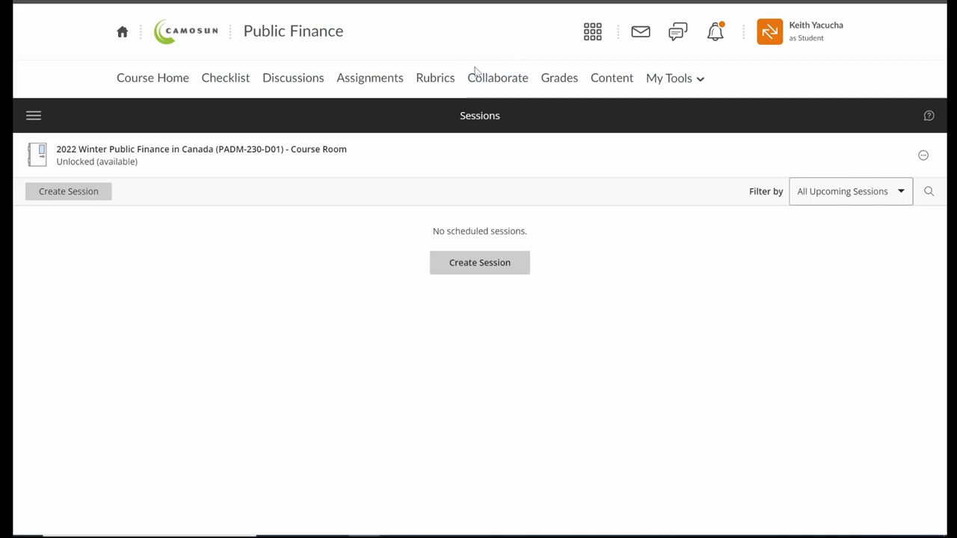
pyautogui.moveTo(497, 78)
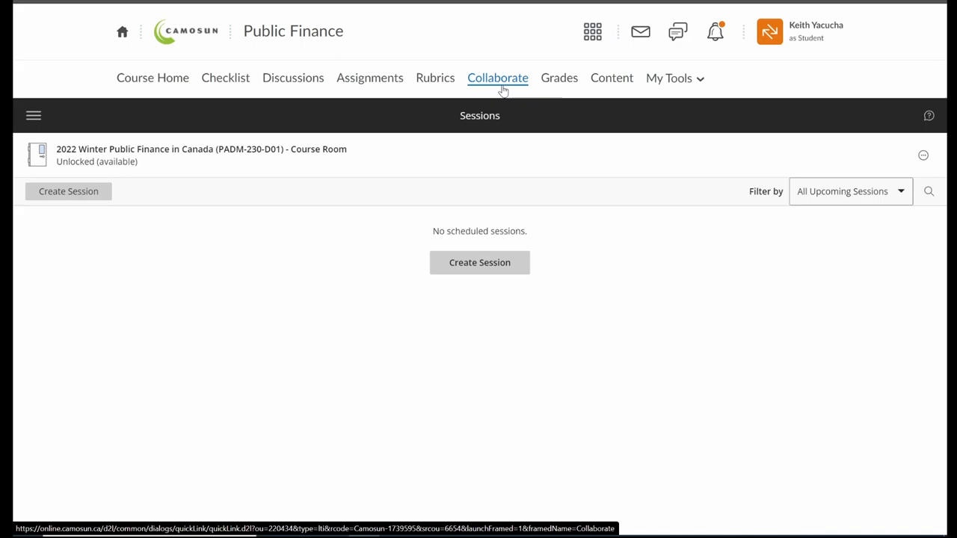
pyautogui.moveTo(471, 136)
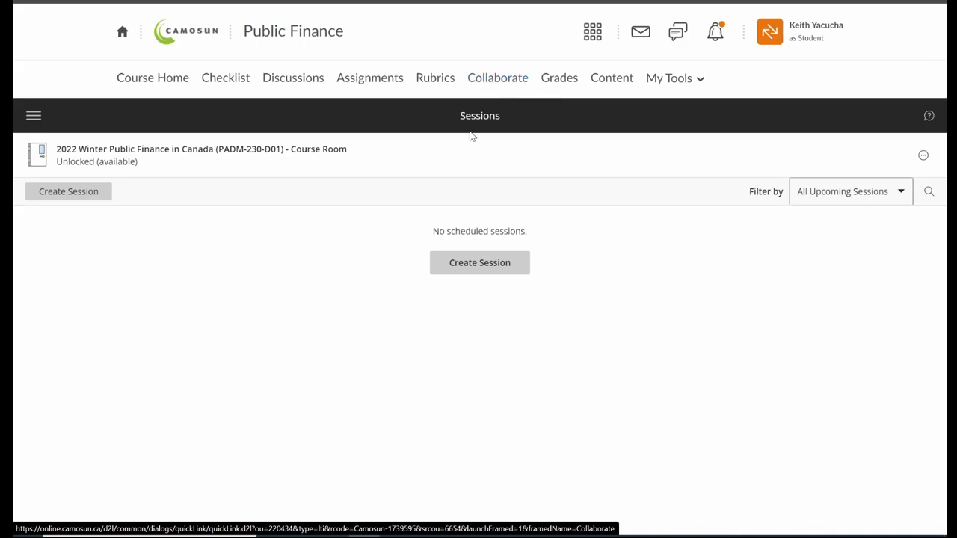
# - View the Course Room's event details in Collaborate, then dismiss the details panel
pyautogui.click(924, 154)
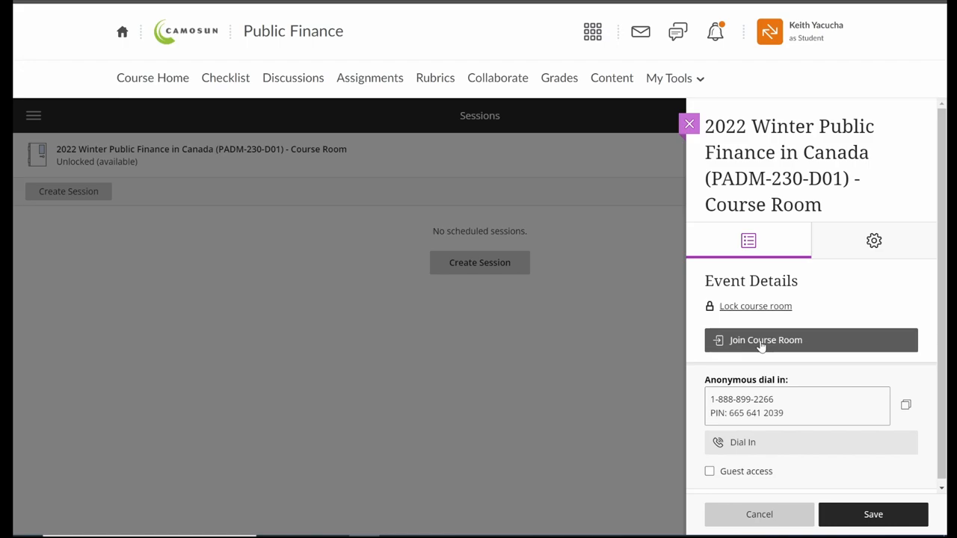
pyautogui.moveTo(701, 120)
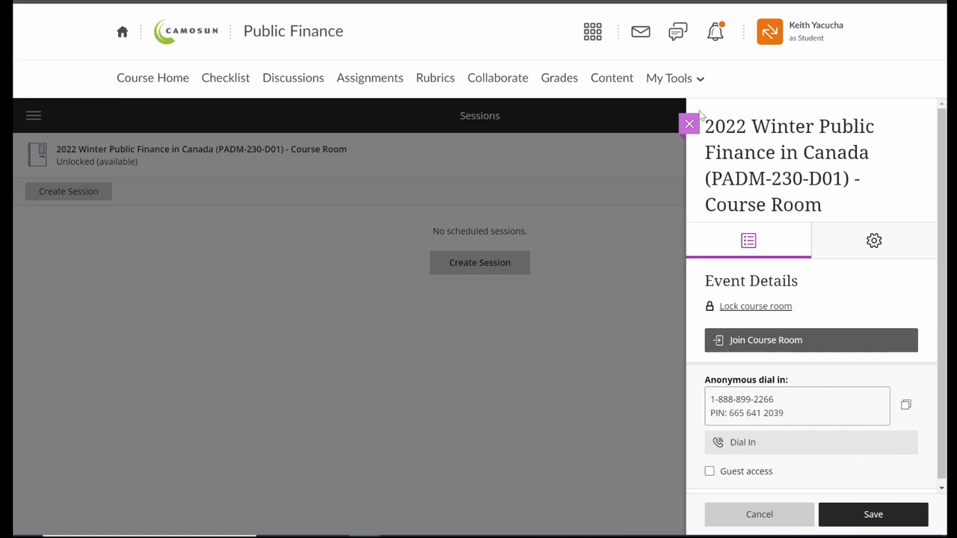
pyautogui.click(688, 123)
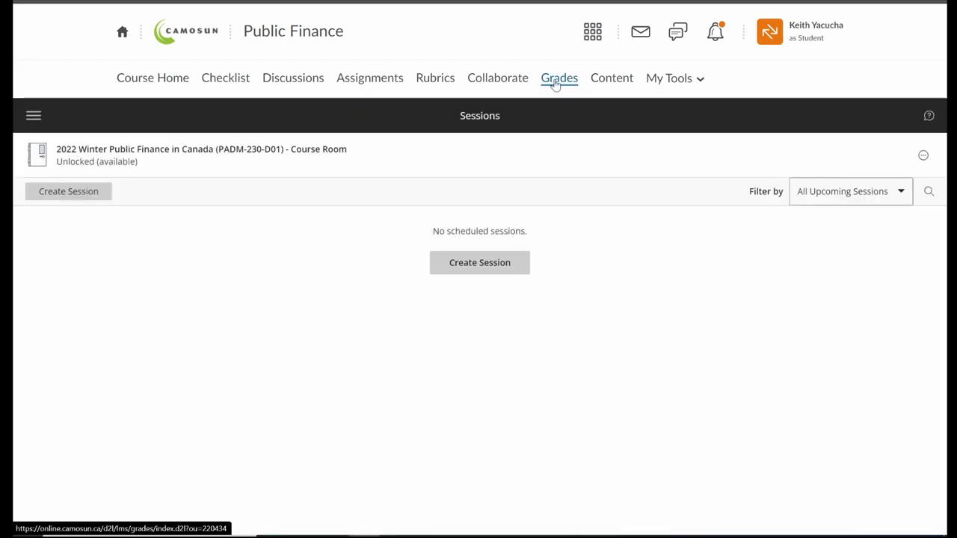
# - Browse the Grades items — weekly discussions, analytic team discussions, term paper, cost benefit analysis — all ungraded
pyautogui.click(560, 78)
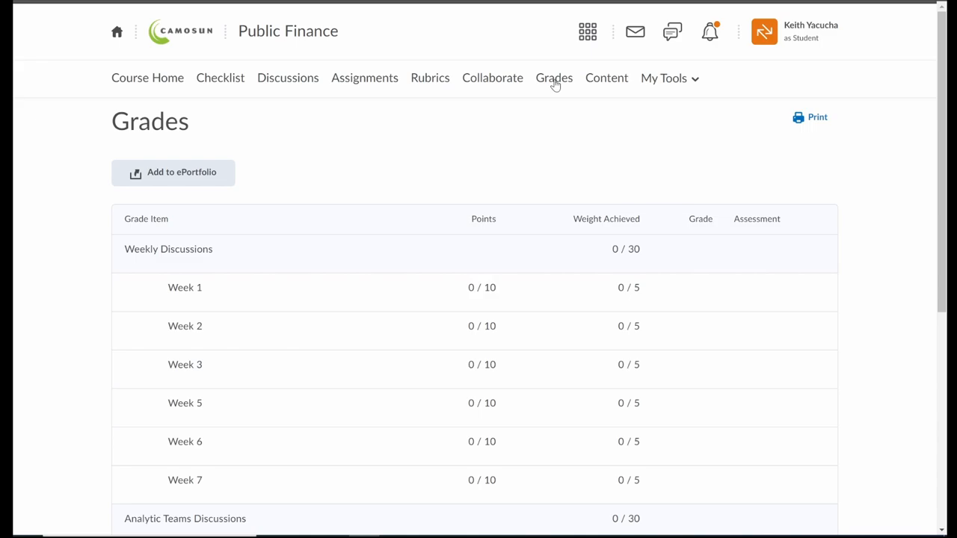
pyautogui.moveTo(696, 287)
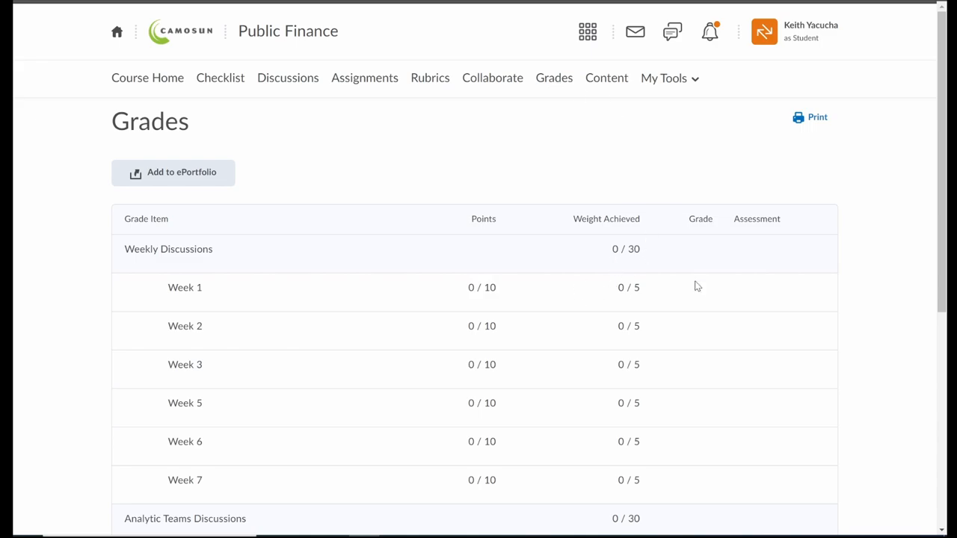
pyautogui.scroll(-3)
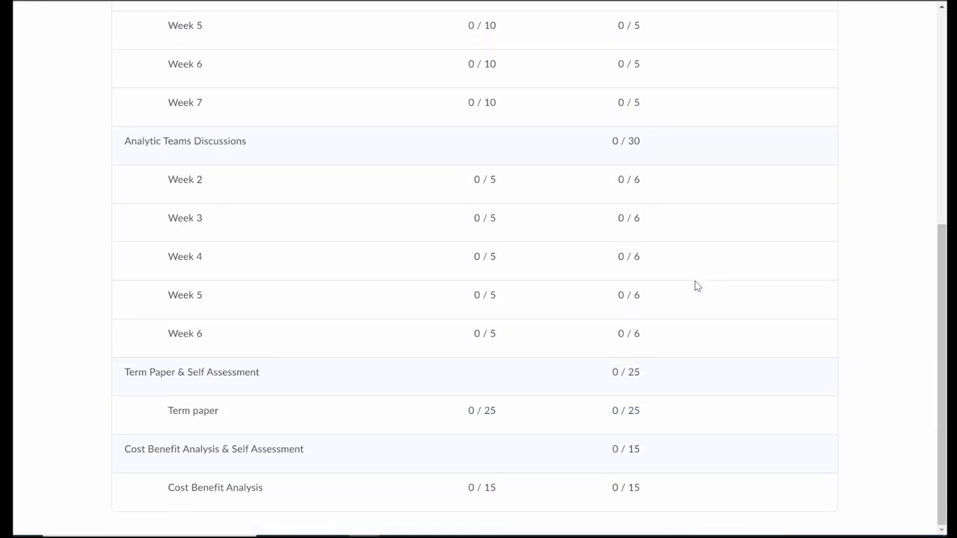
pyautogui.scroll(3)
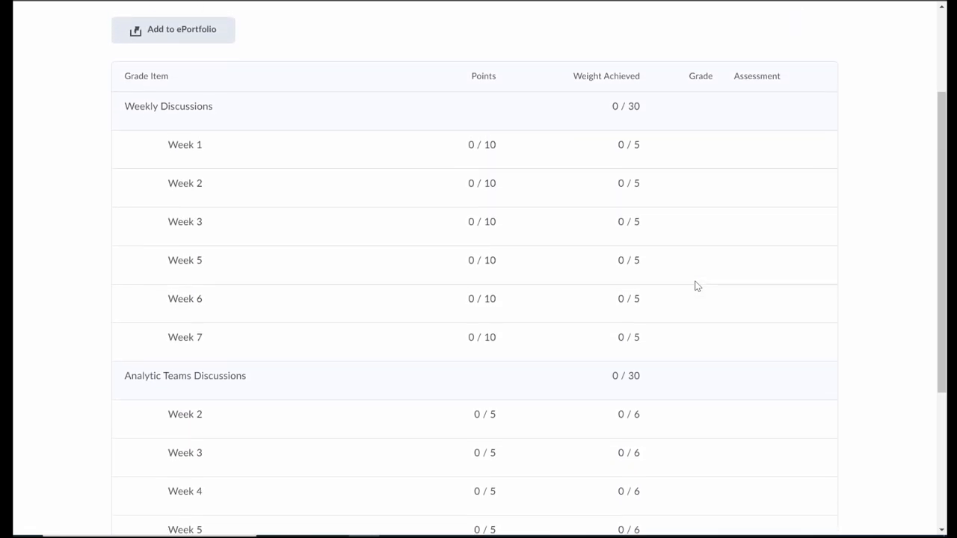
pyautogui.scroll(3)
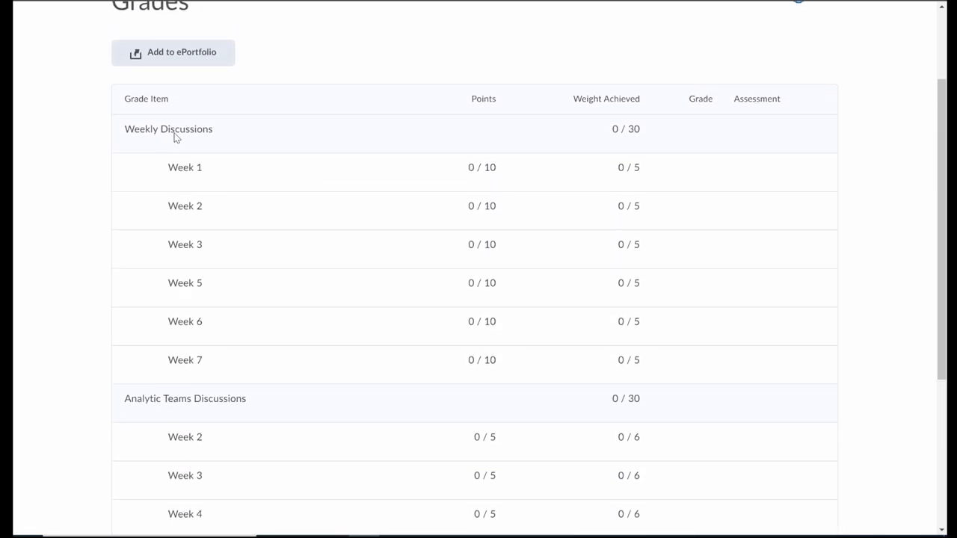
pyautogui.moveTo(164, 218)
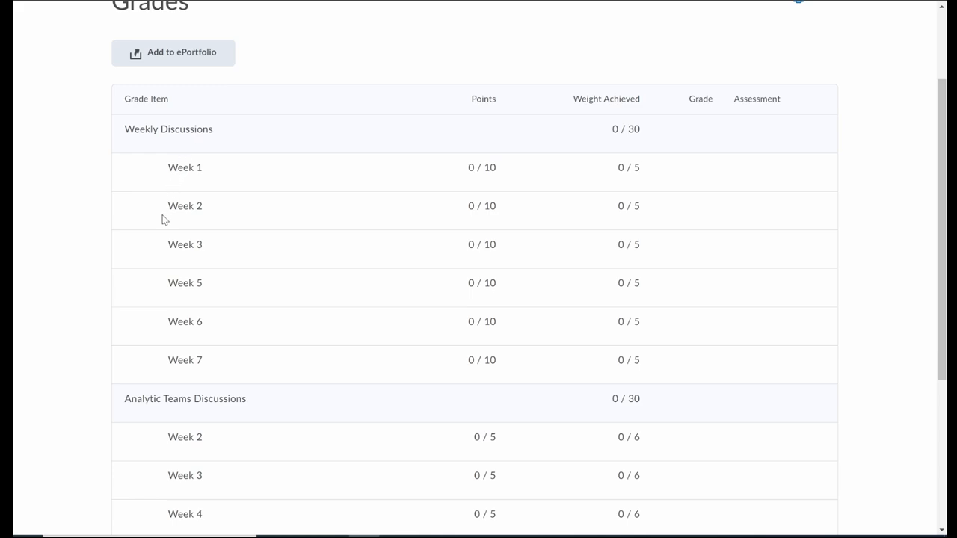
pyautogui.moveTo(619, 132)
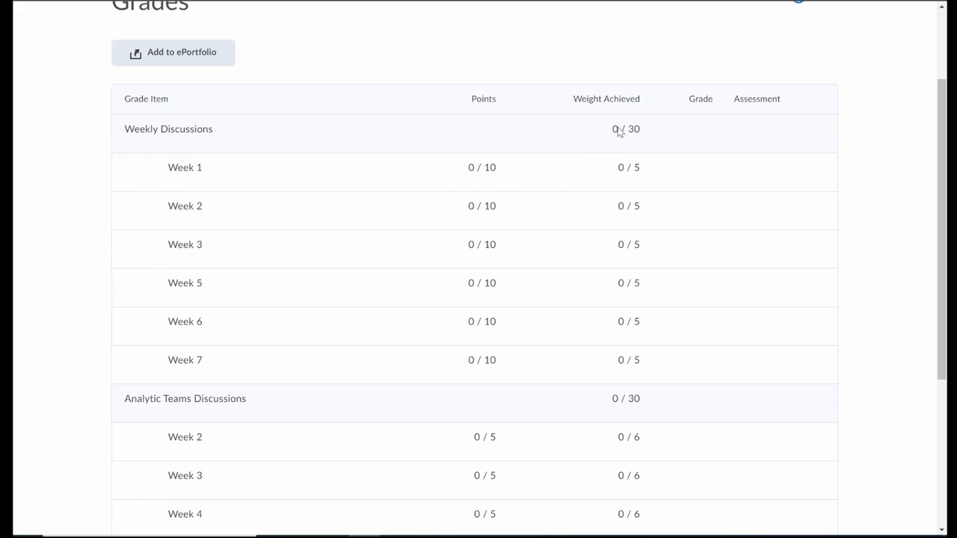
pyautogui.moveTo(652, 134)
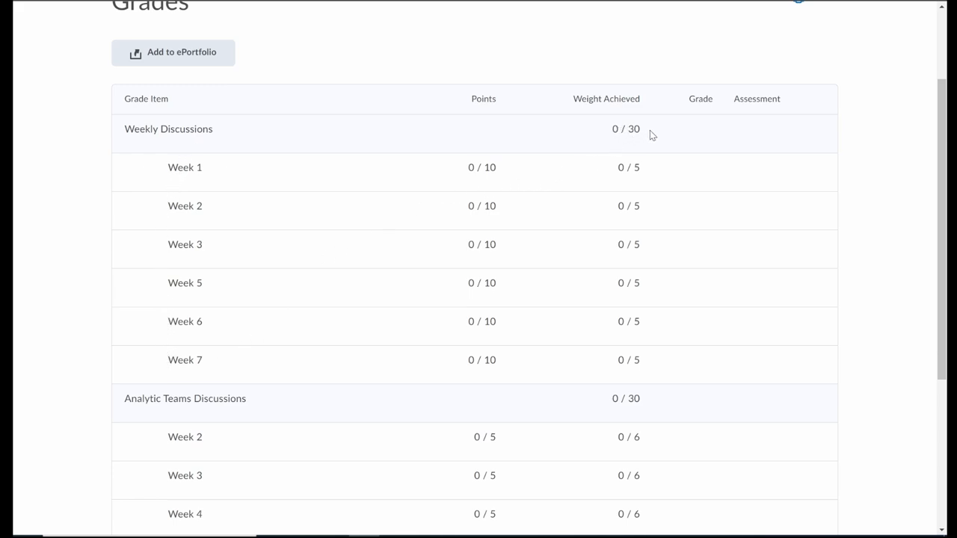
pyautogui.scroll(-3)
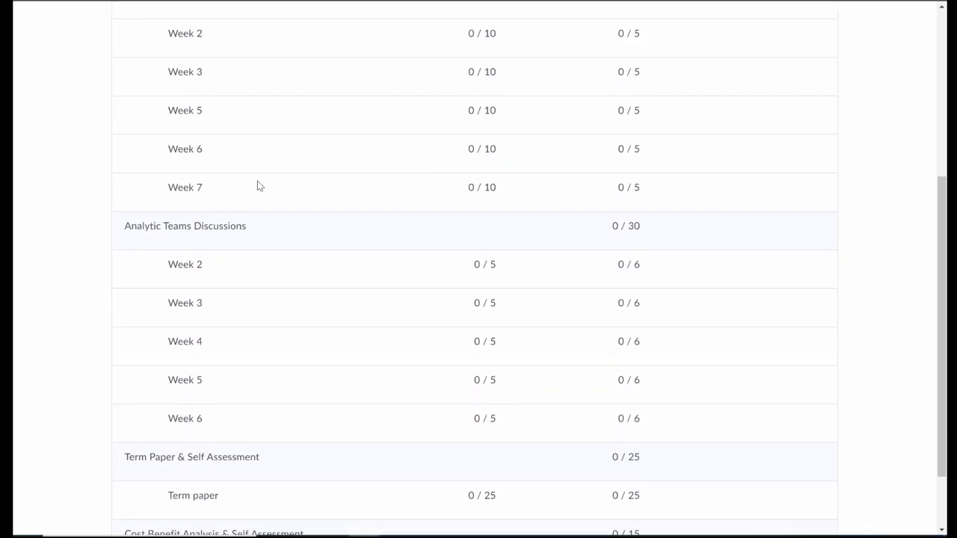
pyautogui.moveTo(195, 247)
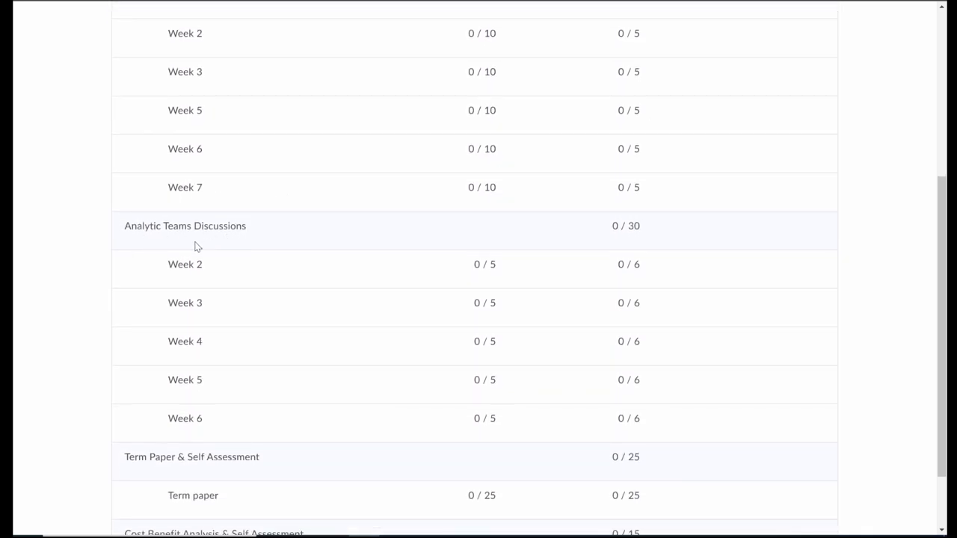
pyautogui.moveTo(210, 254)
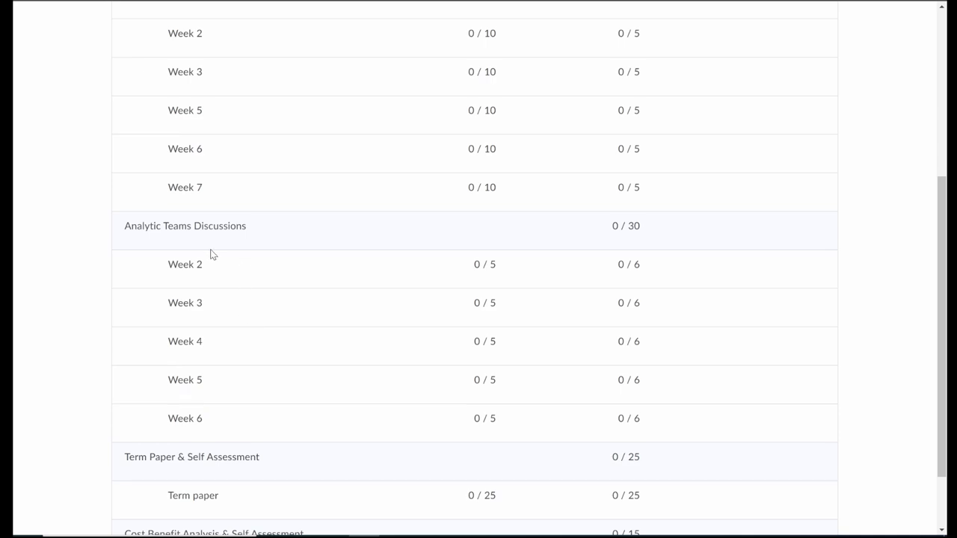
pyautogui.moveTo(643, 237)
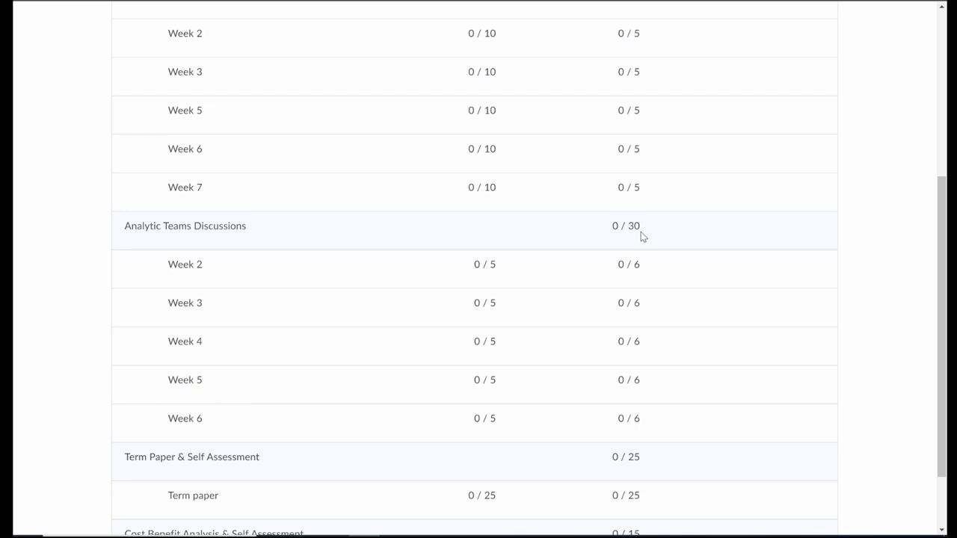
pyautogui.scroll(-3)
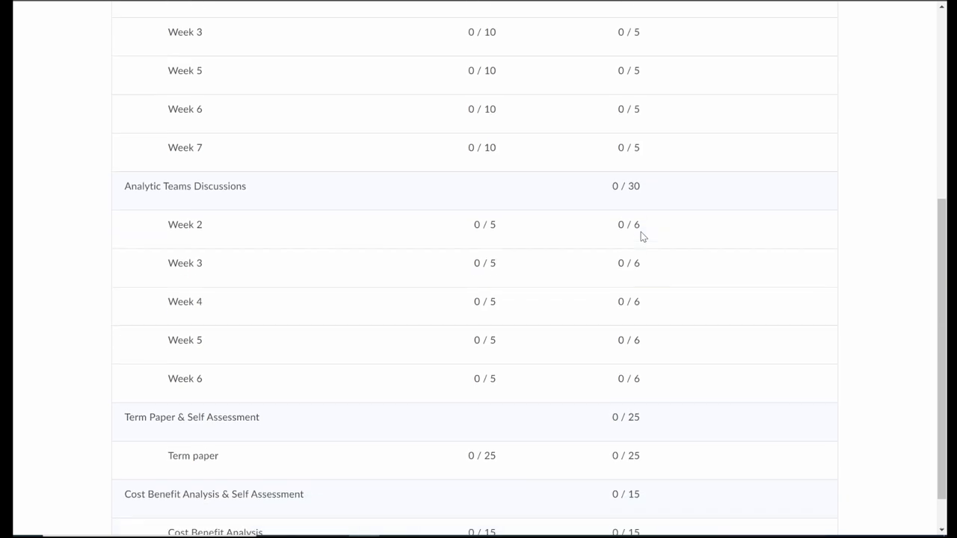
pyautogui.scroll(-3)
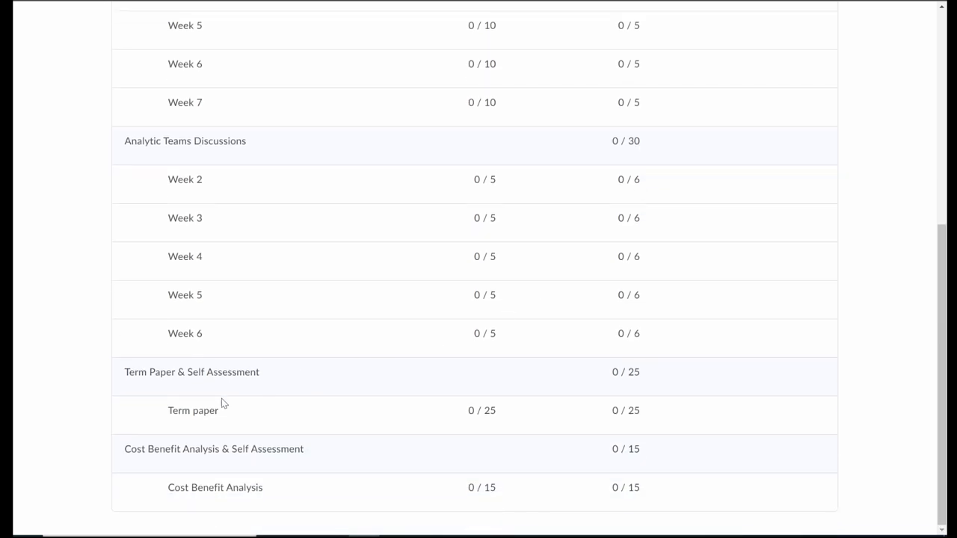
pyautogui.moveTo(234, 383)
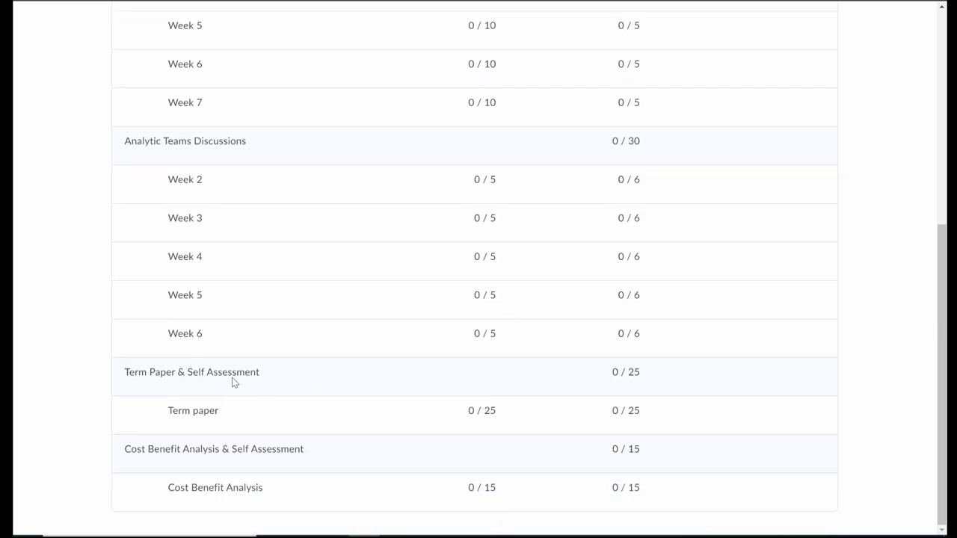
pyautogui.moveTo(656, 377)
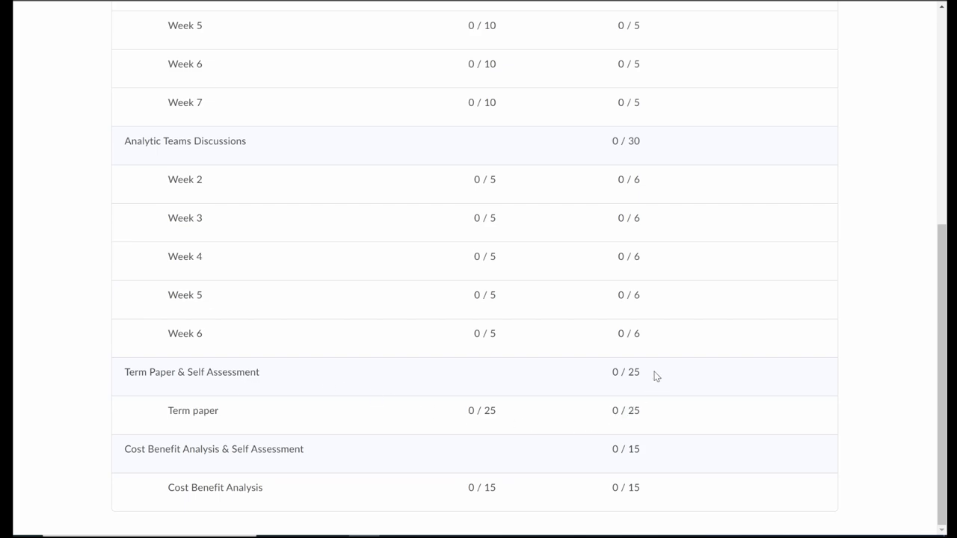
pyautogui.moveTo(163, 451)
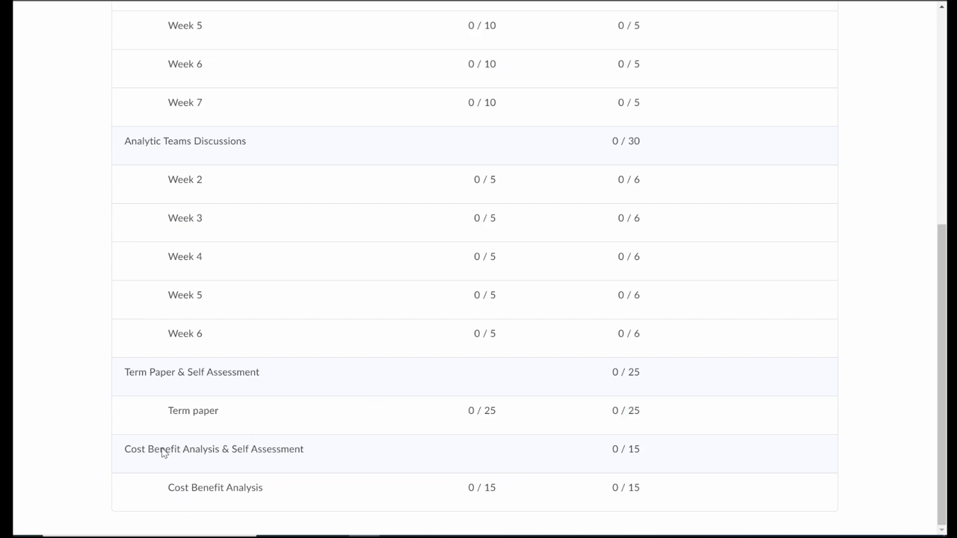
pyautogui.moveTo(287, 462)
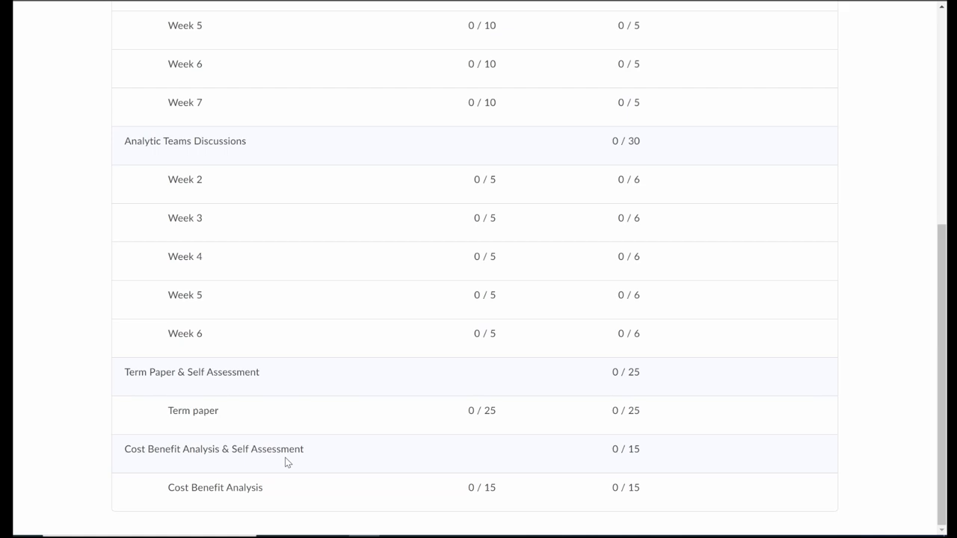
pyautogui.moveTo(652, 457)
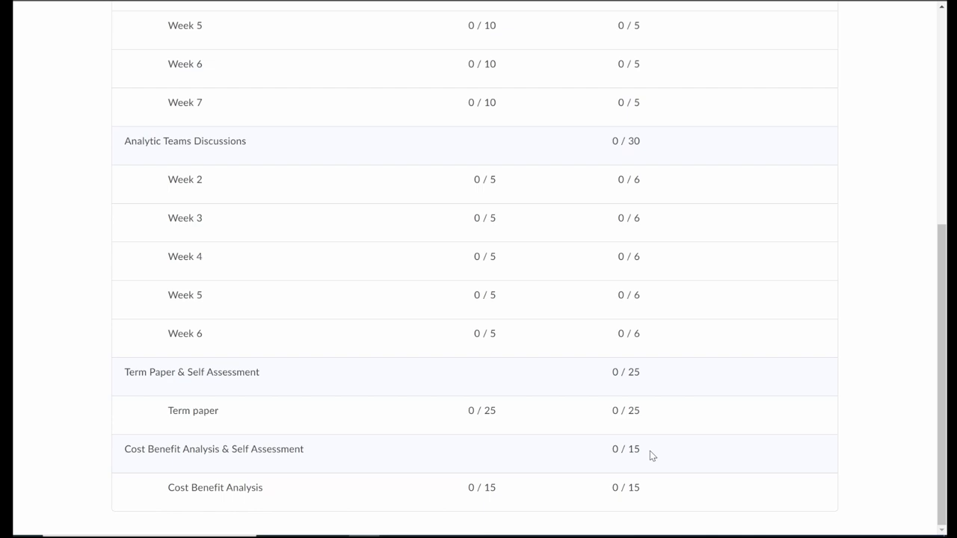
pyautogui.moveTo(314, 455)
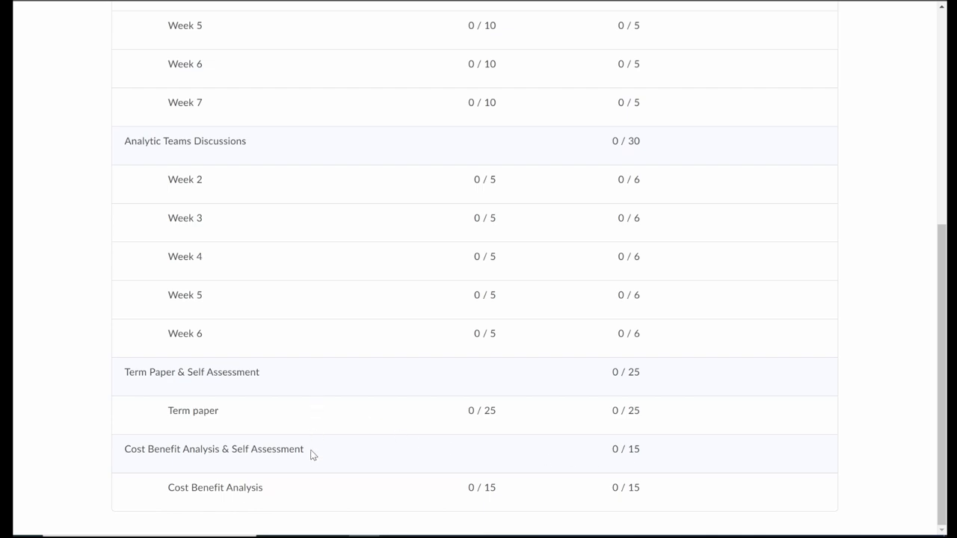
pyautogui.moveTo(341, 464)
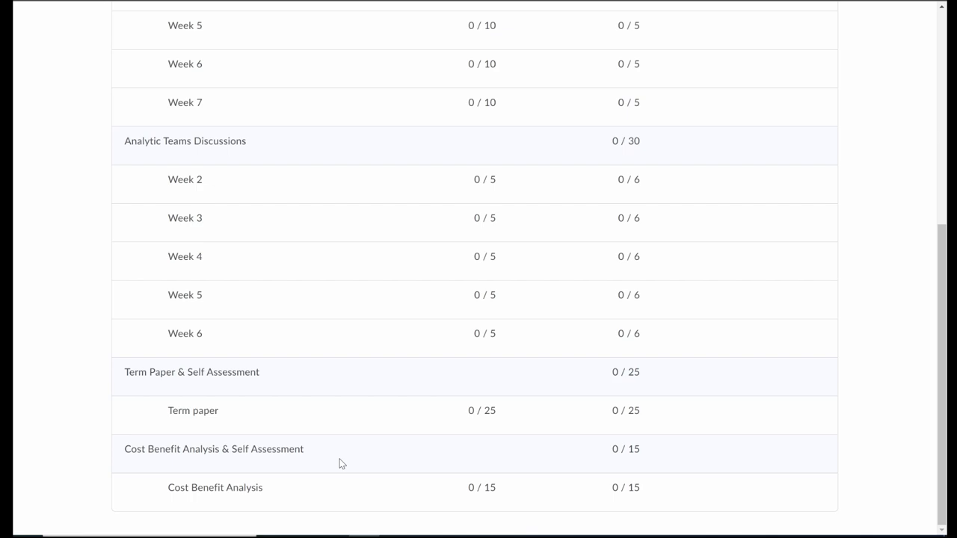
pyautogui.scroll(3)
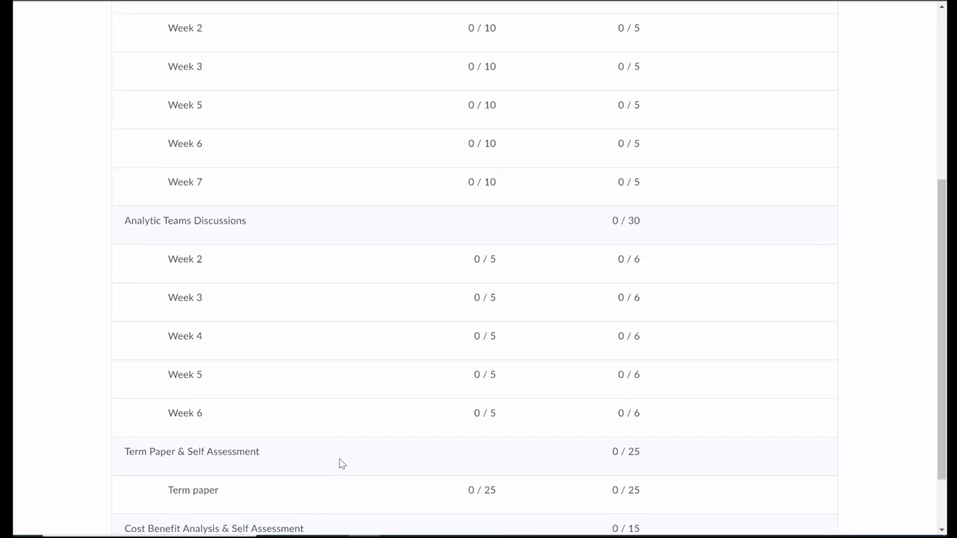
pyautogui.scroll(3)
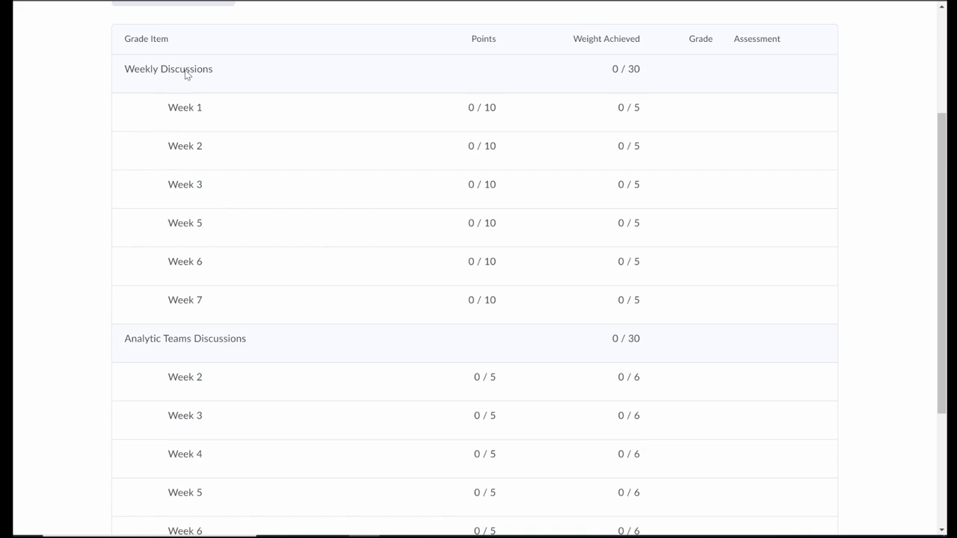
pyautogui.moveTo(185, 194)
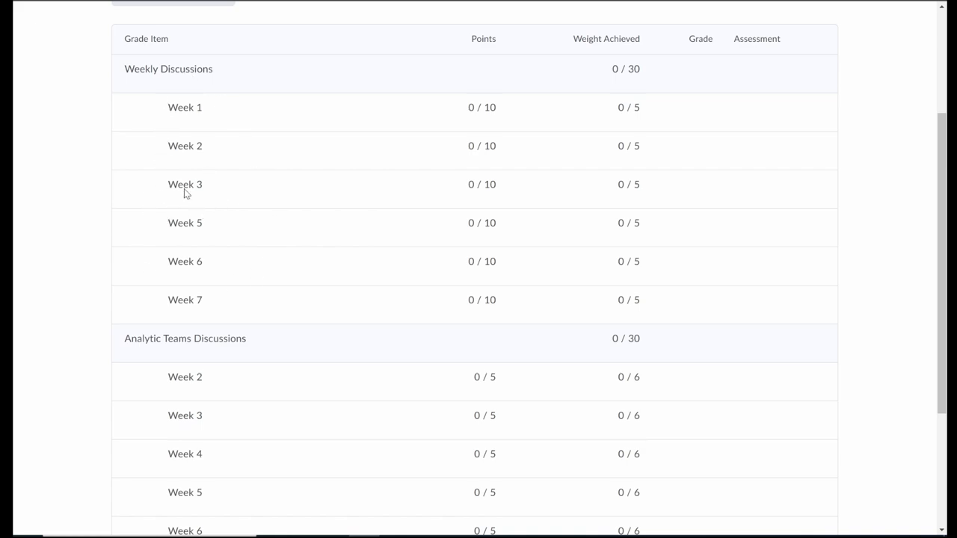
pyautogui.scroll(-3)
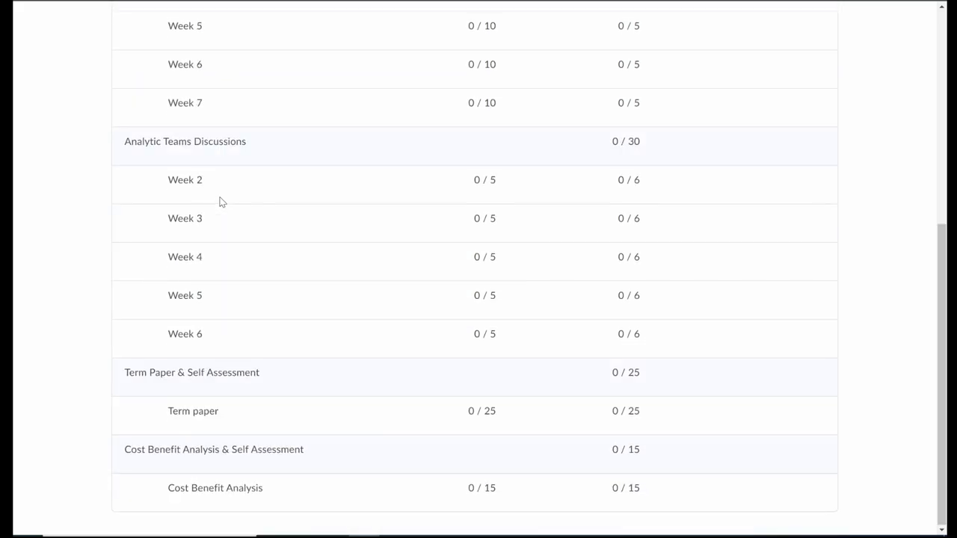
pyautogui.moveTo(206, 482)
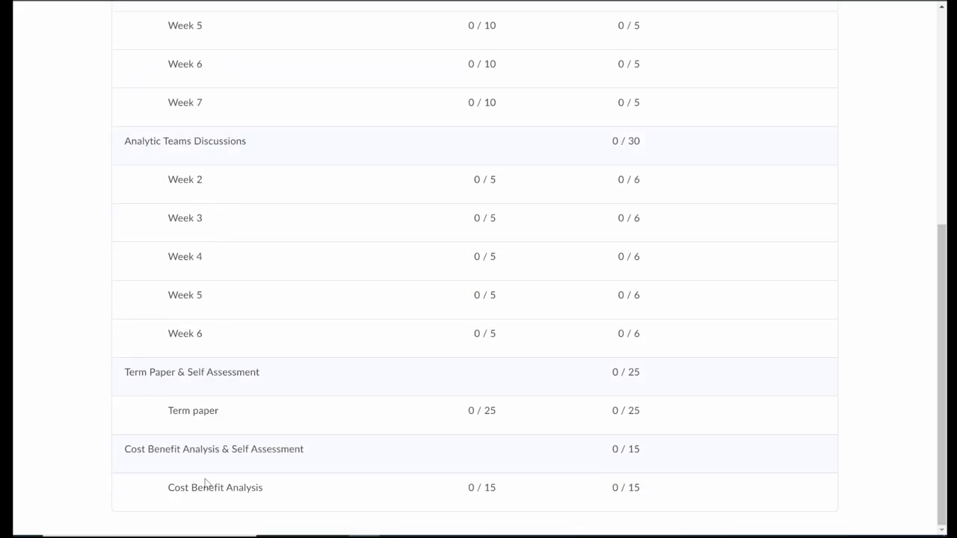
pyautogui.scroll(3)
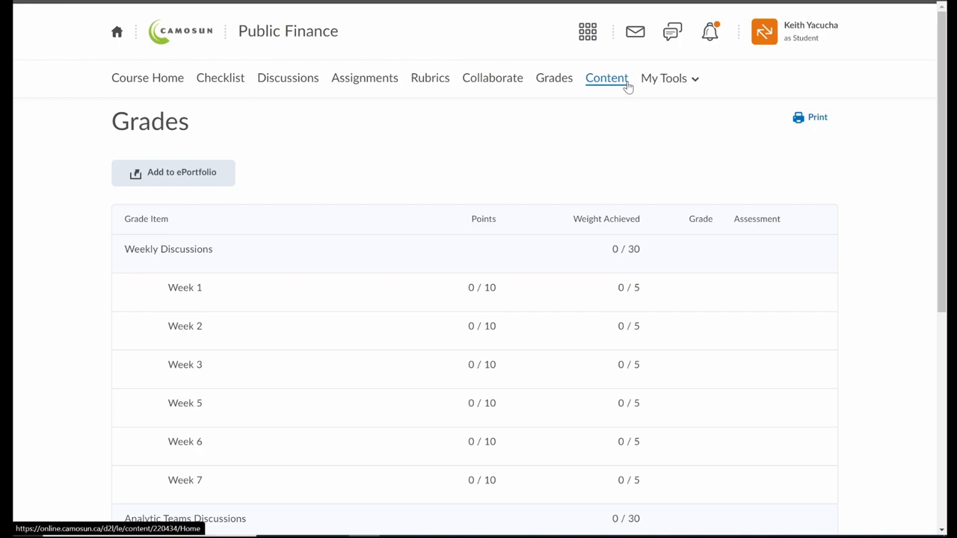
# - Show the Content table of contents with Syllabus, Text book, Cost Benefit Example and Speaker Series modules
pyautogui.click(607, 77)
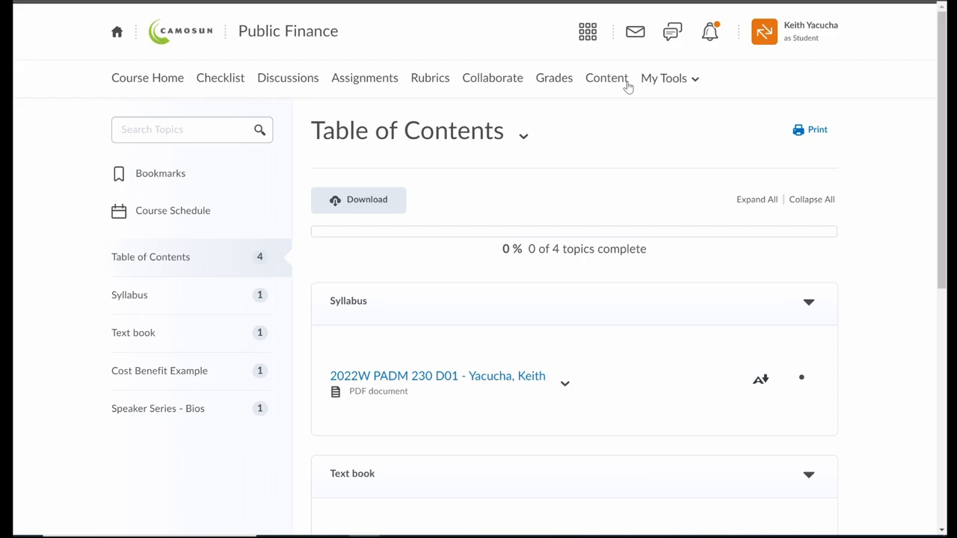
pyautogui.moveTo(150, 258)
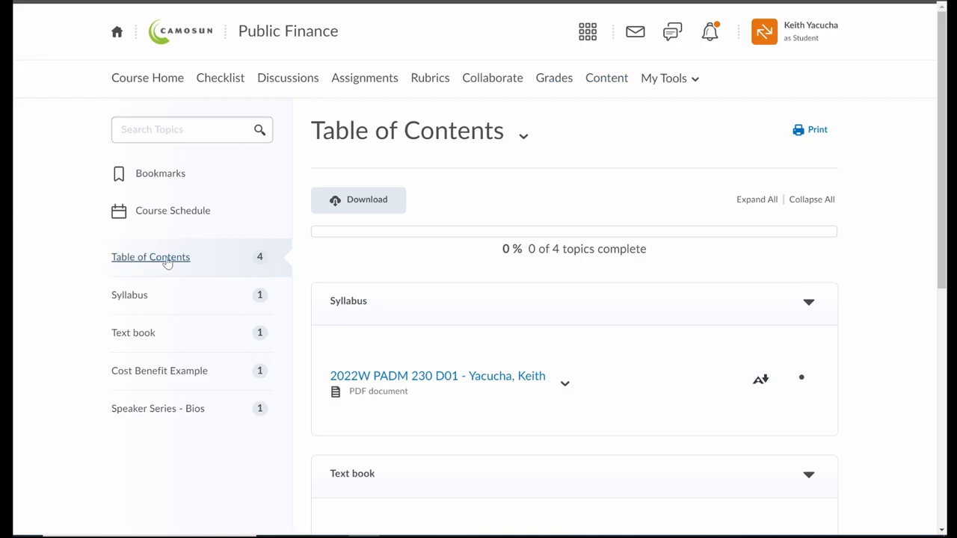
pyautogui.moveTo(383, 290)
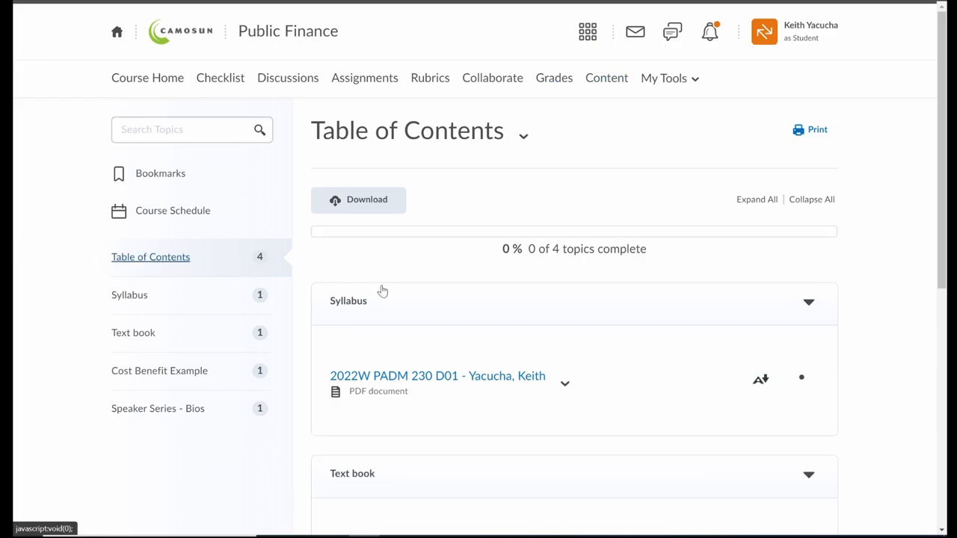
pyautogui.scroll(-3)
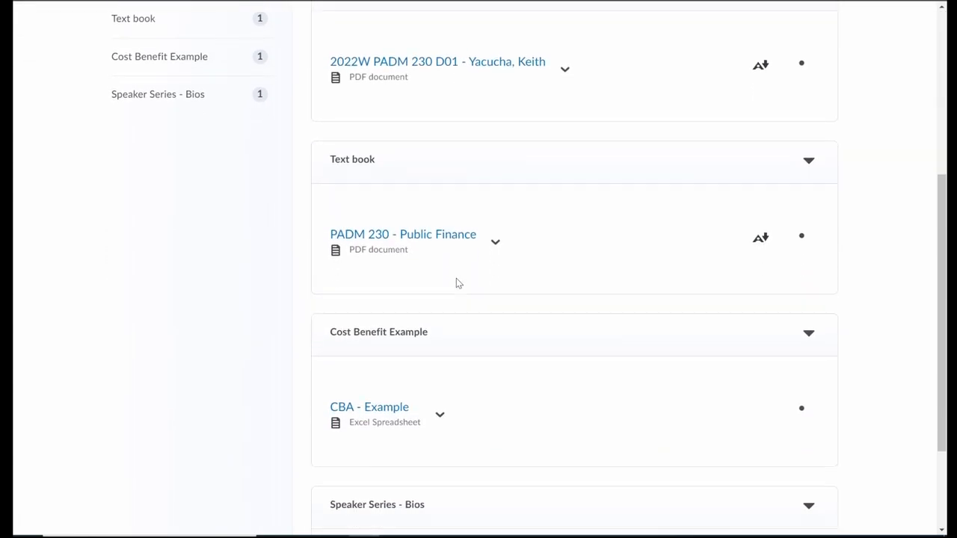
pyautogui.scroll(3)
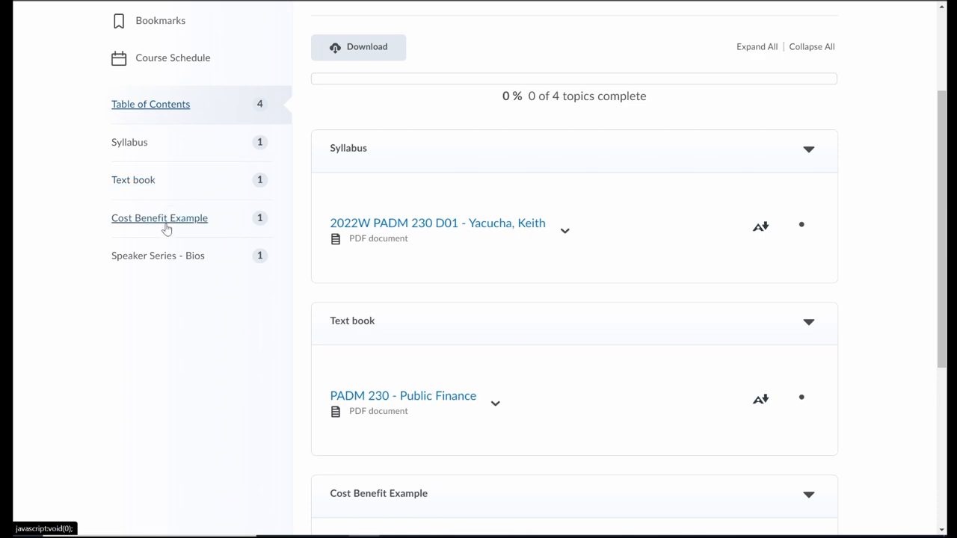
pyautogui.moveTo(170, 230)
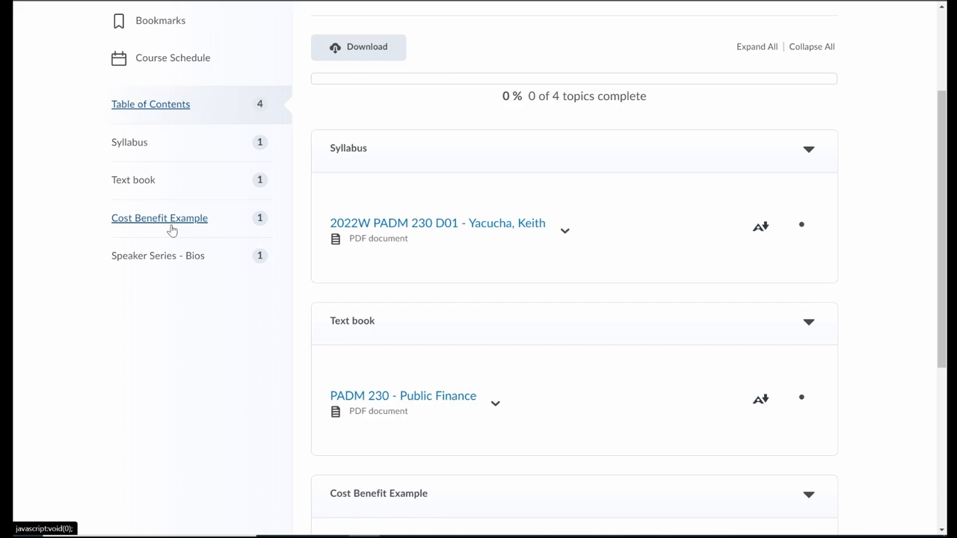
pyautogui.moveTo(168, 266)
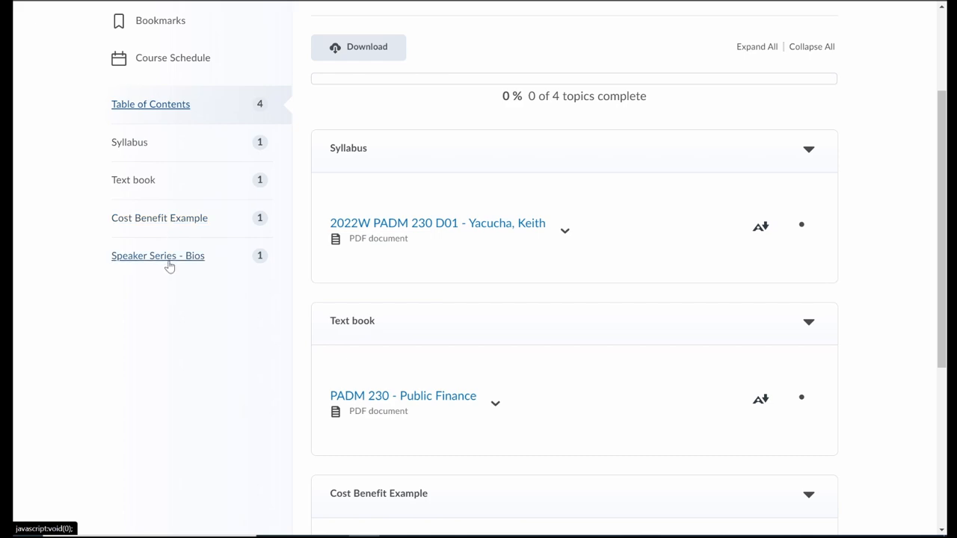
pyautogui.moveTo(183, 268)
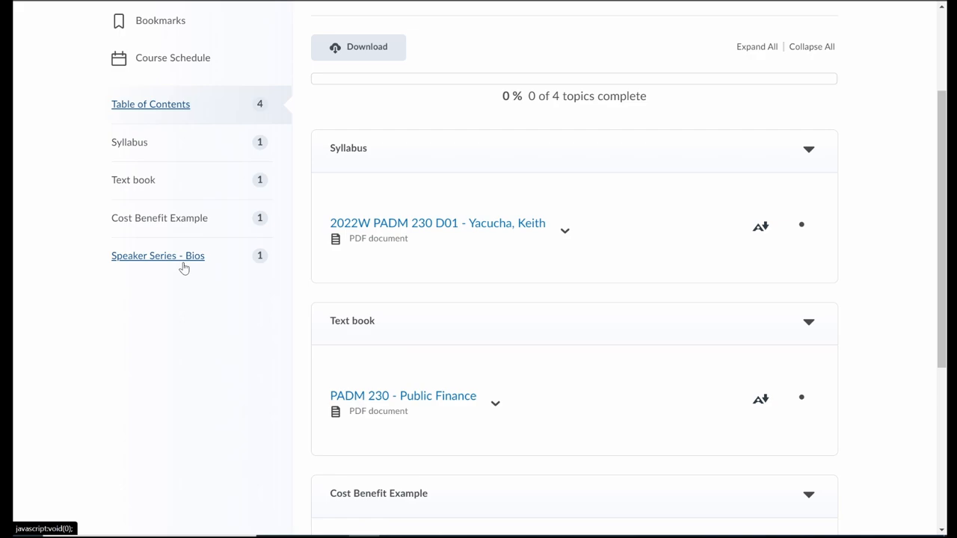
pyautogui.moveTo(436, 223)
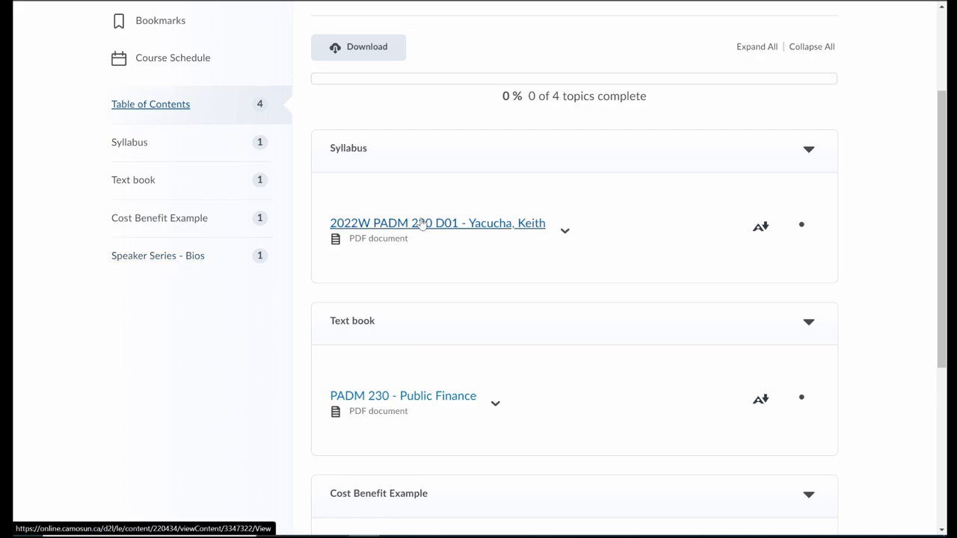
pyautogui.moveTo(592, 188)
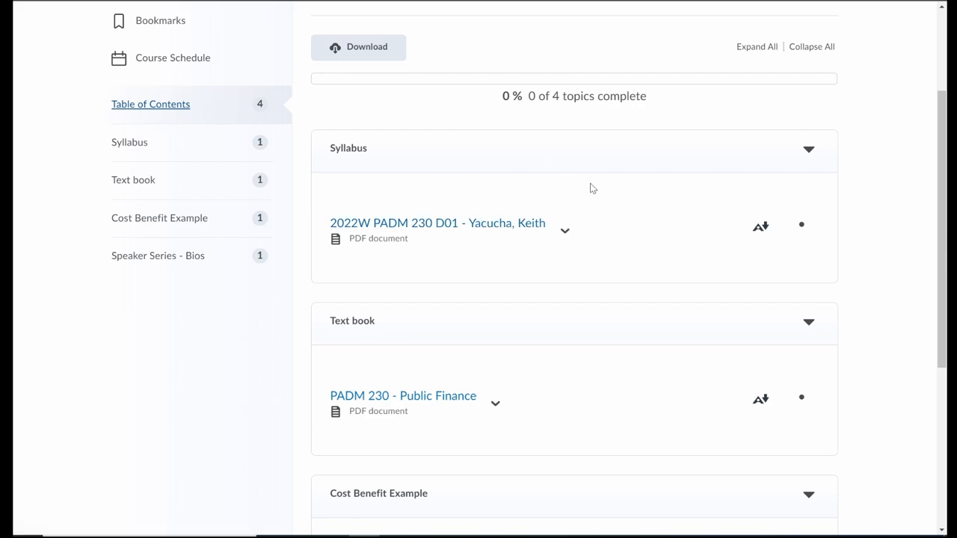
pyautogui.scroll(3)
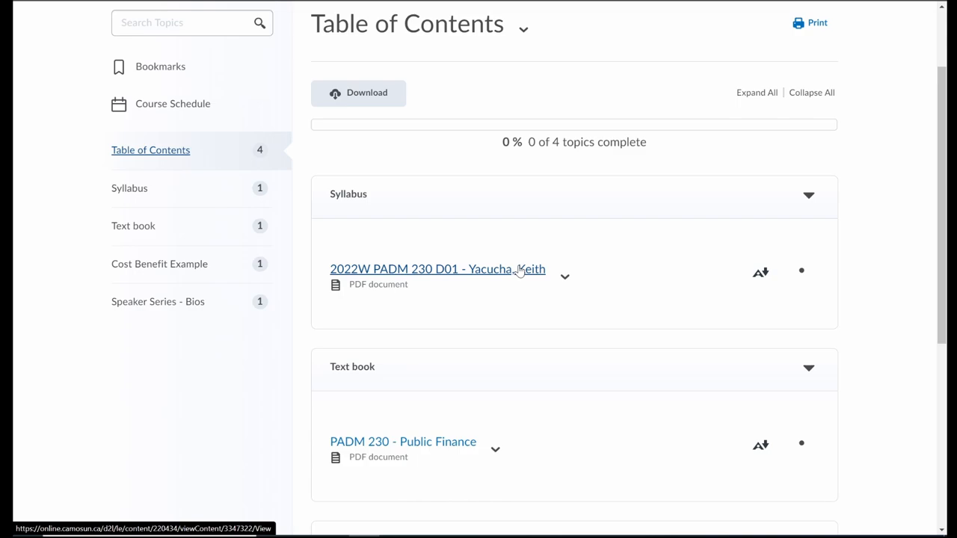
pyautogui.moveTo(506, 301)
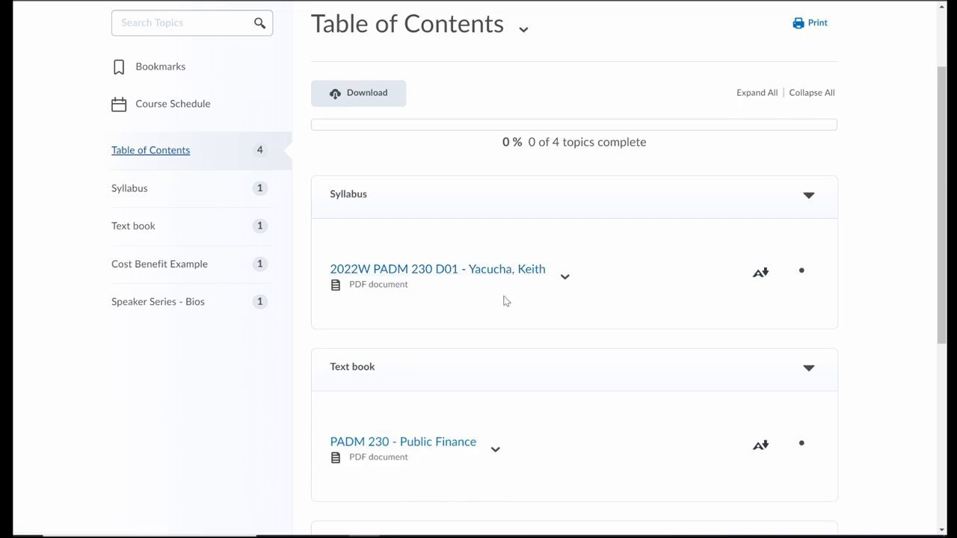
# - Load the 2022W PADM 230 D01 syllabus PDF and read down to the instructor details
pyautogui.click(437, 269)
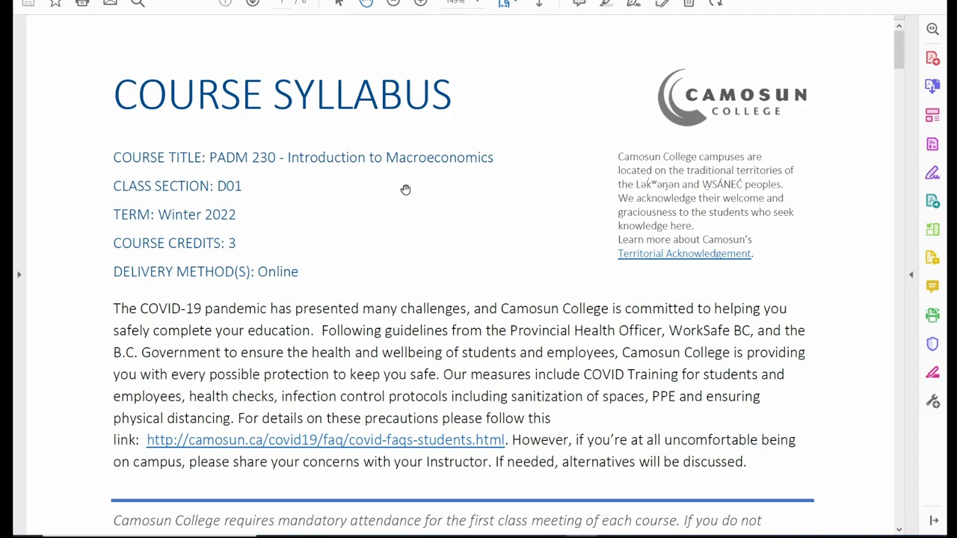
pyautogui.moveTo(306, 176)
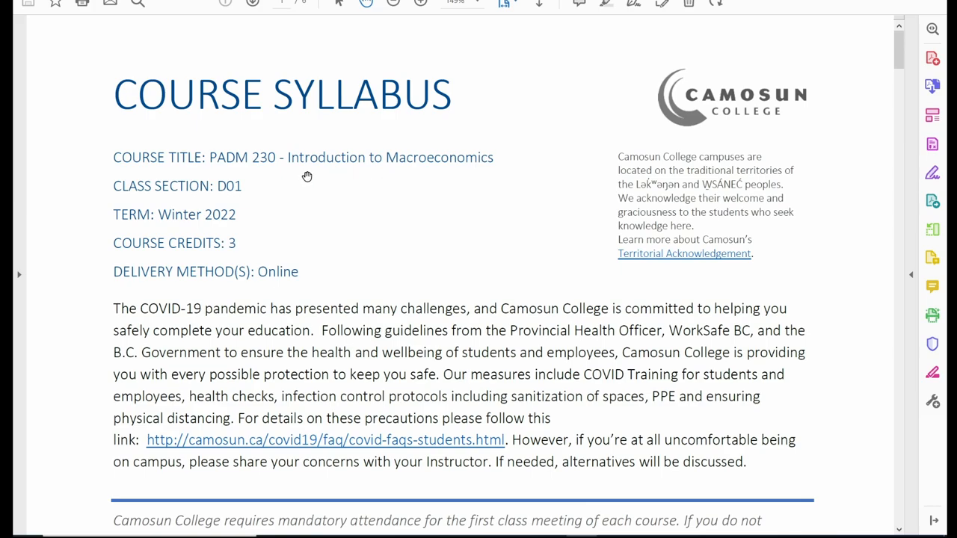
pyautogui.moveTo(215, 230)
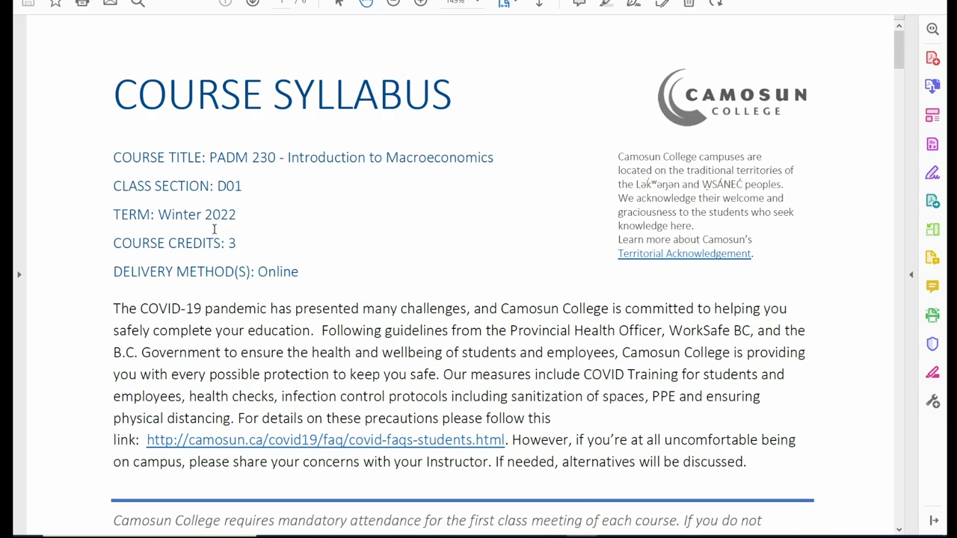
pyautogui.moveTo(200, 254)
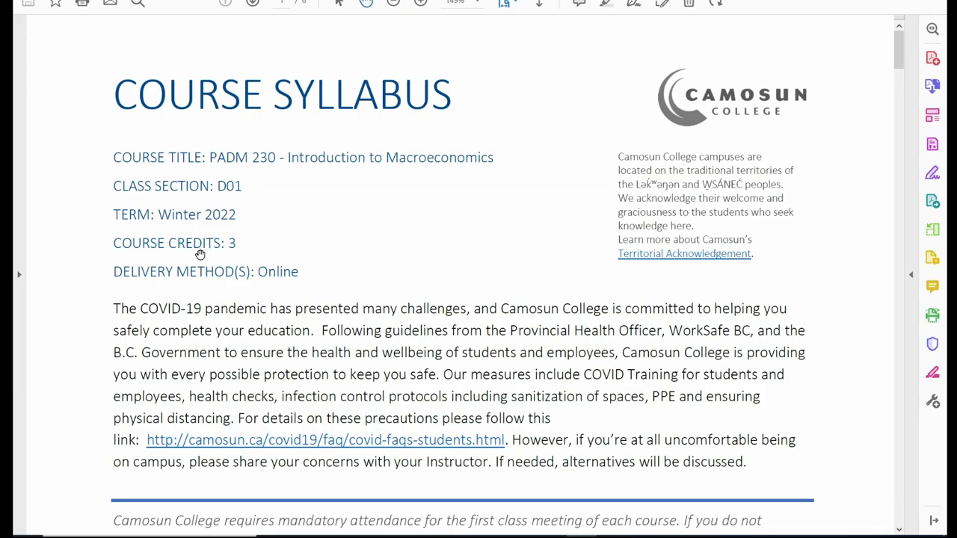
pyautogui.moveTo(314, 281)
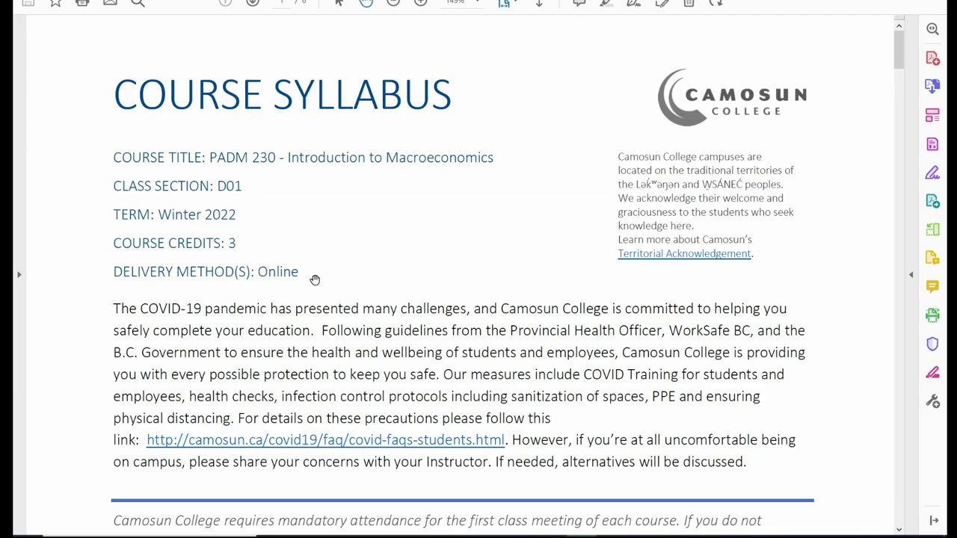
pyautogui.scroll(-3)
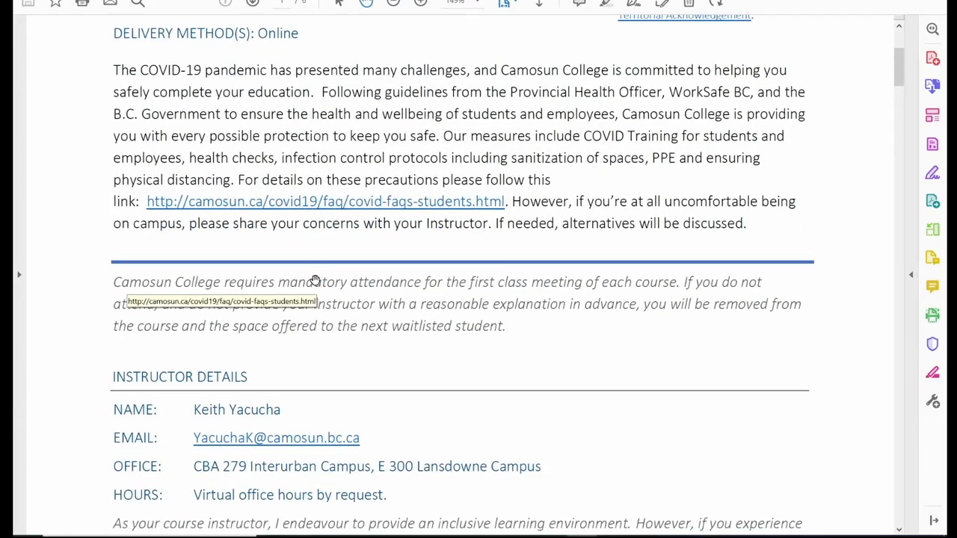
pyautogui.scroll(-3)
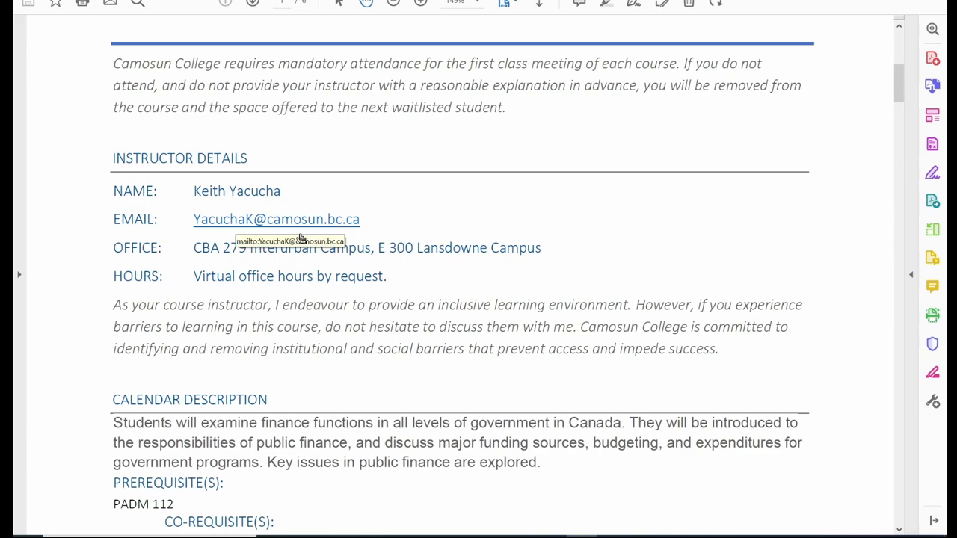
pyautogui.moveTo(470, 276)
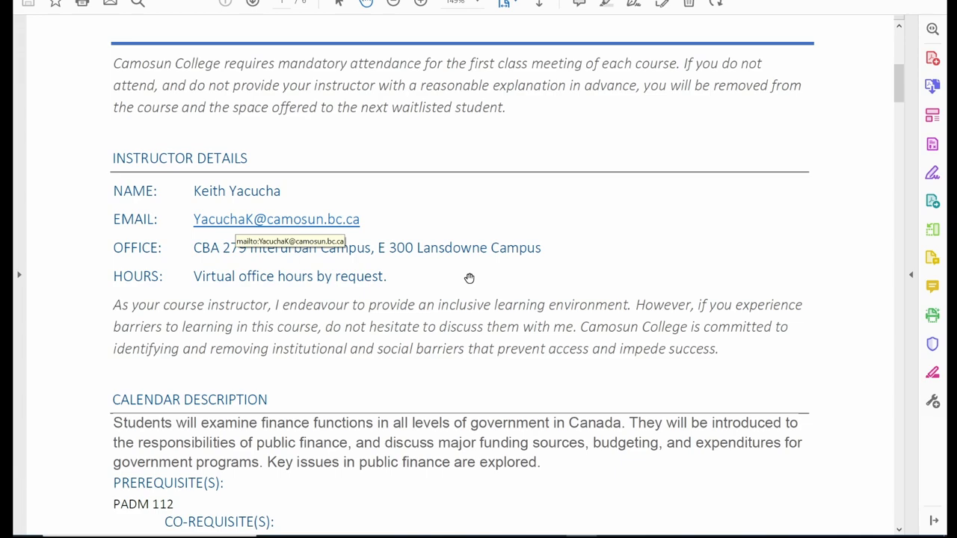
pyautogui.moveTo(227, 275)
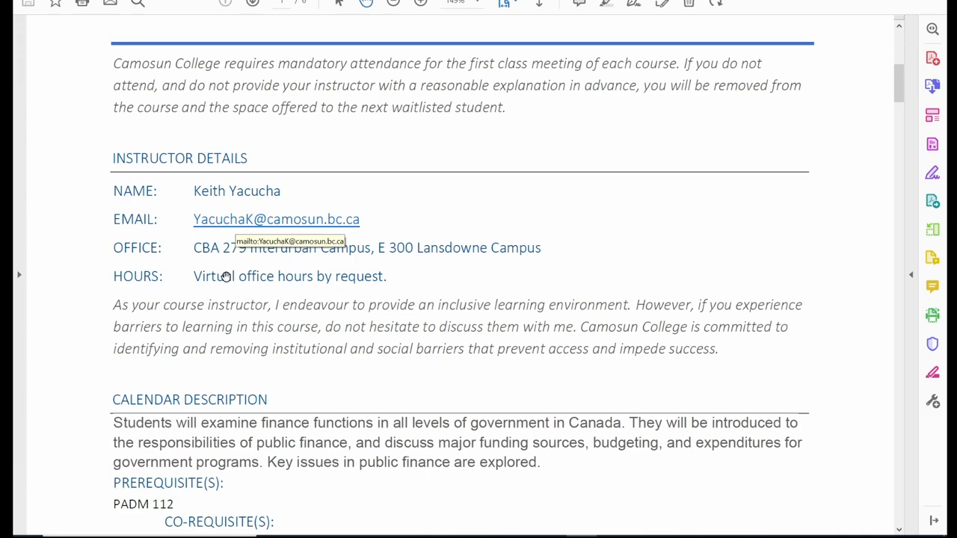
pyautogui.moveTo(395, 326)
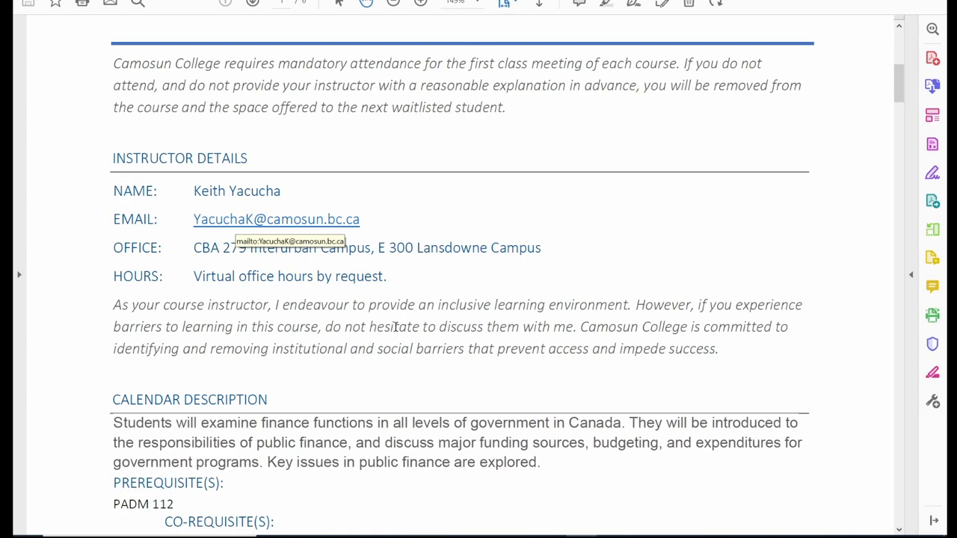
pyautogui.moveTo(322, 304)
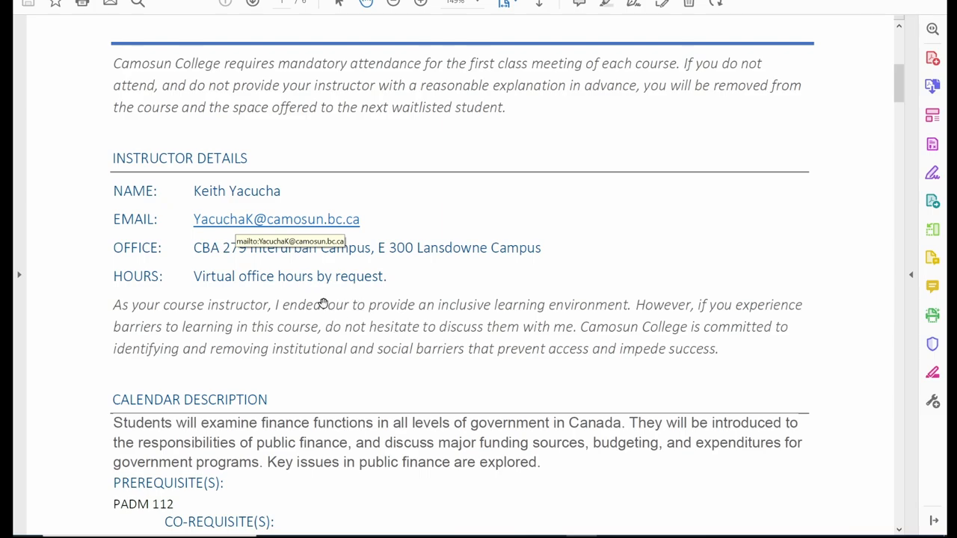
pyautogui.moveTo(402, 320)
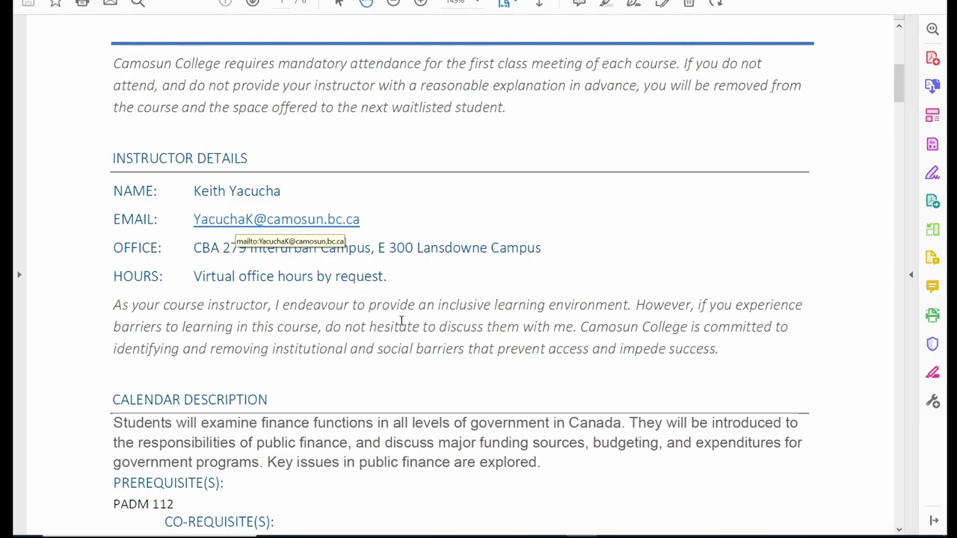
# - Read past the learning outcomes and required materials to the Weeks 1–7 course schedule table
pyautogui.scroll(-3)
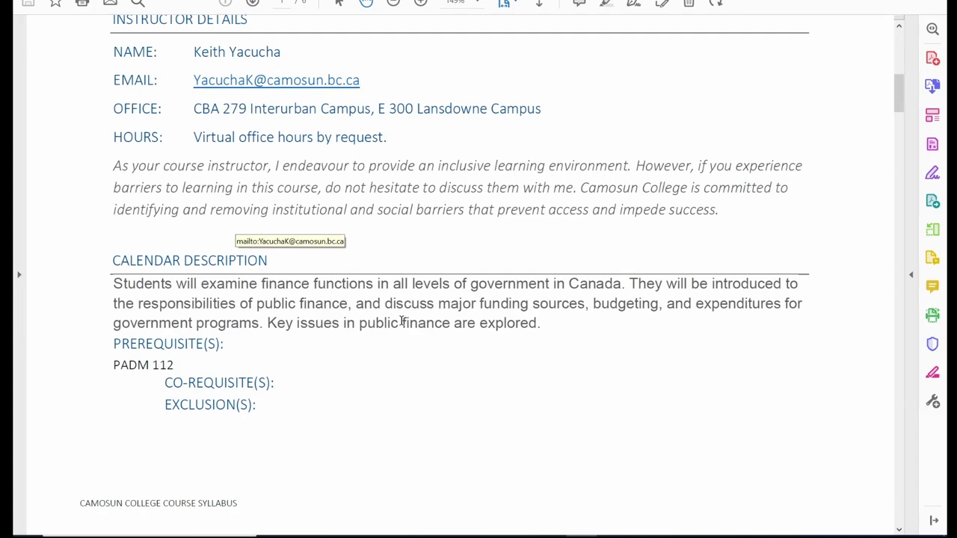
pyautogui.moveTo(377, 306)
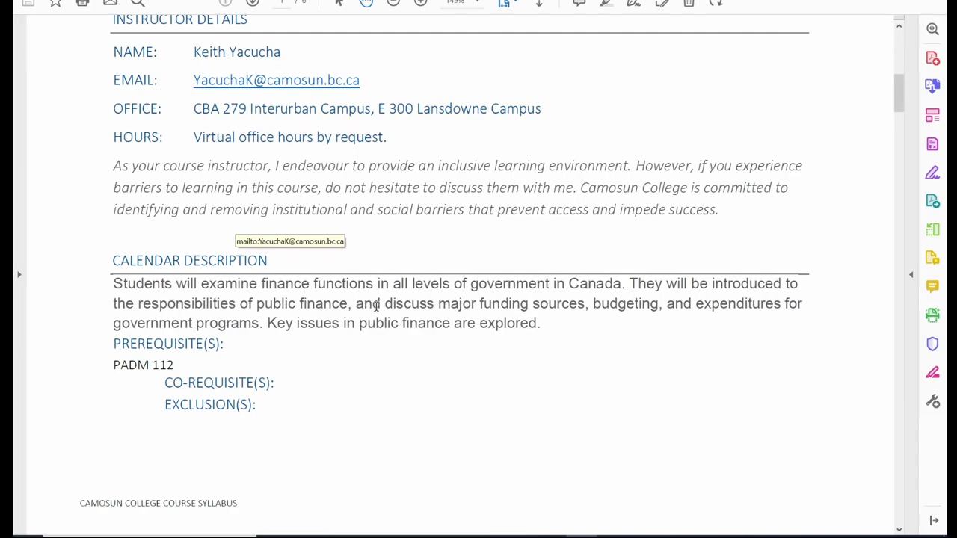
pyautogui.moveTo(197, 370)
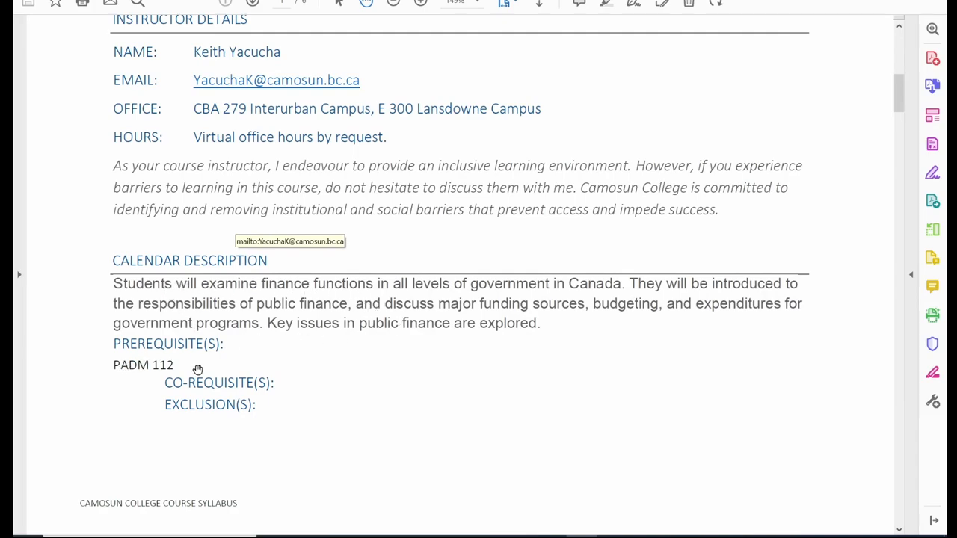
pyautogui.scroll(-3)
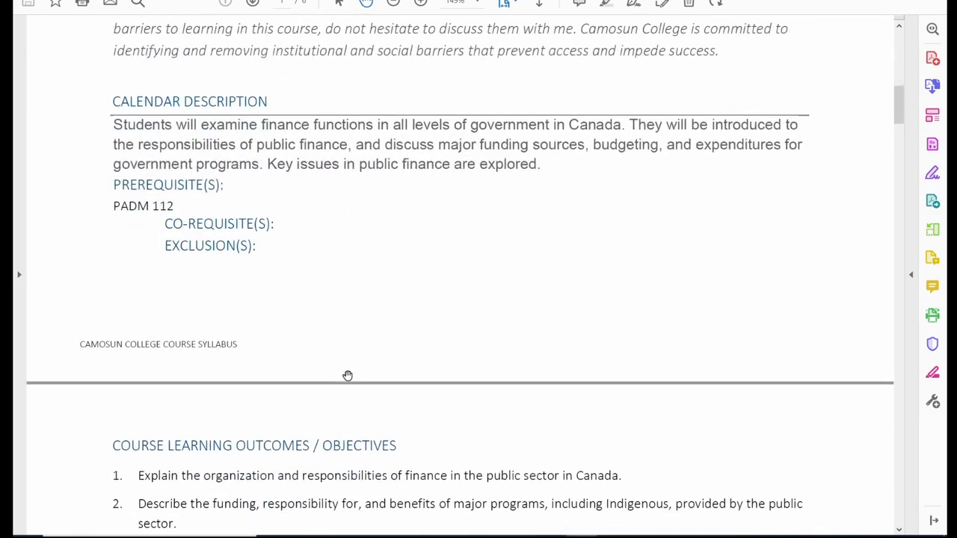
pyautogui.scroll(-3)
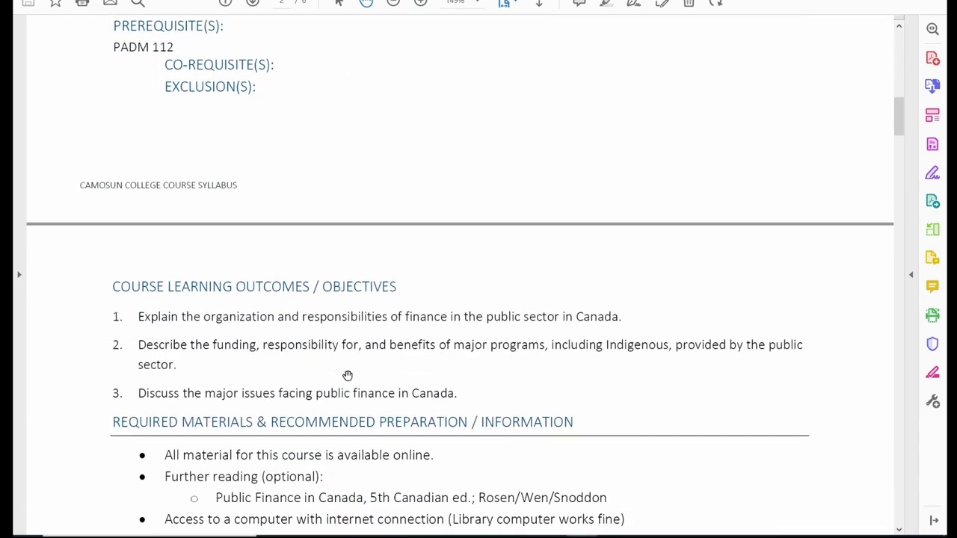
pyautogui.scroll(-3)
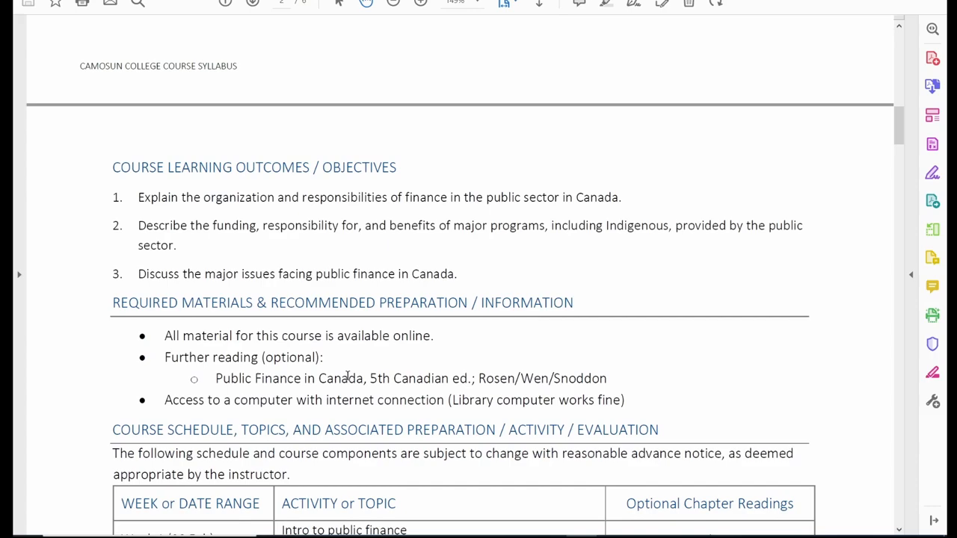
pyautogui.moveTo(157, 313)
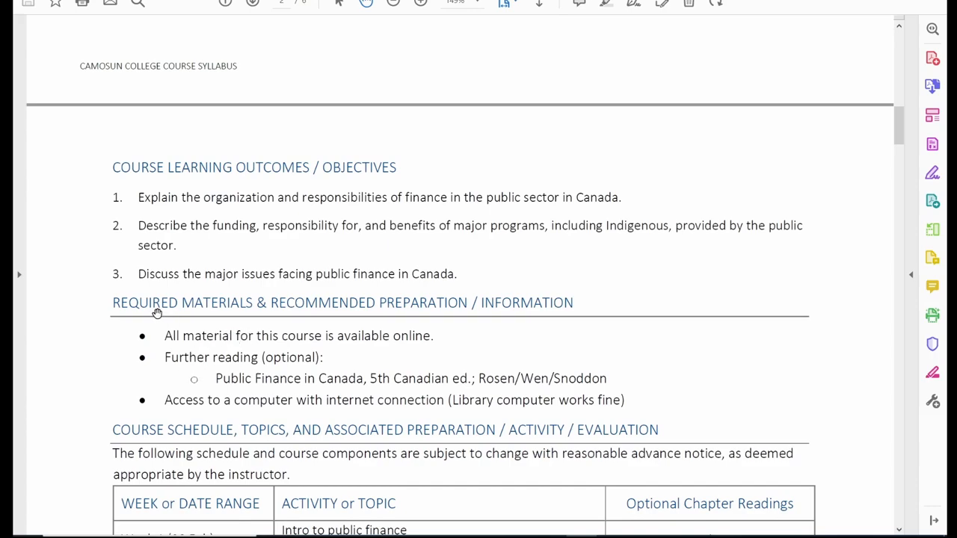
pyautogui.moveTo(391, 314)
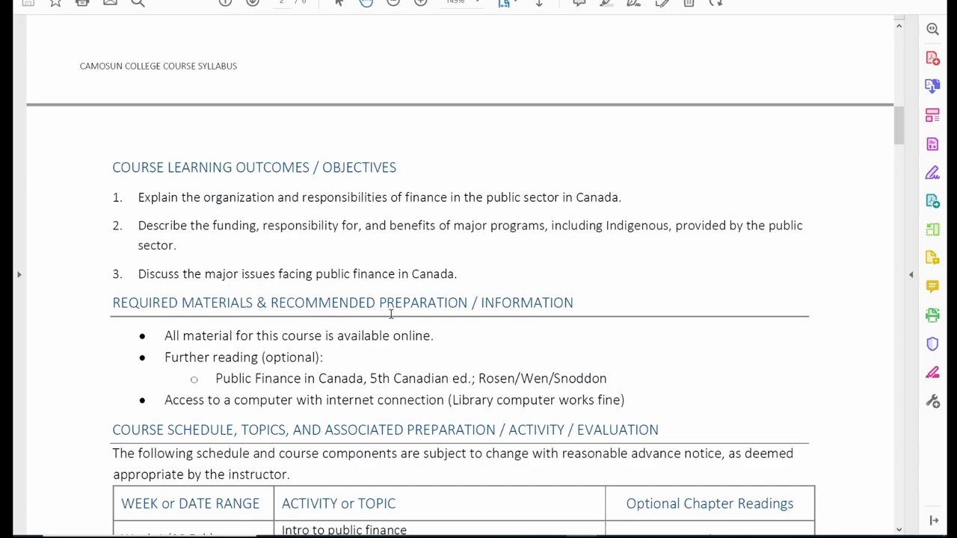
pyautogui.moveTo(350, 331)
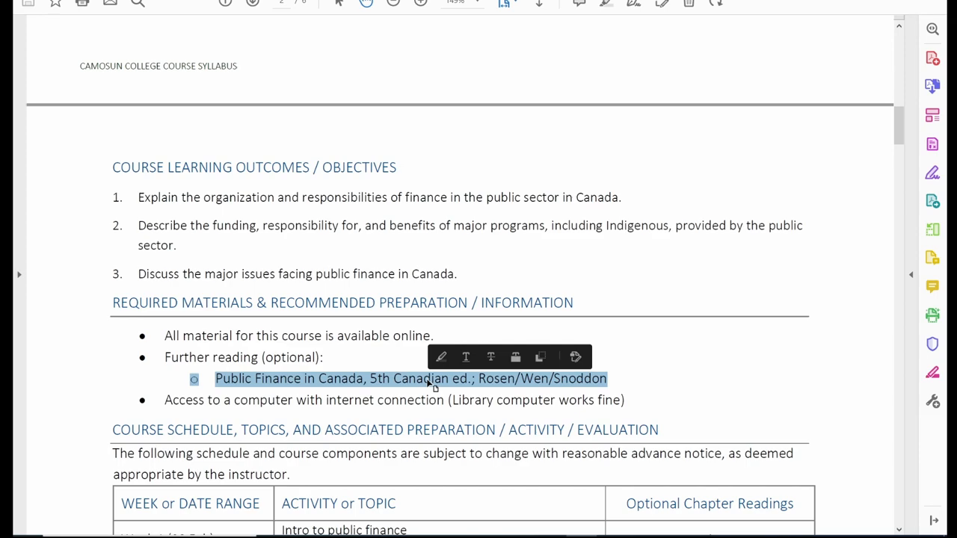
pyautogui.moveTo(371, 401)
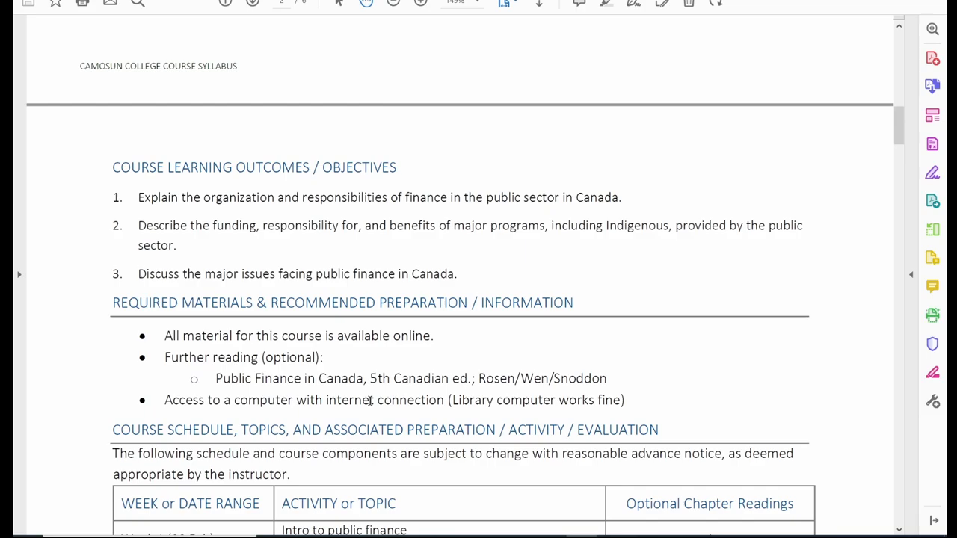
pyautogui.scroll(-3)
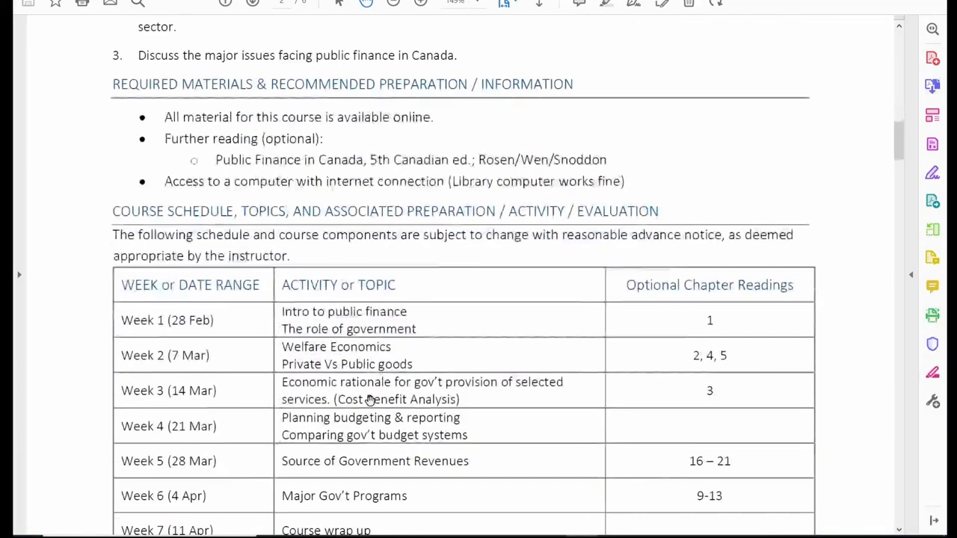
# - Read through the weekly schedule to the final exam period row and the CAL exams note
pyautogui.scroll(-3)
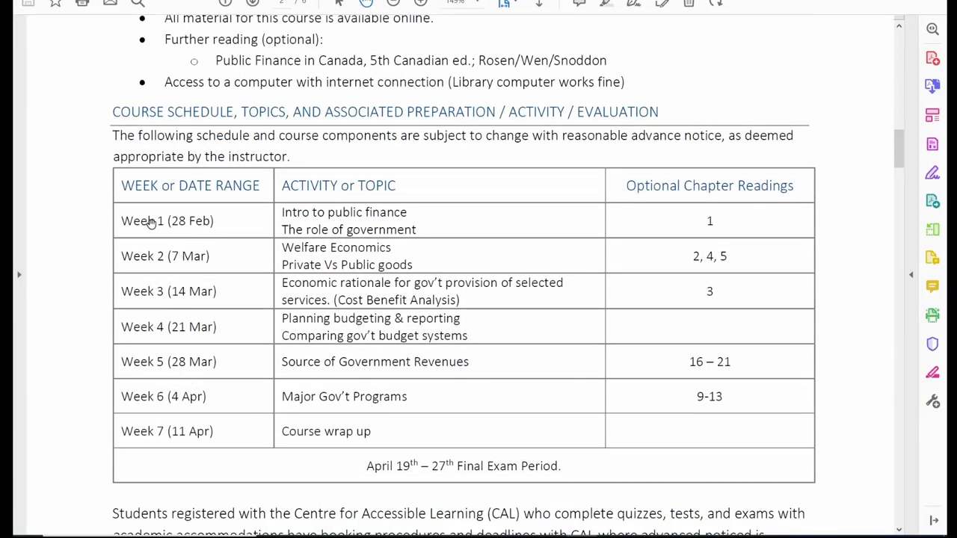
pyautogui.moveTo(411, 216)
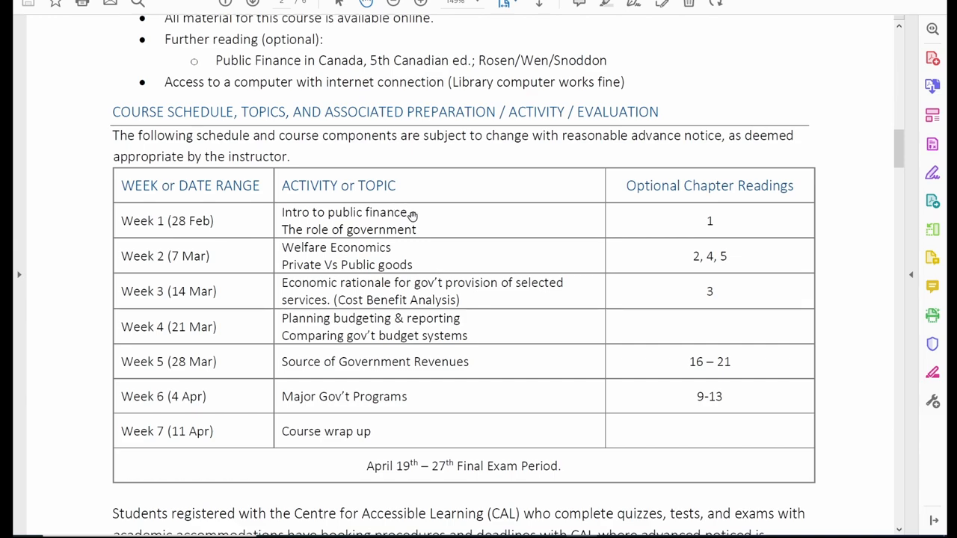
pyautogui.moveTo(450, 266)
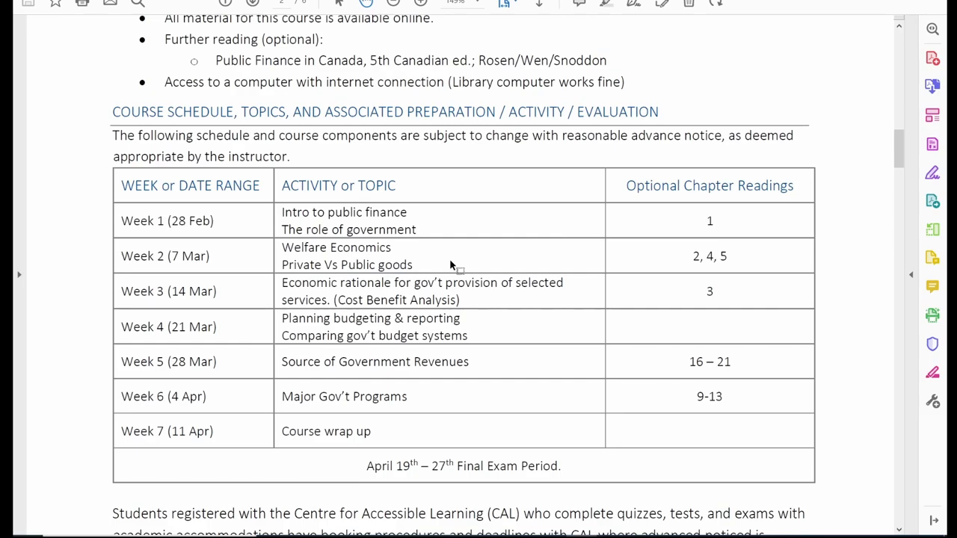
pyautogui.moveTo(477, 306)
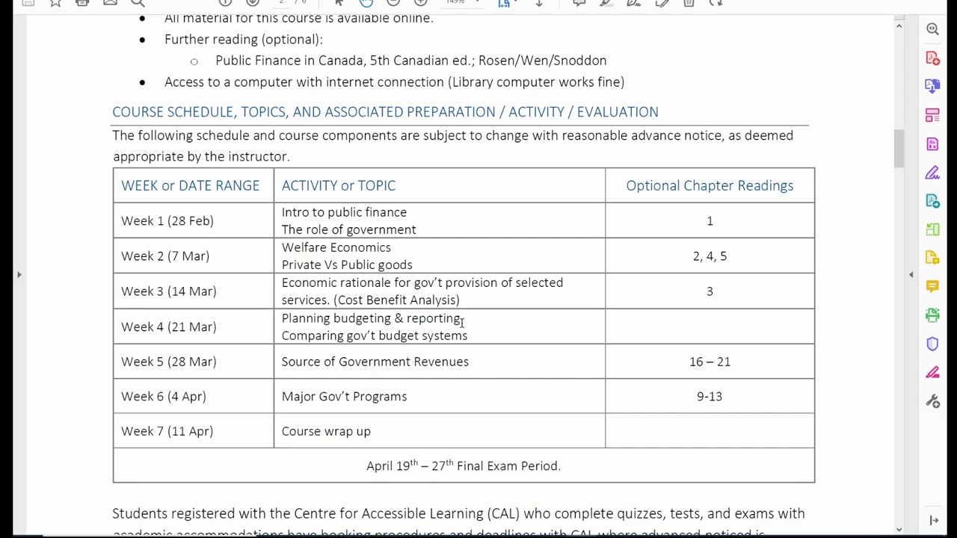
pyautogui.moveTo(484, 341)
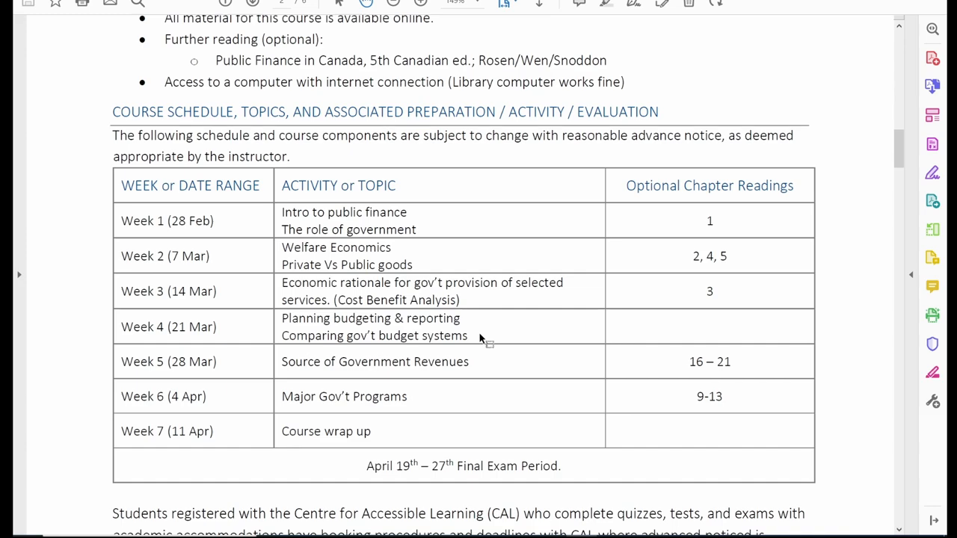
pyautogui.moveTo(493, 372)
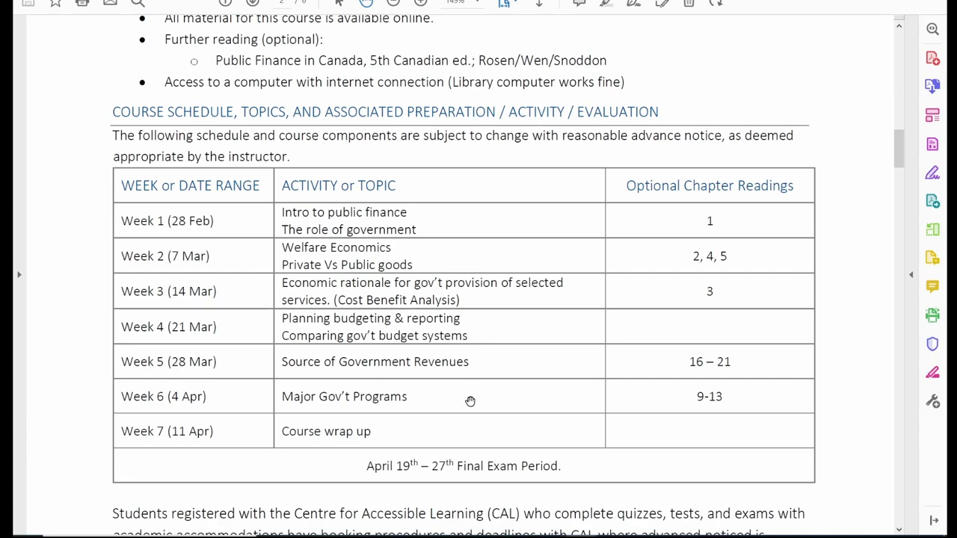
pyautogui.moveTo(392, 440)
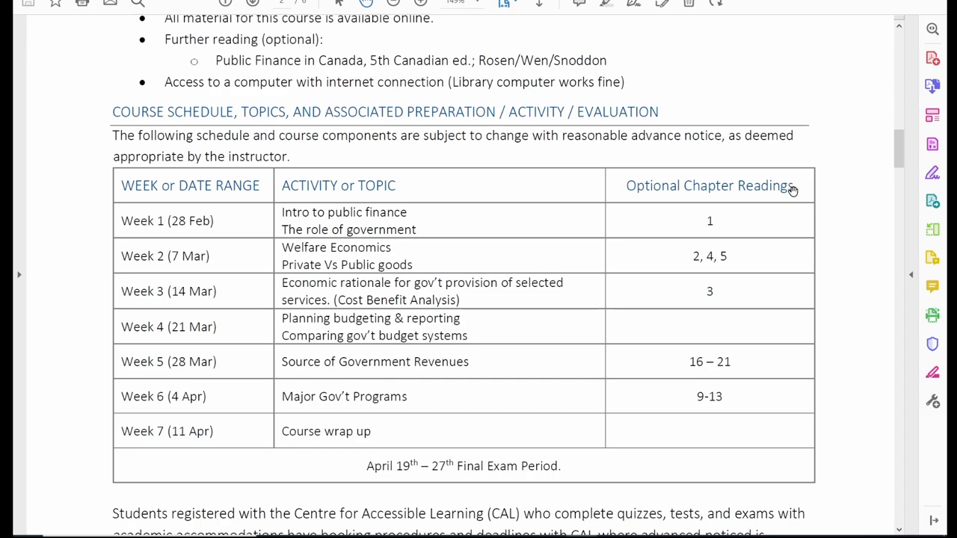
pyautogui.moveTo(736, 382)
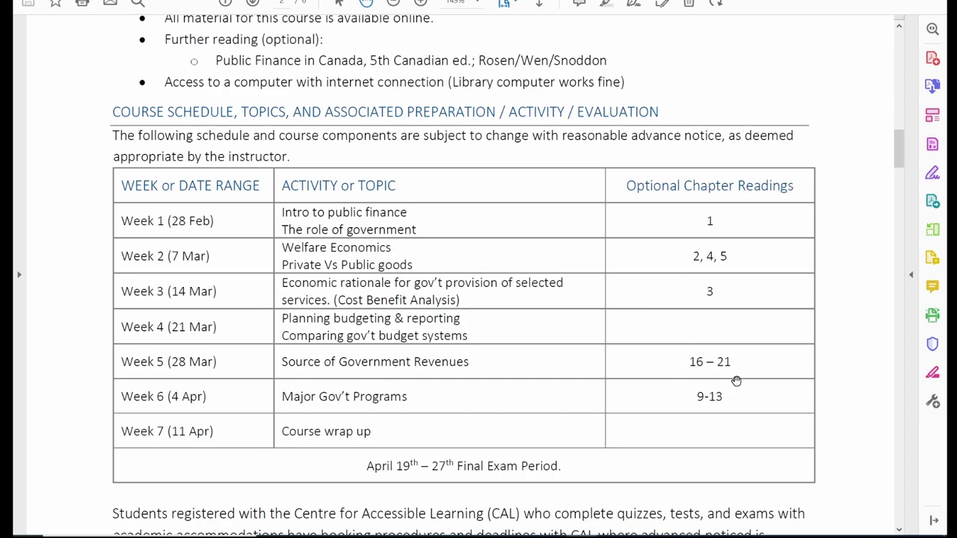
pyautogui.moveTo(374, 65)
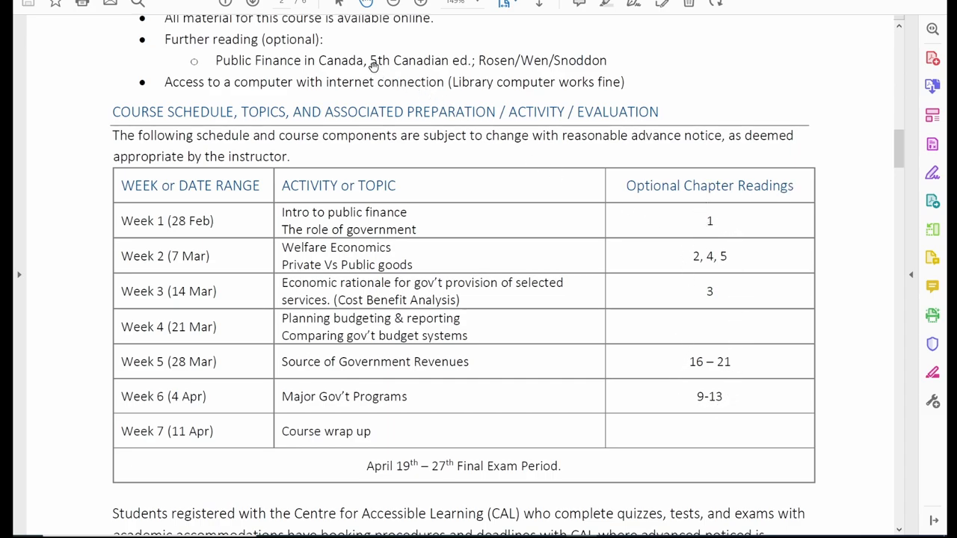
pyautogui.moveTo(434, 60)
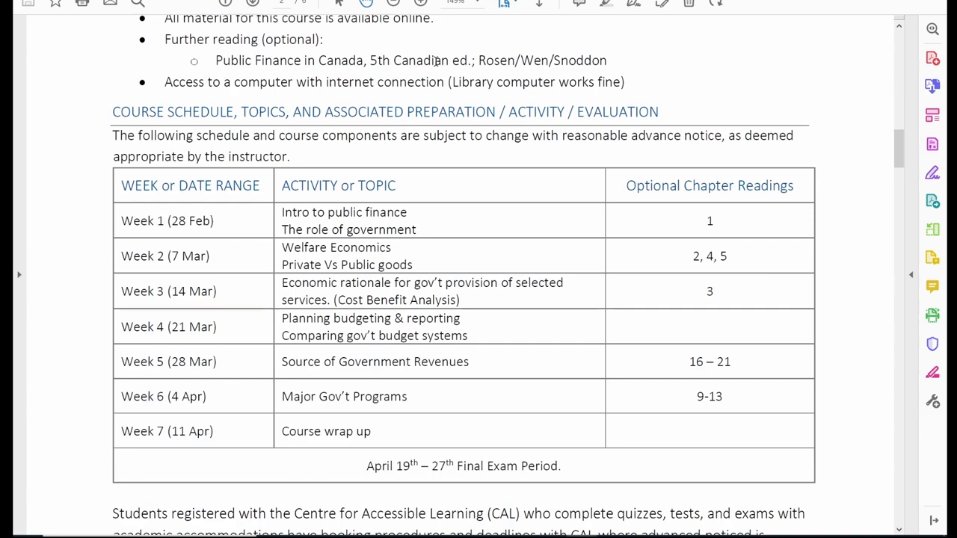
pyautogui.moveTo(329, 227)
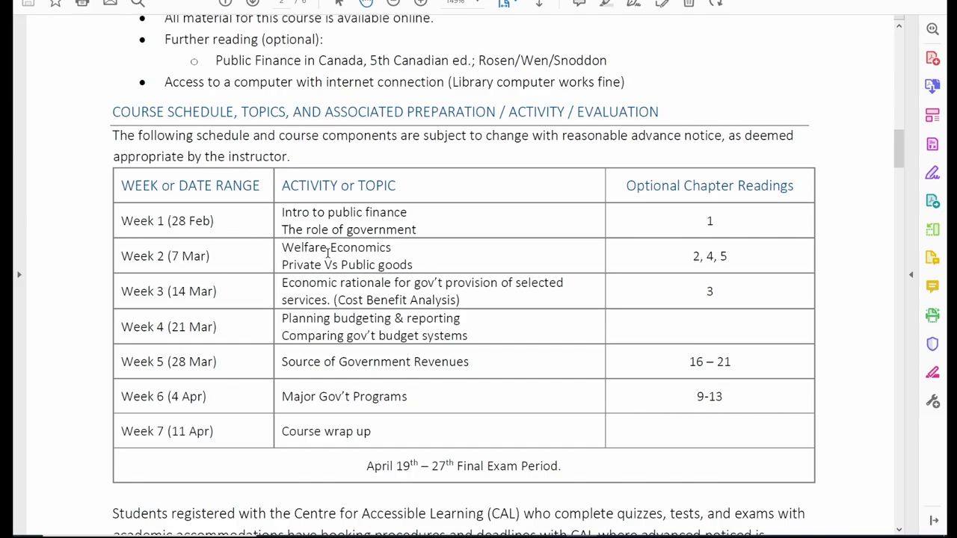
pyautogui.scroll(-3)
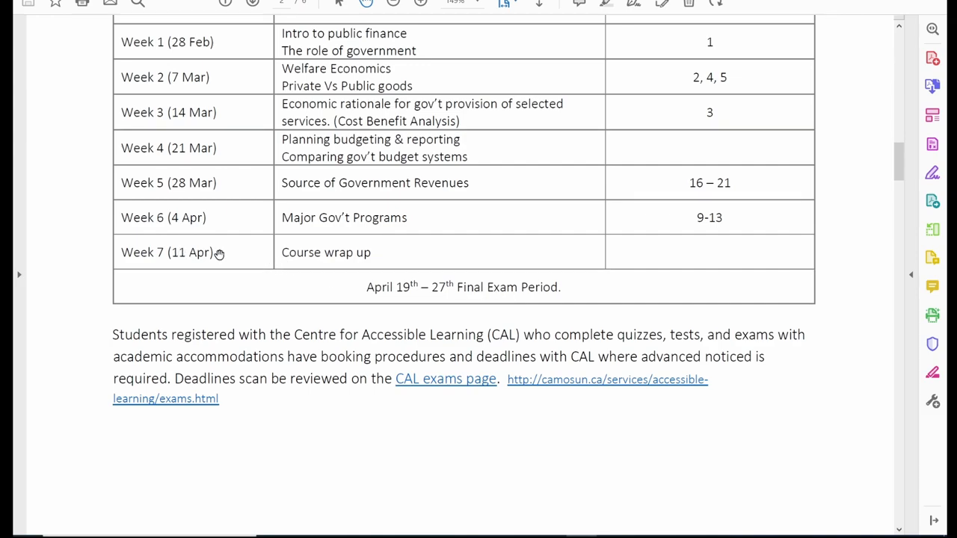
pyautogui.moveTo(344, 374)
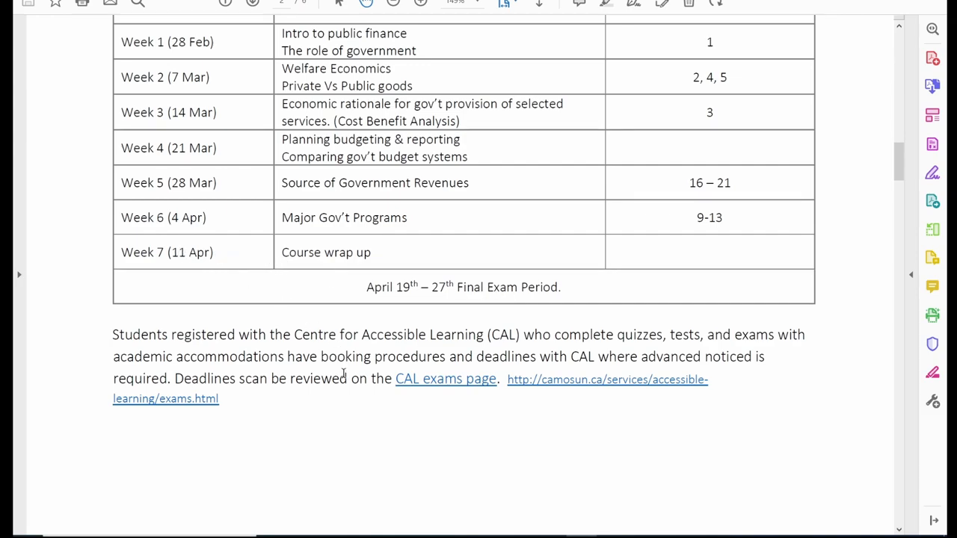
# - Reach the Evaluation of Learning weighting table and read its rows through to the 100% total
pyautogui.scroll(-3)
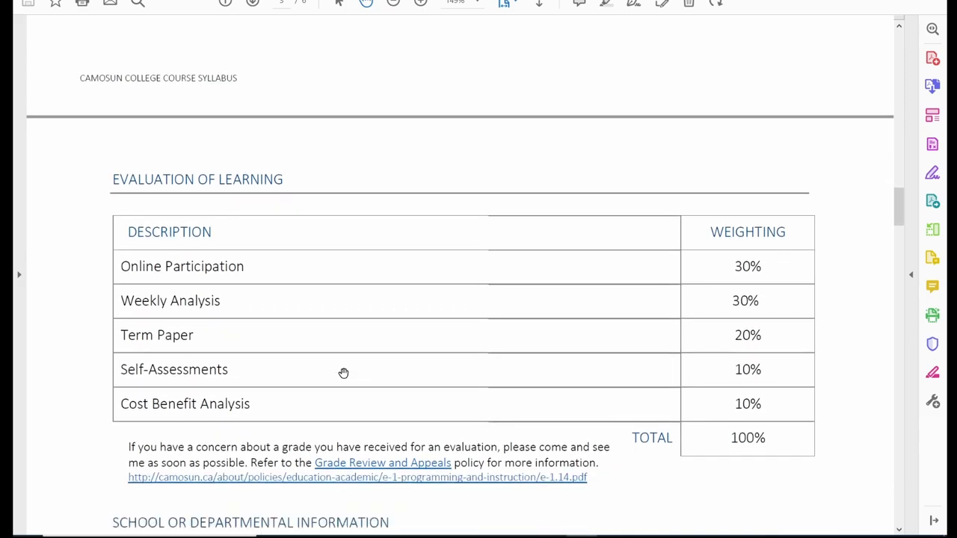
pyautogui.scroll(-3)
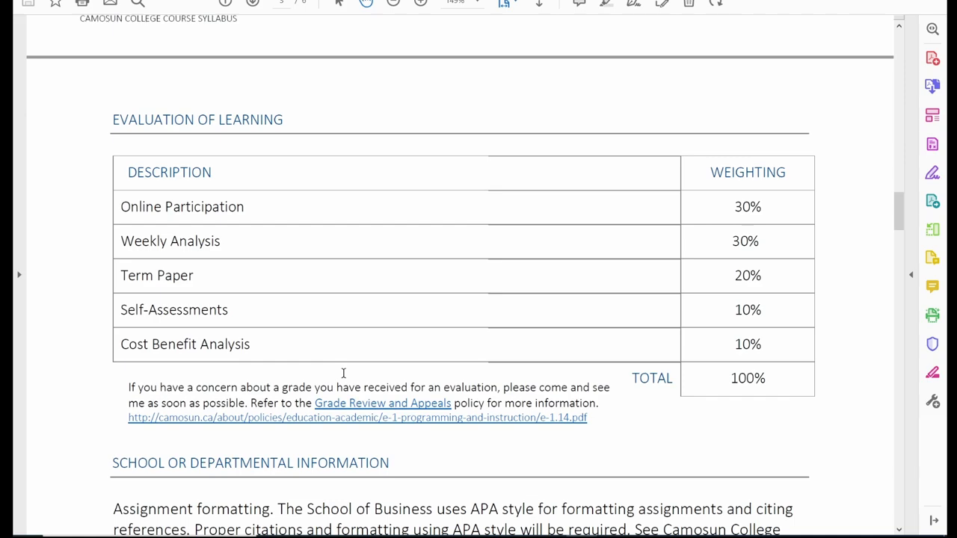
pyautogui.moveTo(416, 308)
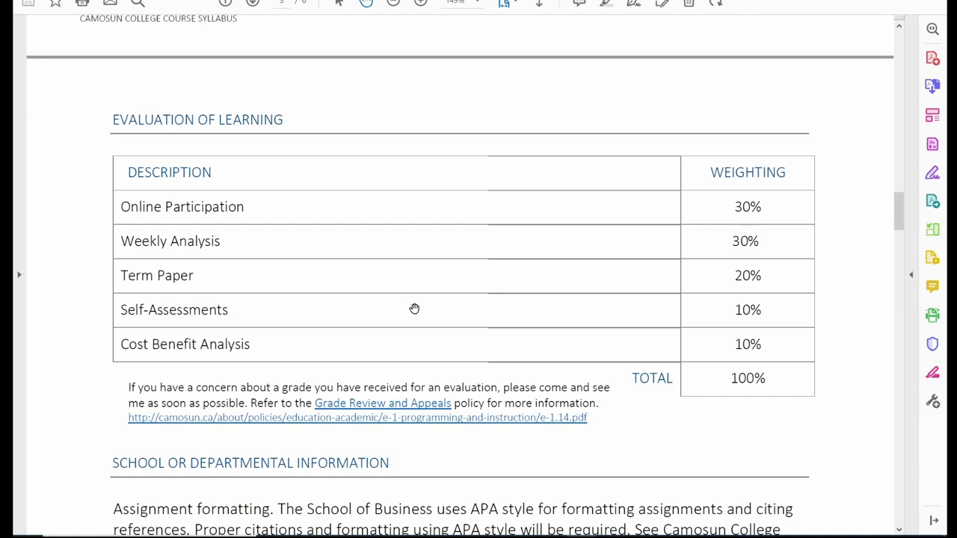
pyautogui.moveTo(751, 280)
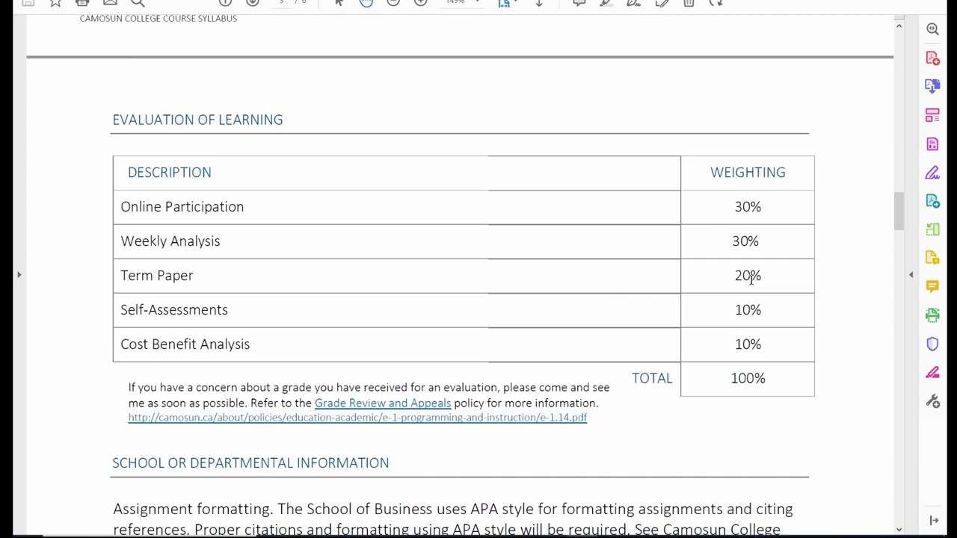
pyautogui.moveTo(763, 352)
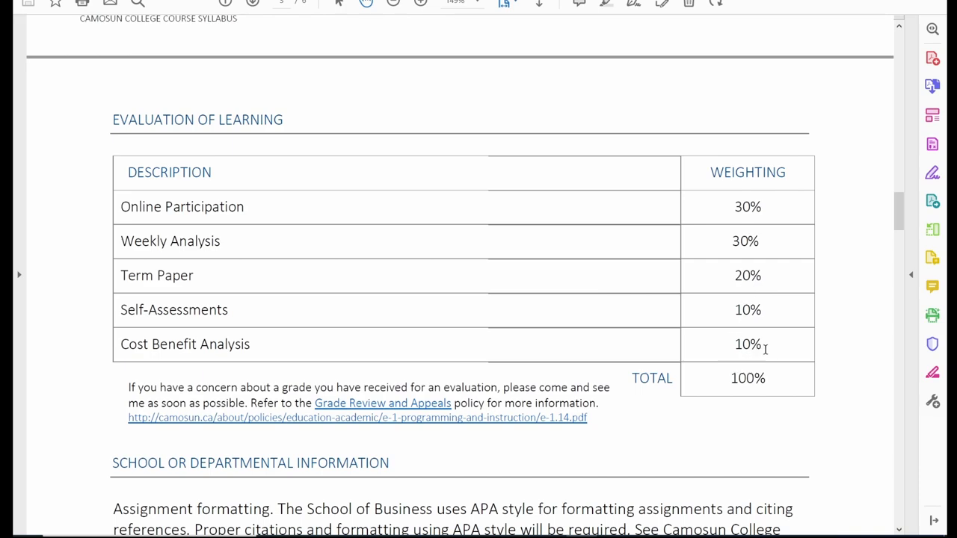
pyautogui.moveTo(259, 345)
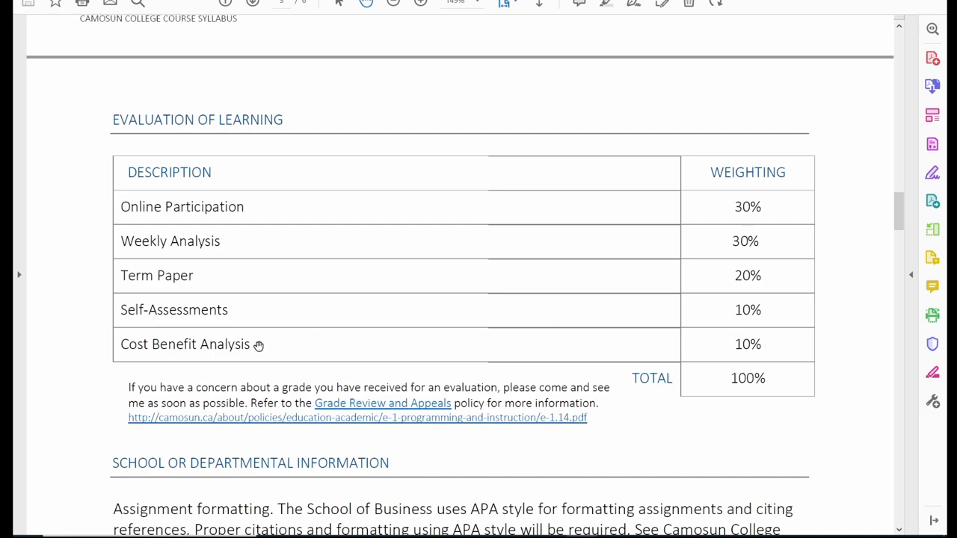
pyautogui.doubleClick(189, 310)
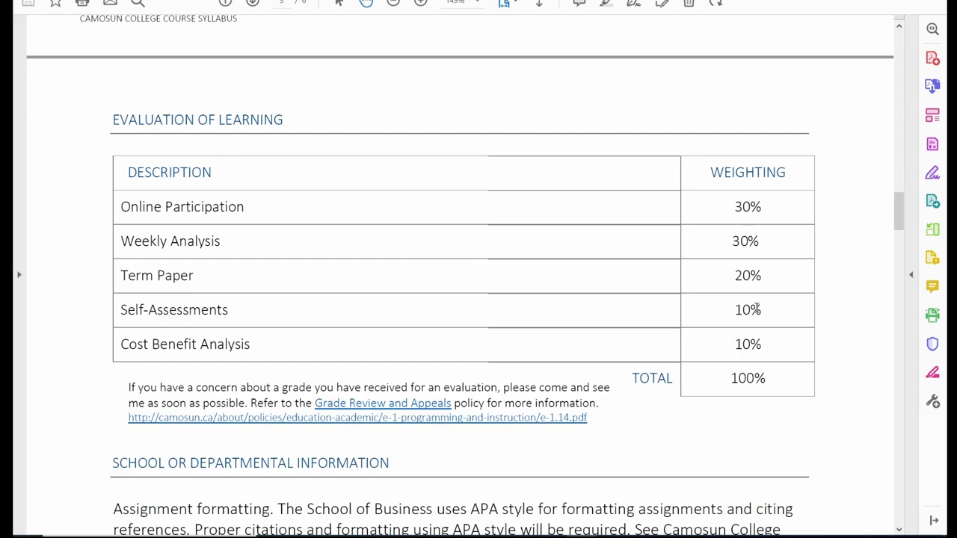
pyautogui.moveTo(769, 356)
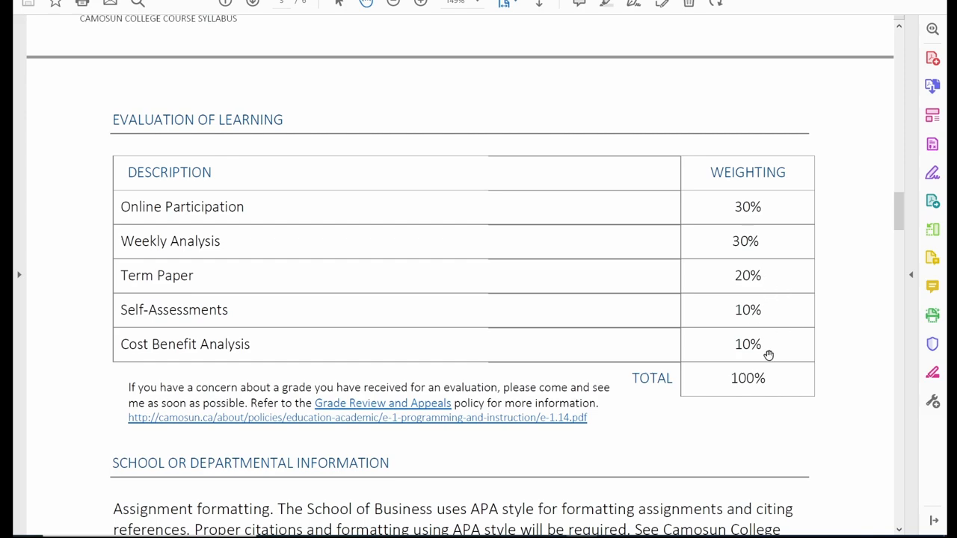
pyautogui.scroll(-3)
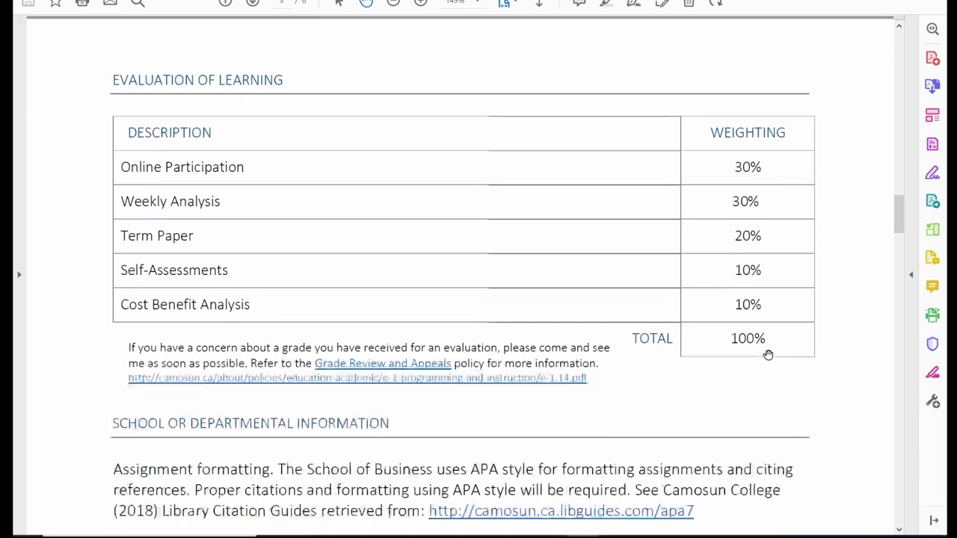
pyautogui.scroll(-3)
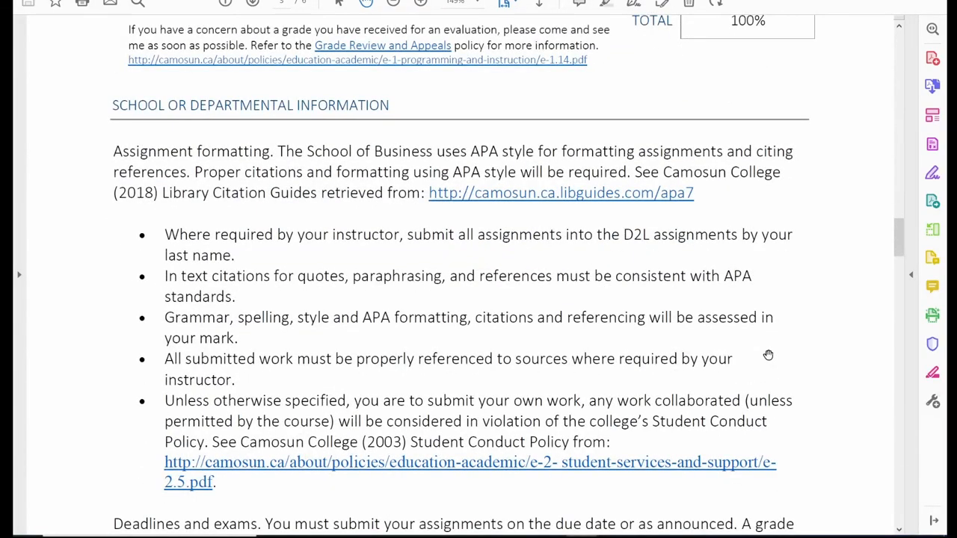
pyautogui.scroll(-3)
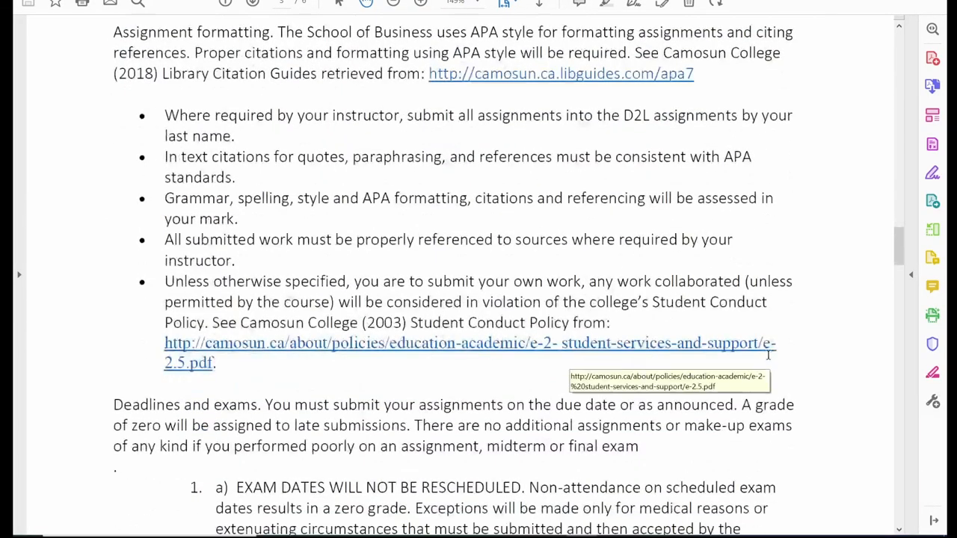
pyautogui.scroll(3)
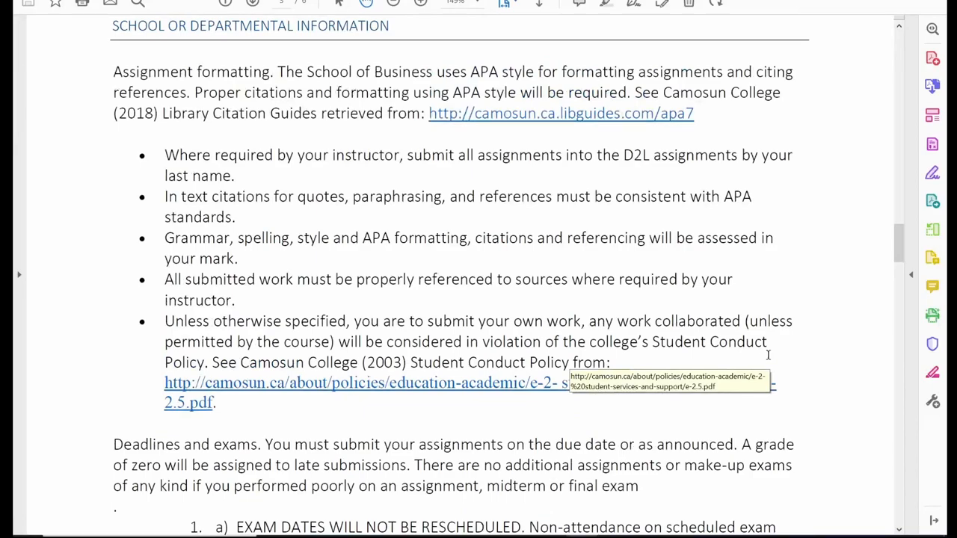
pyautogui.doubleClick(377, 238)
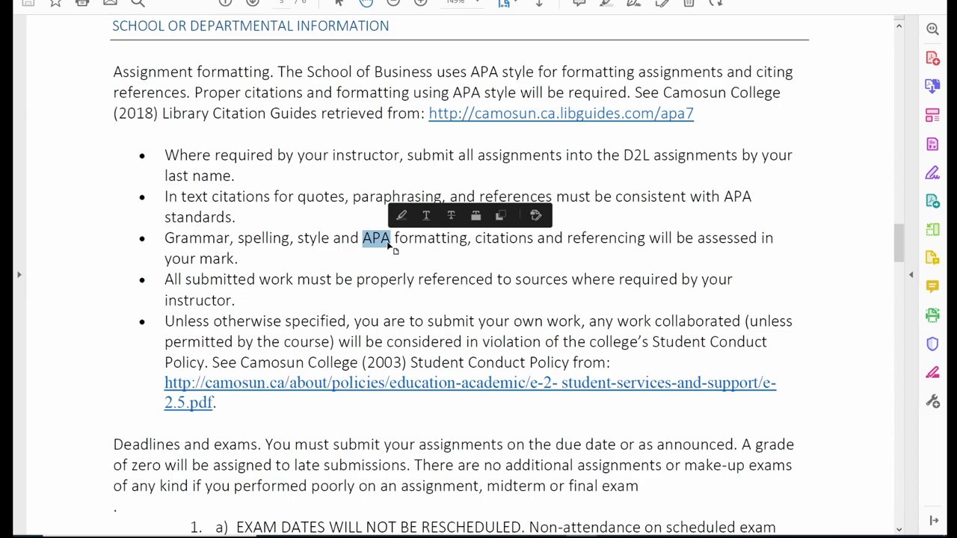
pyautogui.click(427, 238)
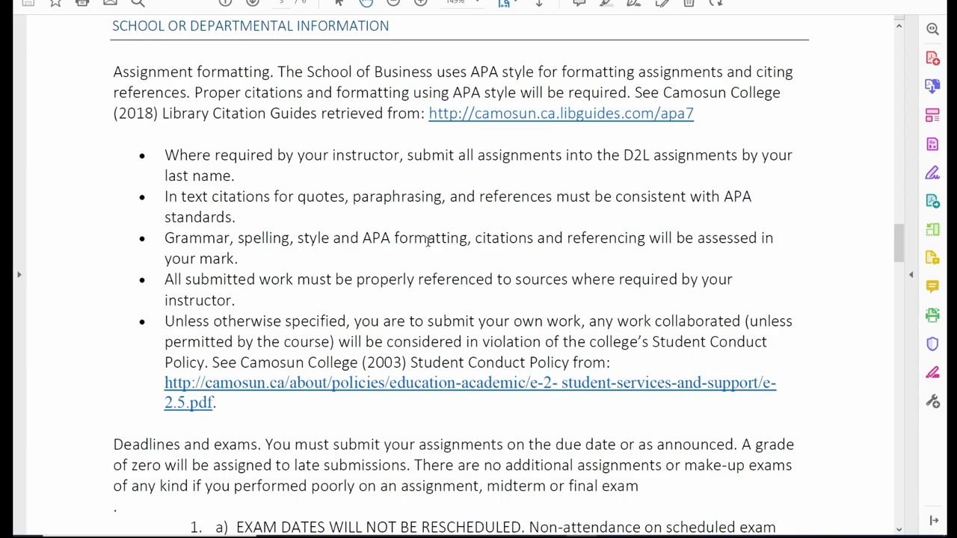
pyautogui.moveTo(332, 74)
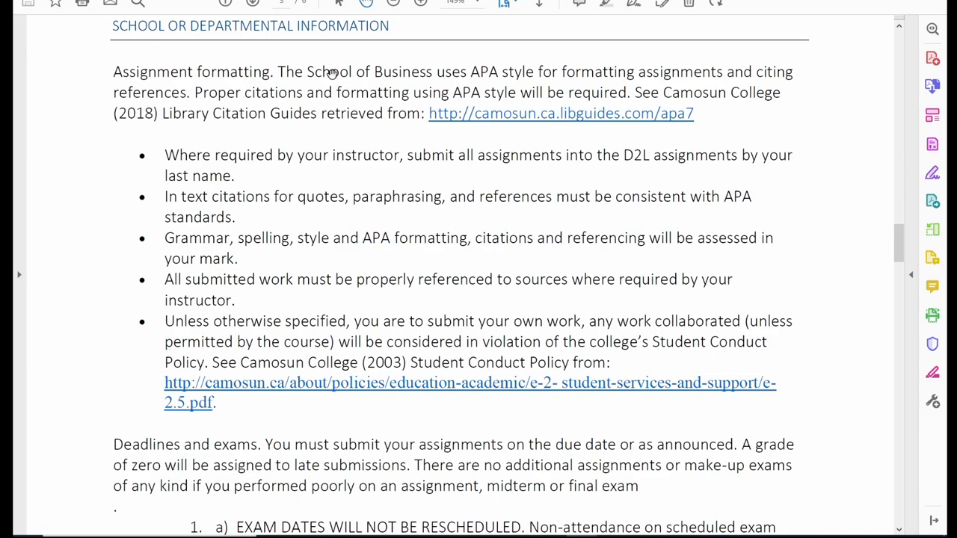
pyautogui.moveTo(604, 120)
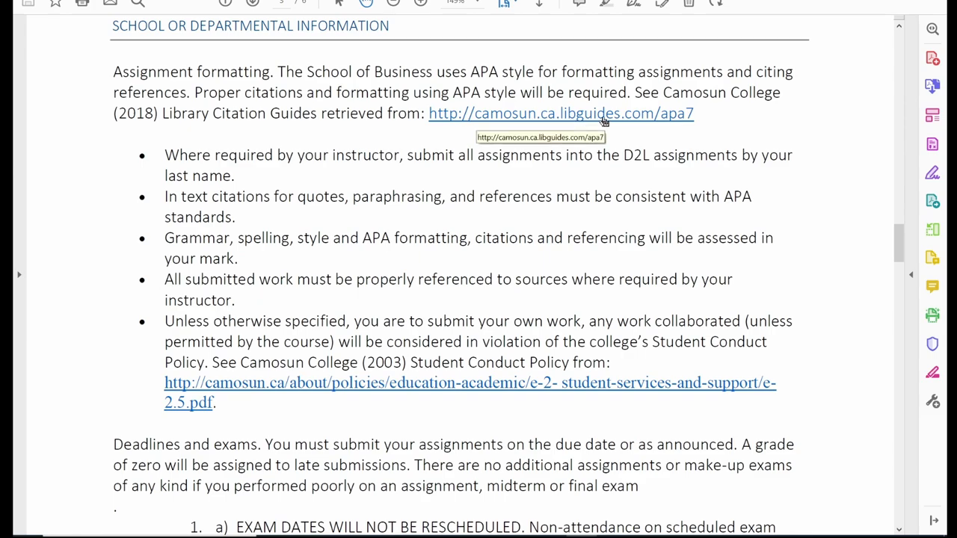
pyautogui.moveTo(416, 416)
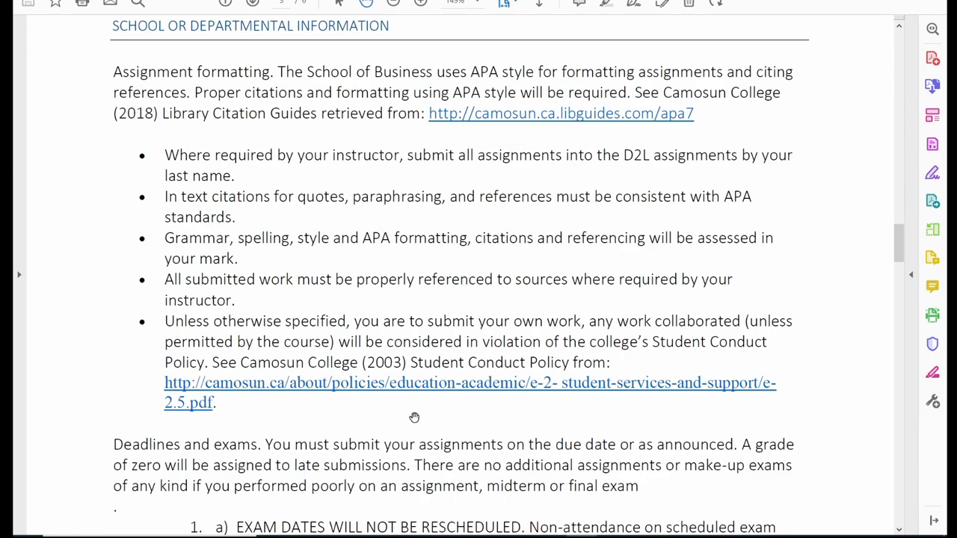
# - Read the Student Responsibility section and the Supports and Services table down to the mental health note
pyautogui.scroll(-3)
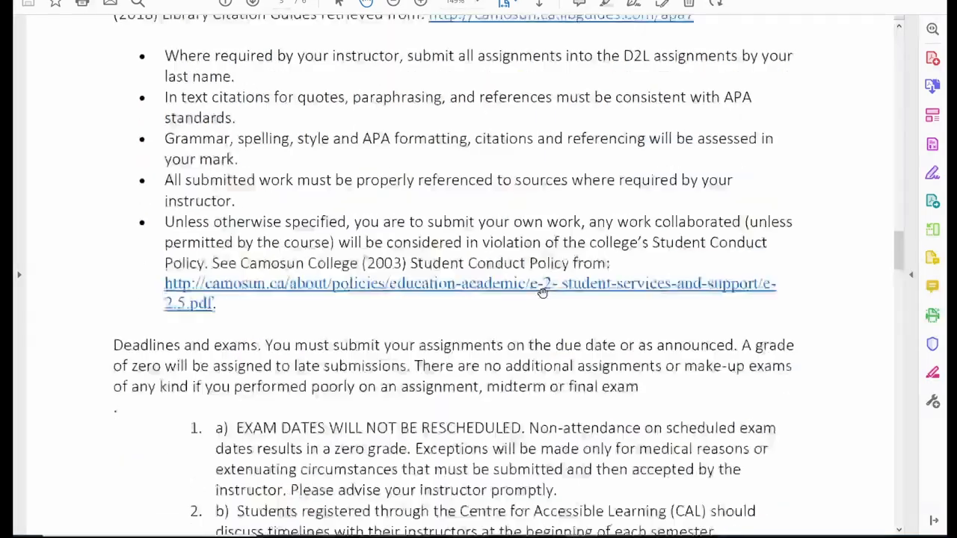
pyautogui.scroll(-3)
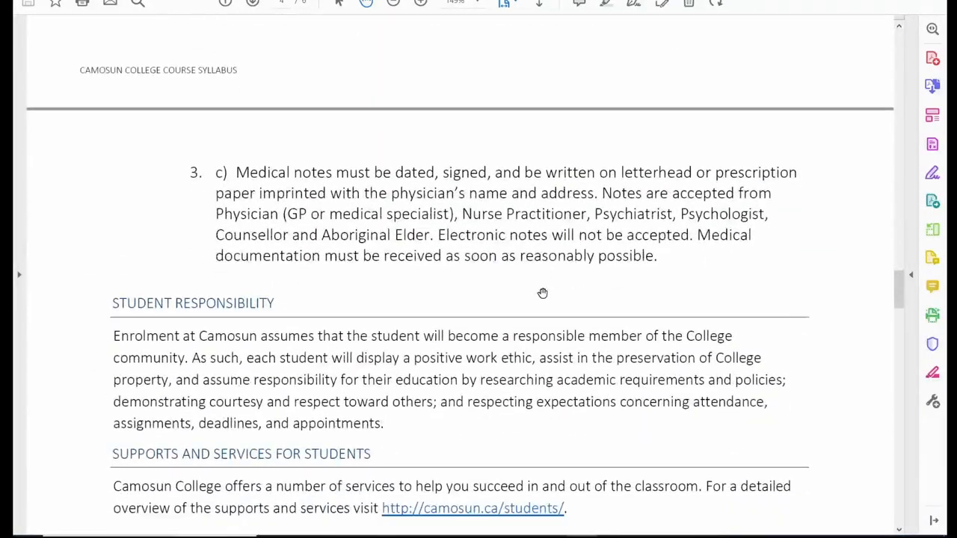
pyautogui.scroll(-3)
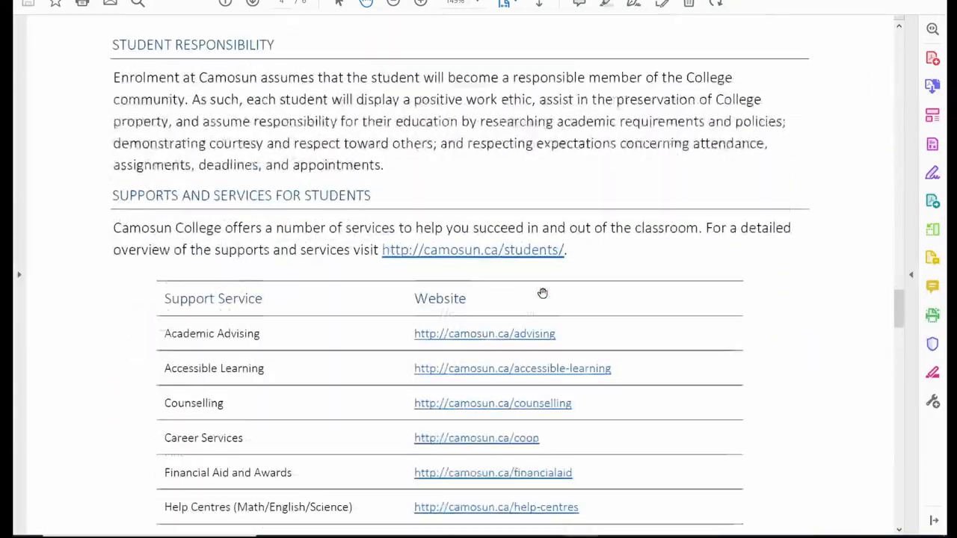
pyautogui.scroll(-3)
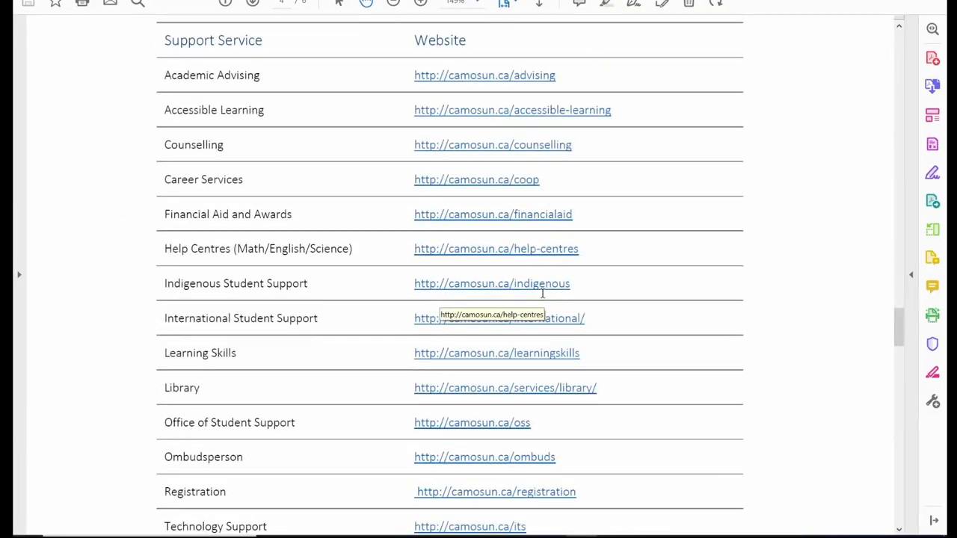
pyautogui.scroll(-3)
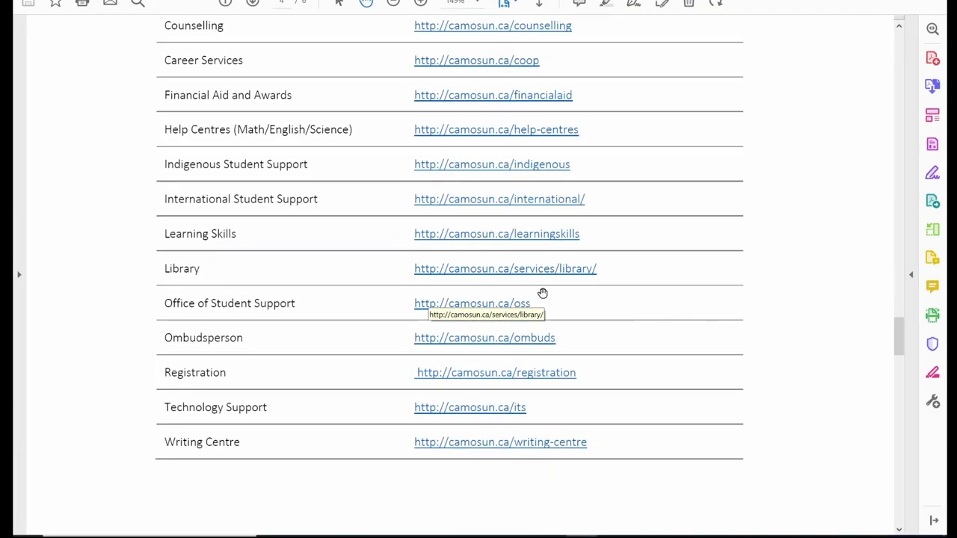
pyautogui.scroll(3)
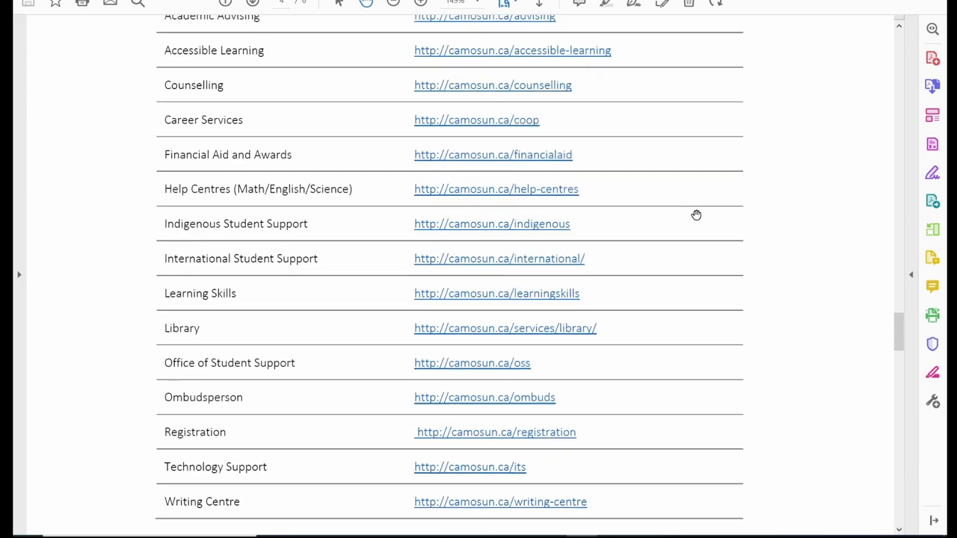
pyautogui.scroll(3)
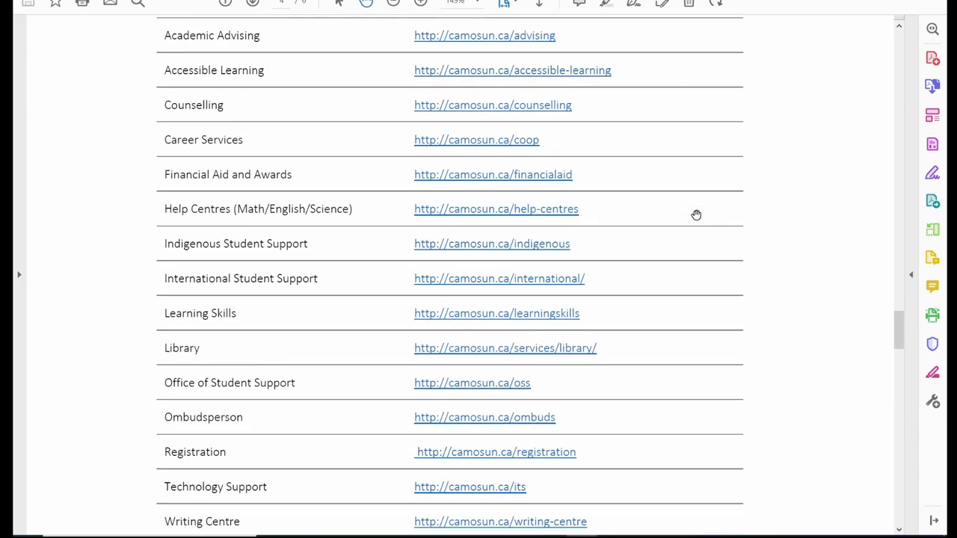
pyautogui.scroll(-3)
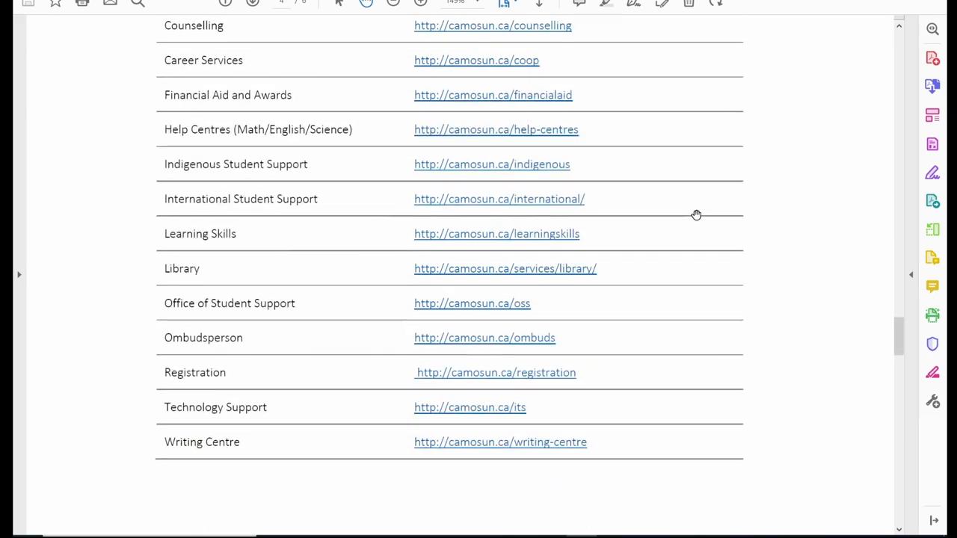
pyautogui.scroll(-3)
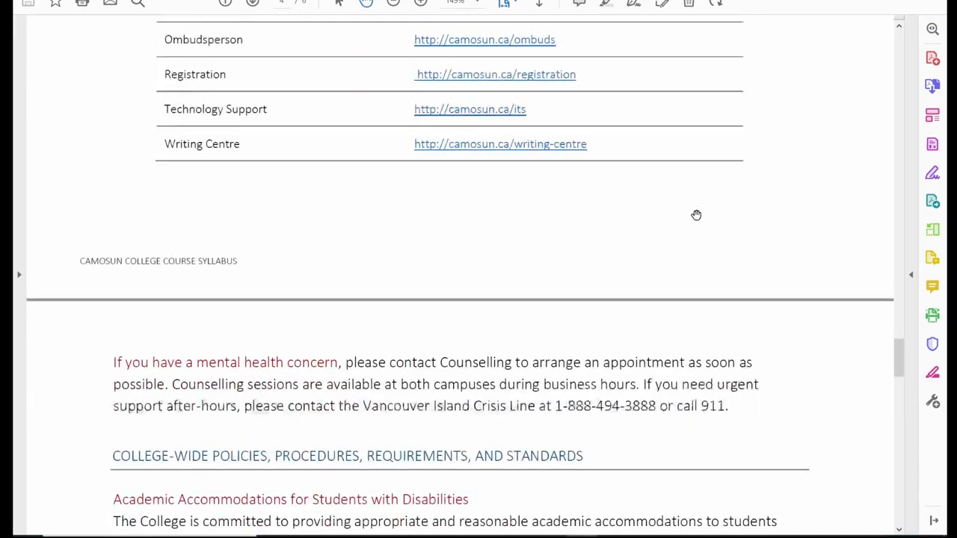
# - Read the College-Wide Policies from academic accommodations through first-class attendance to Medical/Compassionate Withdrawals
pyautogui.scroll(-3)
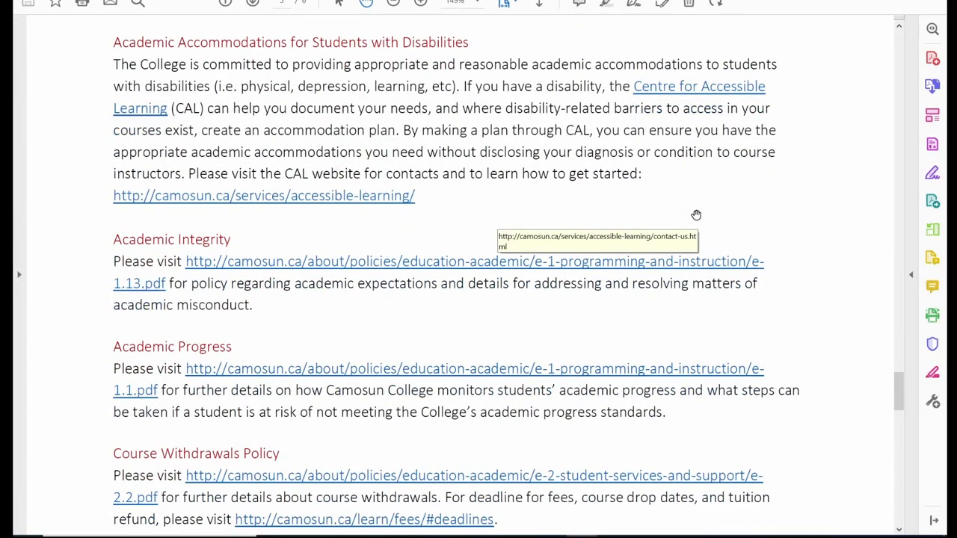
pyautogui.moveTo(828, 216)
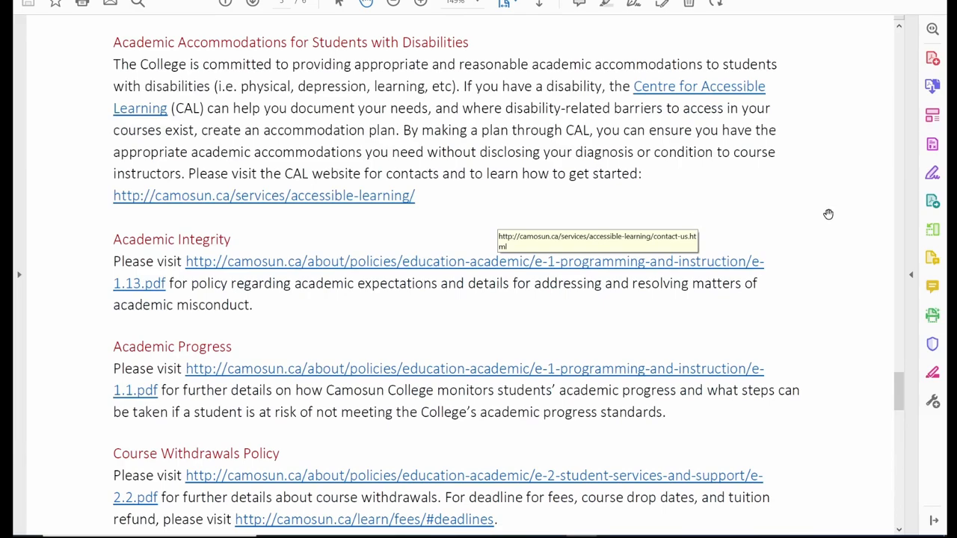
pyautogui.scroll(-3)
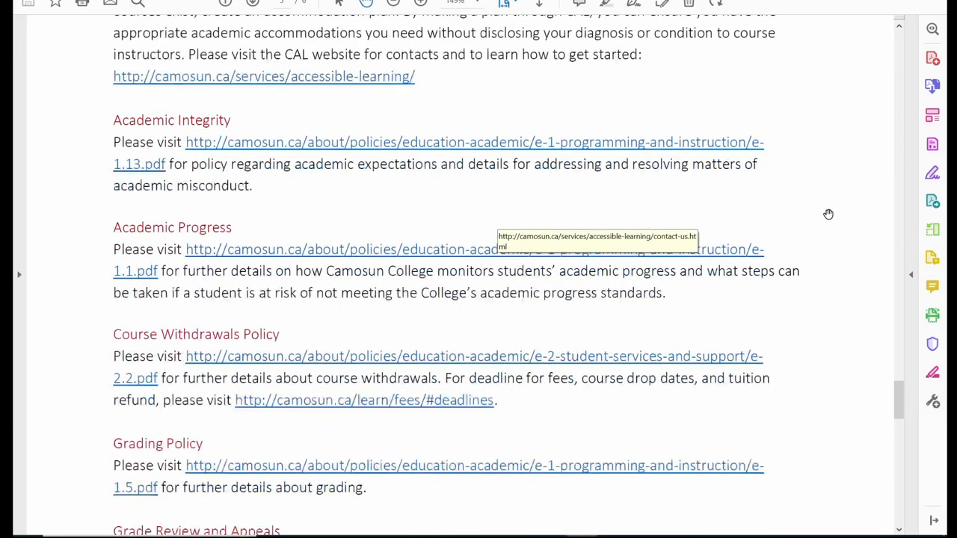
pyautogui.scroll(-3)
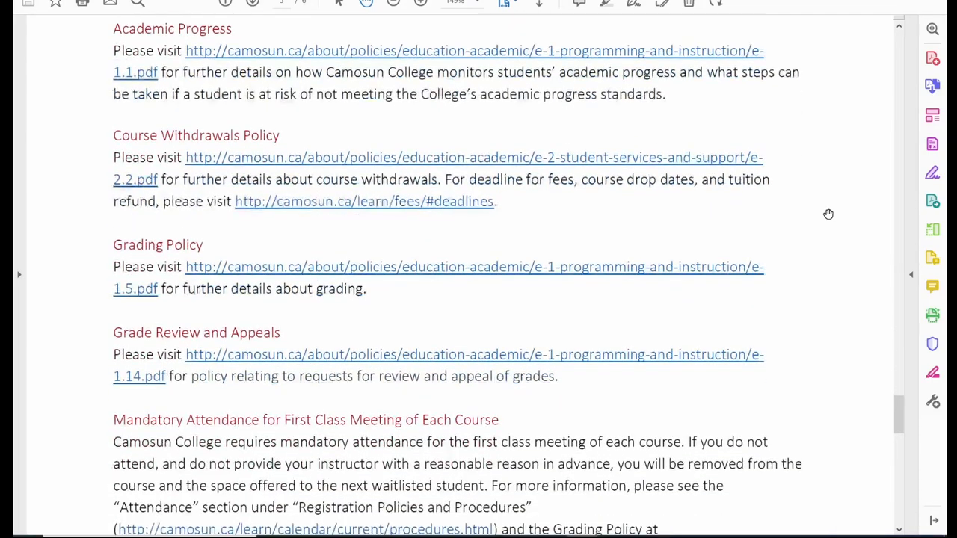
pyautogui.scroll(-3)
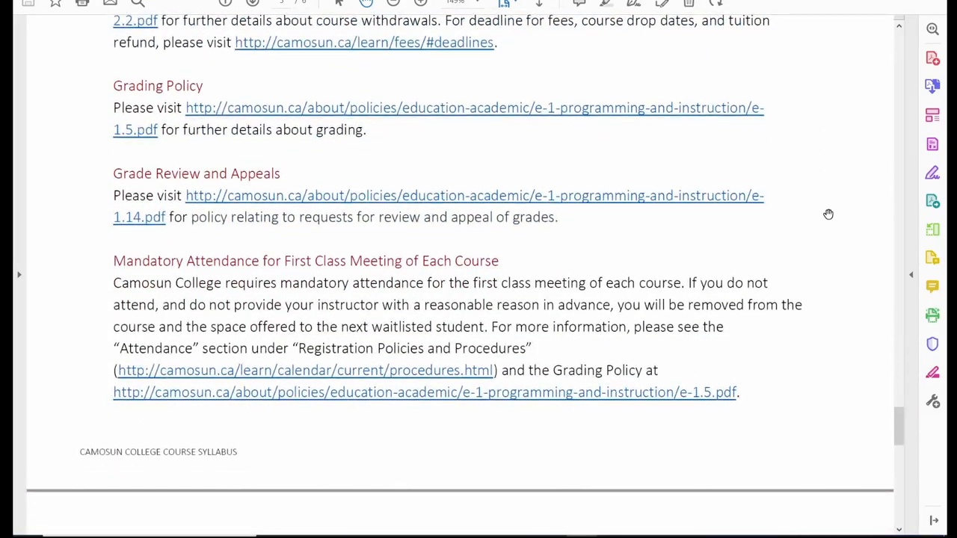
pyautogui.scroll(-3)
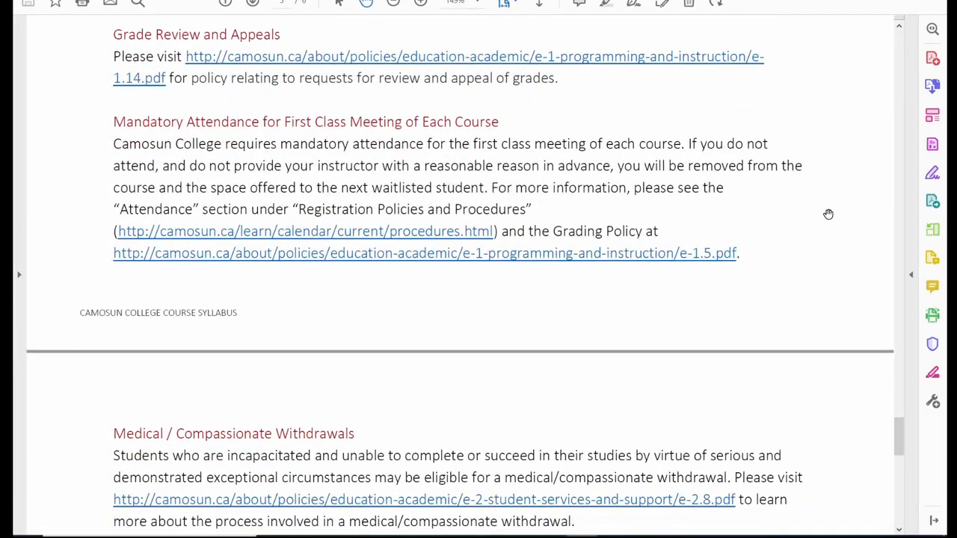
pyautogui.moveTo(422, 126)
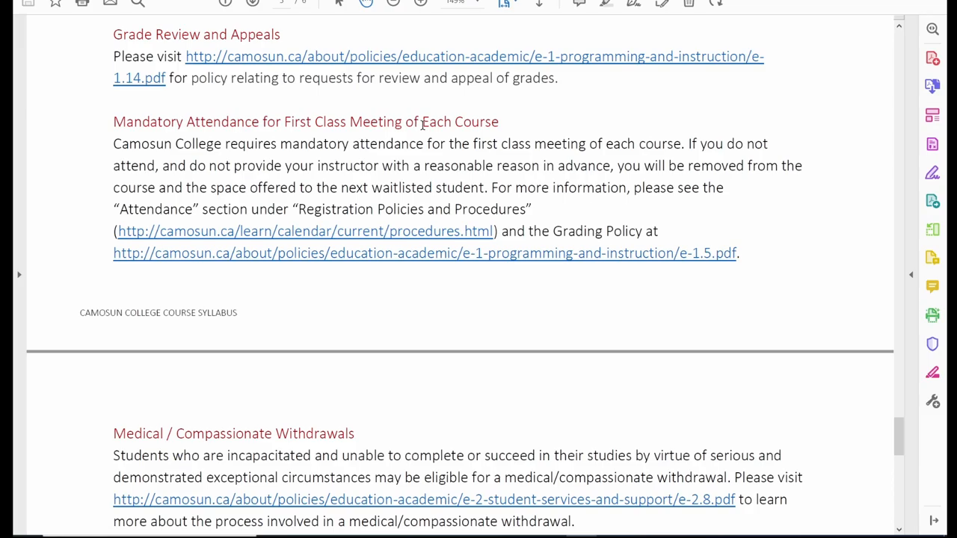
# - Scroll past Sexual Violence and Student Misconduct to the closing Changes to this Syllabus paragraph
pyautogui.scroll(-3)
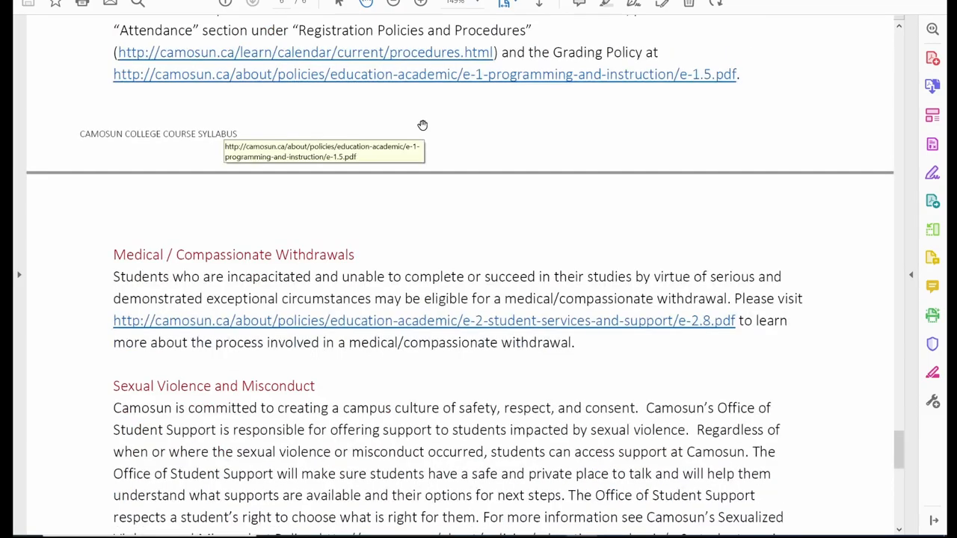
pyautogui.scroll(-3)
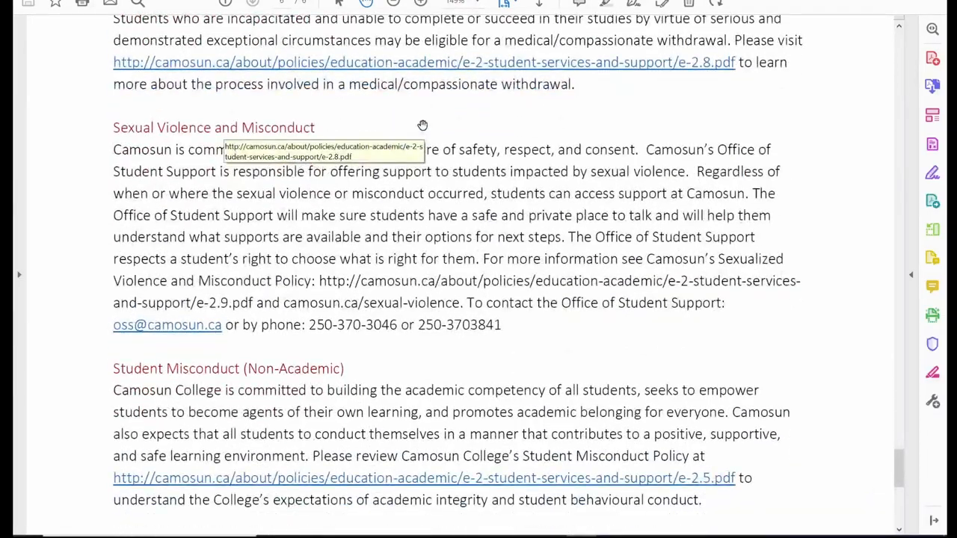
pyautogui.scroll(-3)
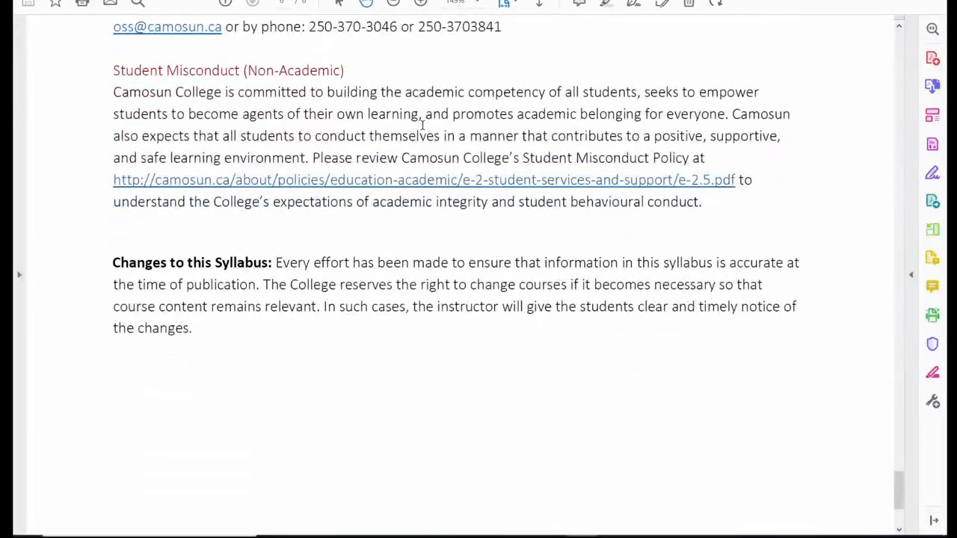